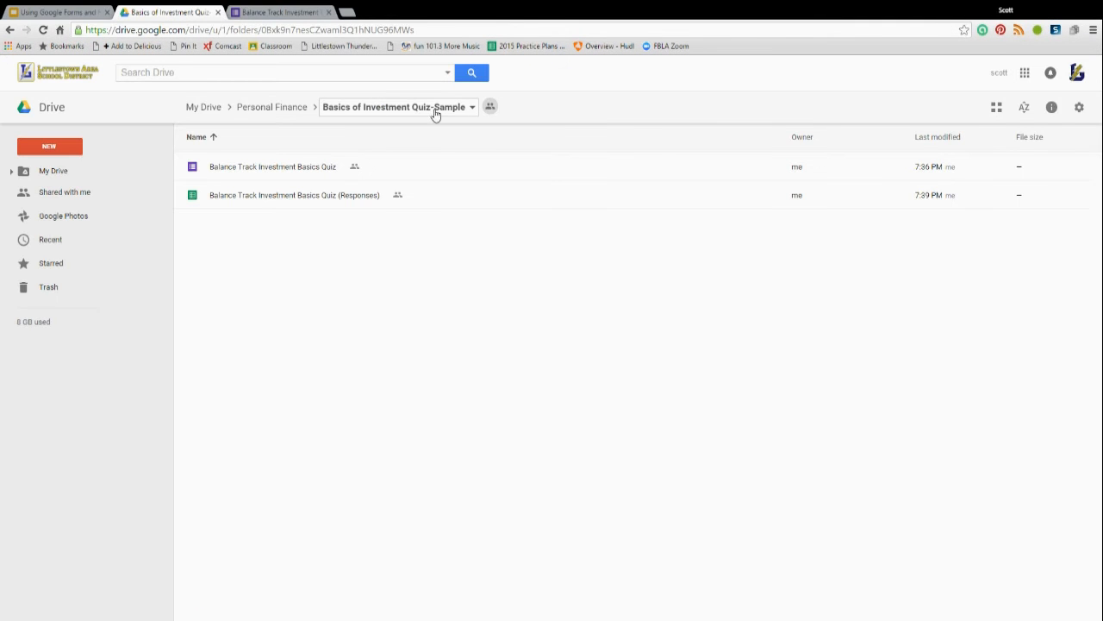
mouse_move(412, 135)
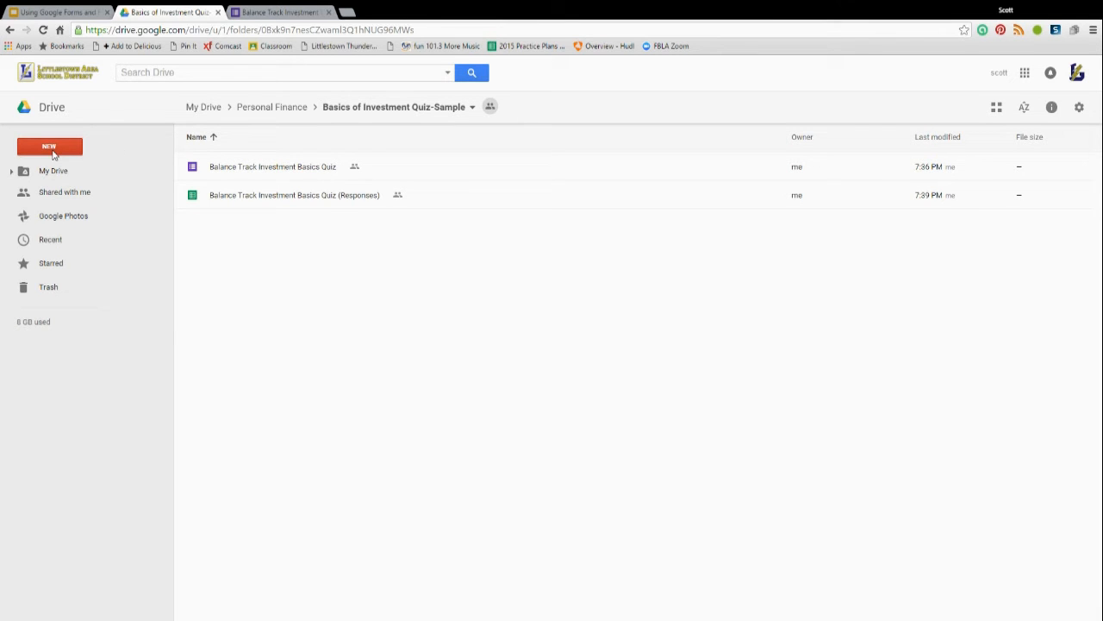
Create a new Google Form via New > More, confirming creation in the shared folder
left_click(49, 144)
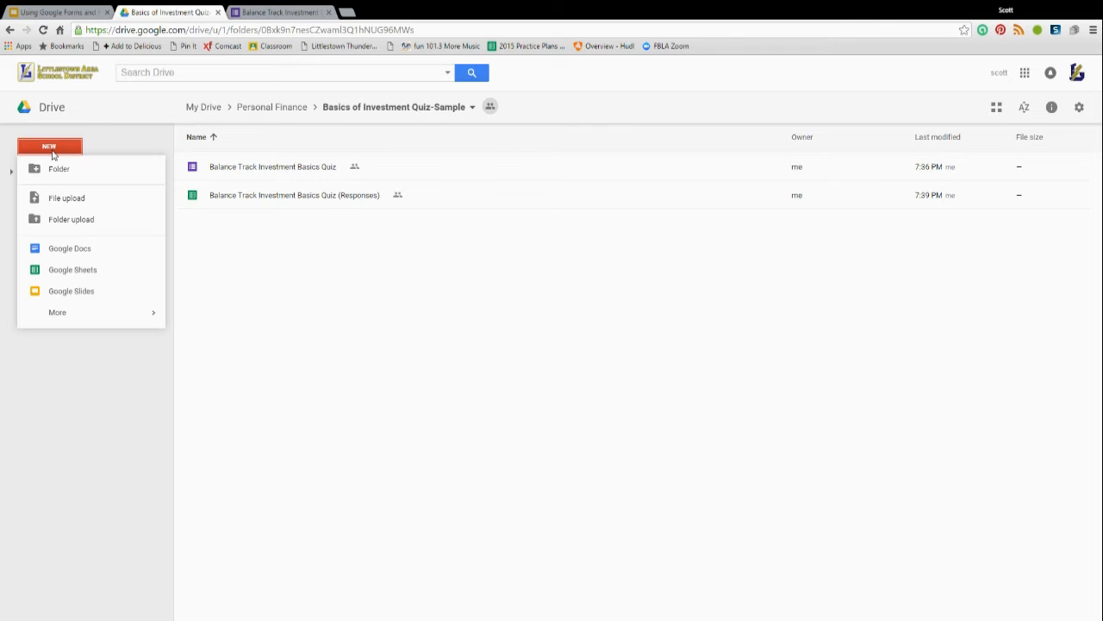
left_click(57, 312)
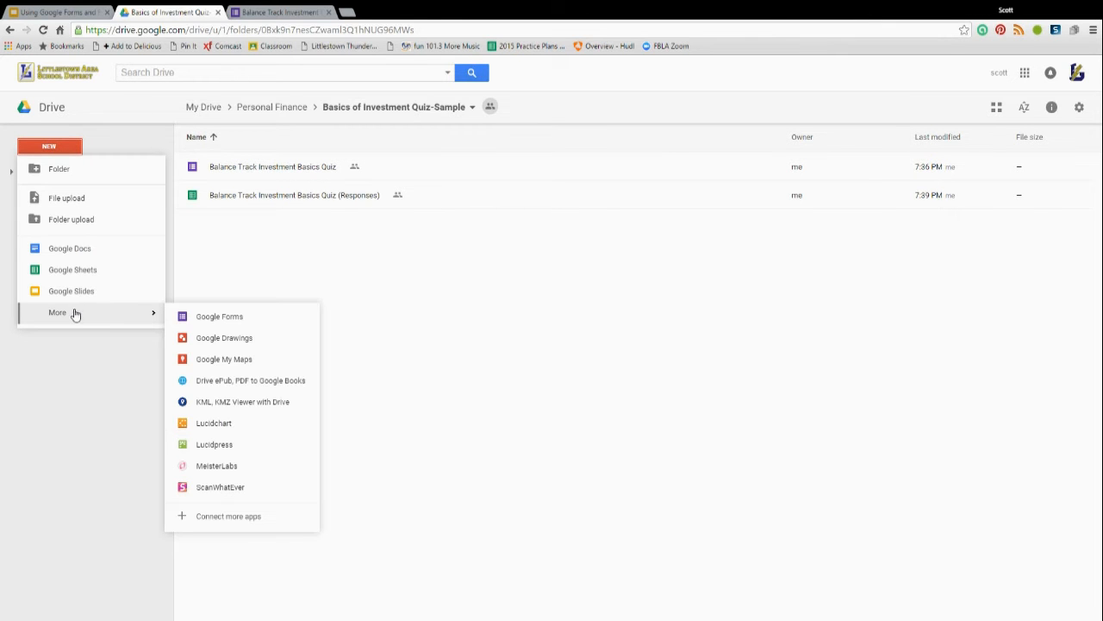
left_click(219, 316)
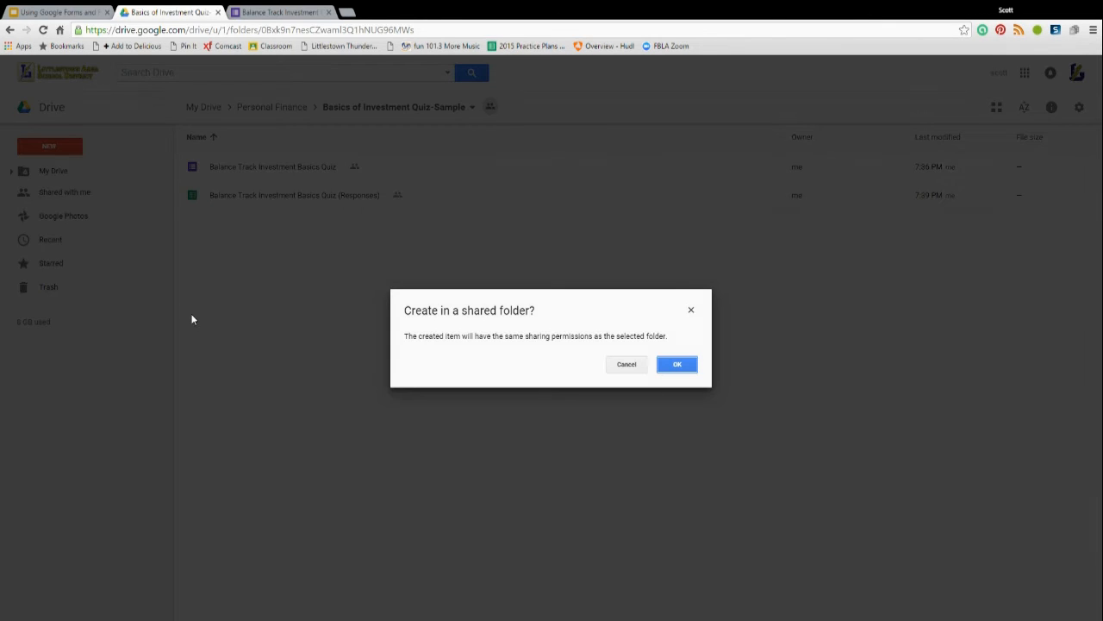
left_click(676, 364)
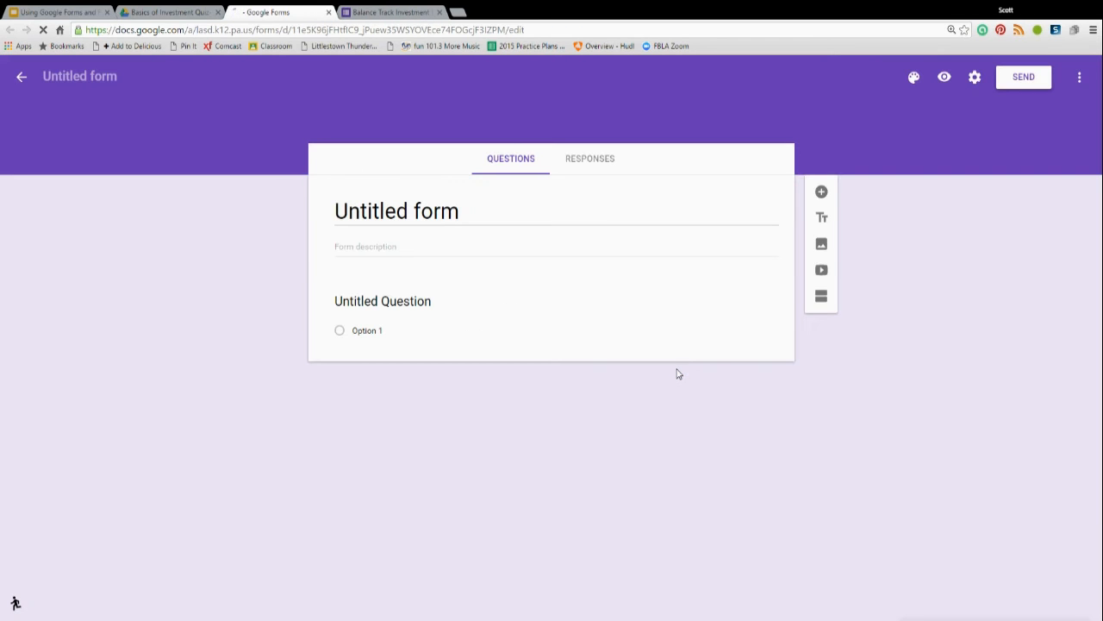
Select the first question and keep its type as Multiple choice
left_click(383, 299)
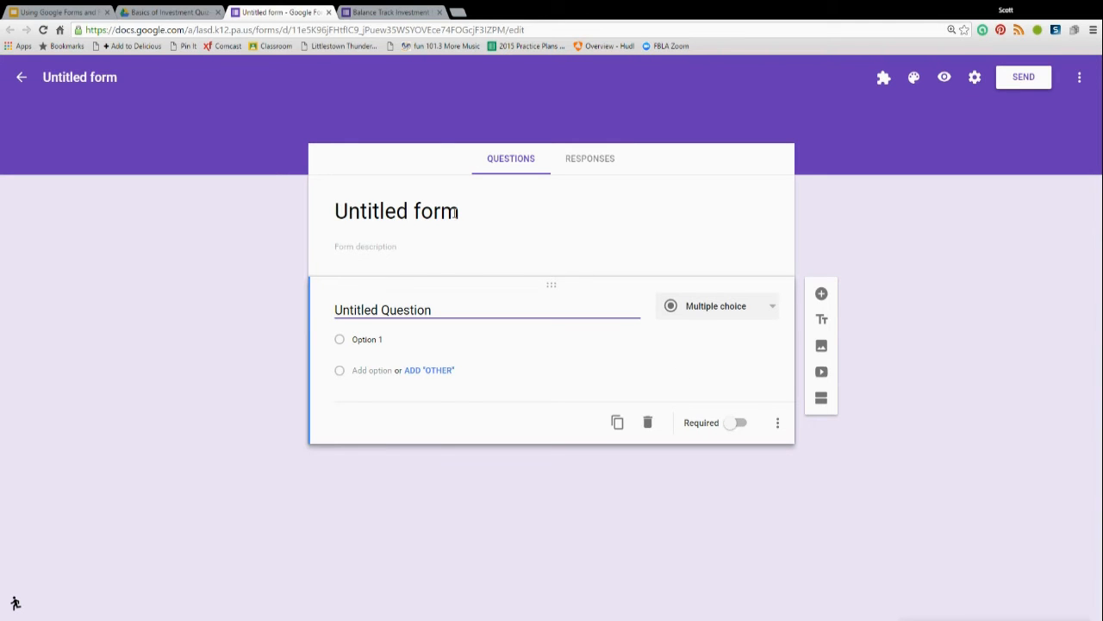
left_click(555, 244)
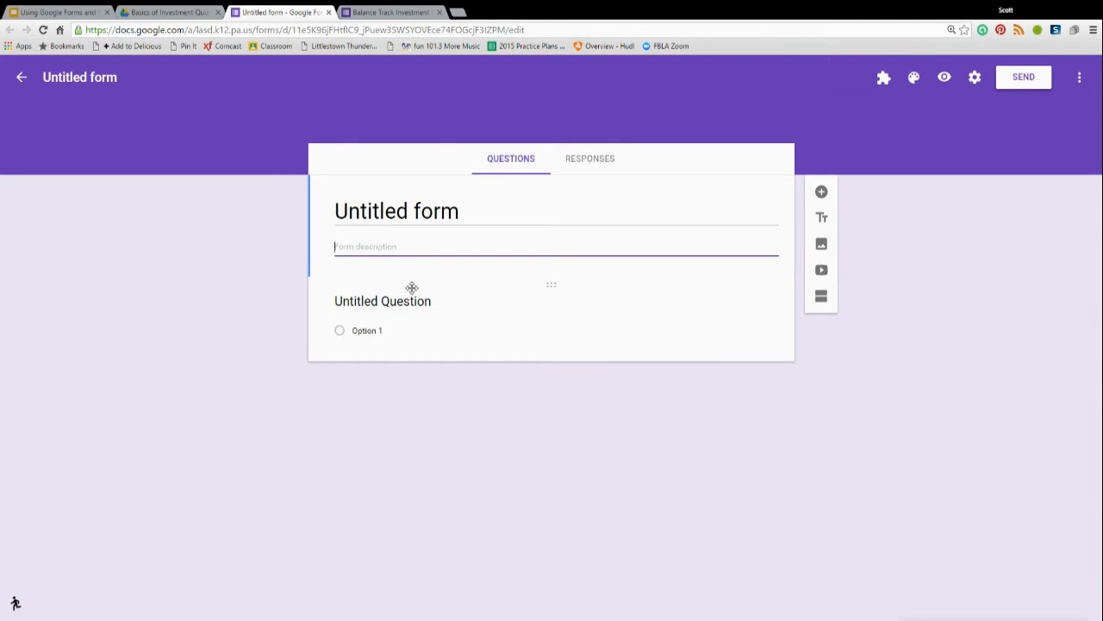
left_click(383, 300)
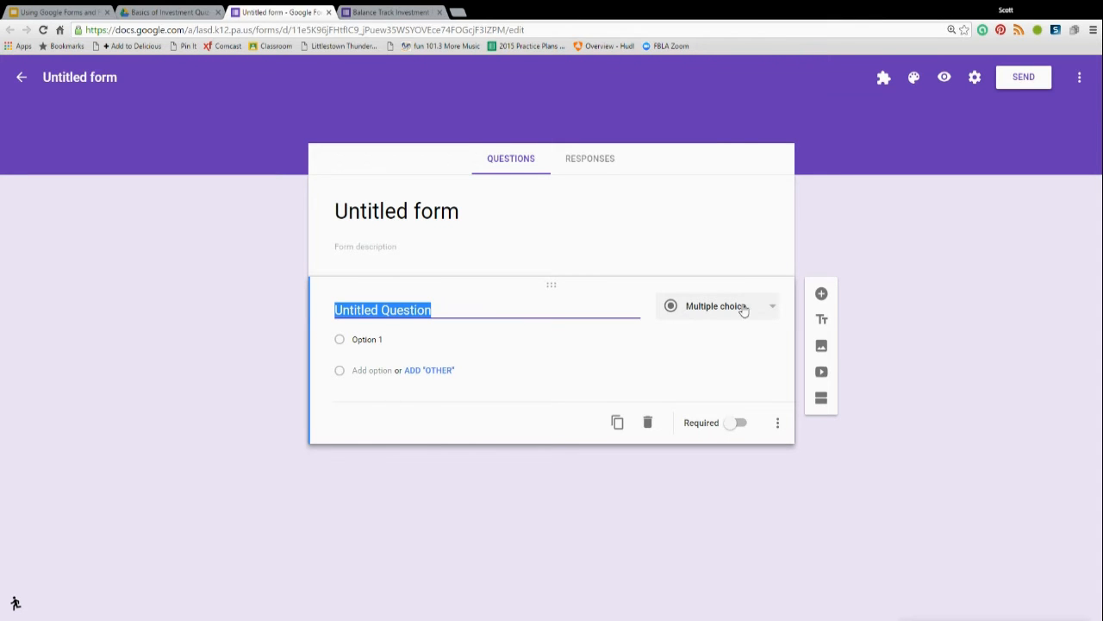
left_click(716, 307)
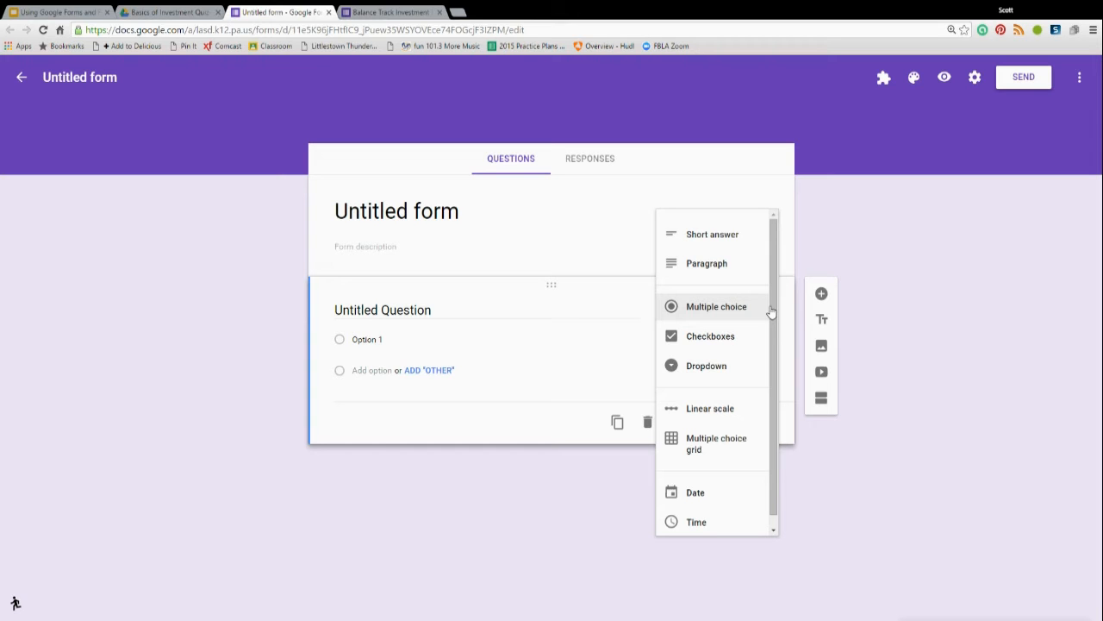
mouse_move(755, 310)
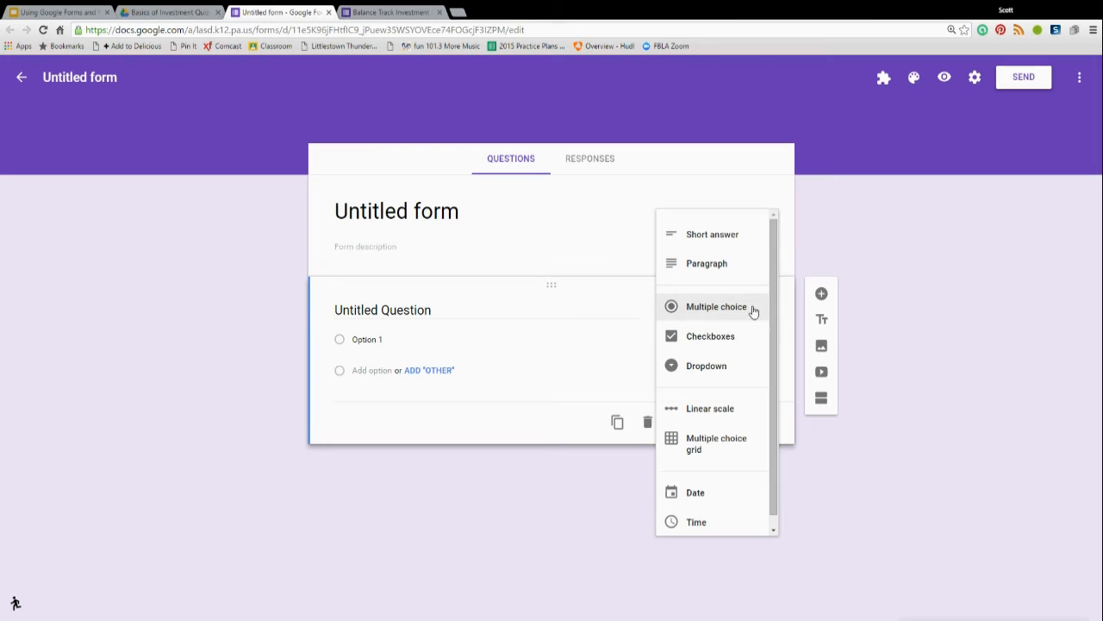
mouse_move(697, 371)
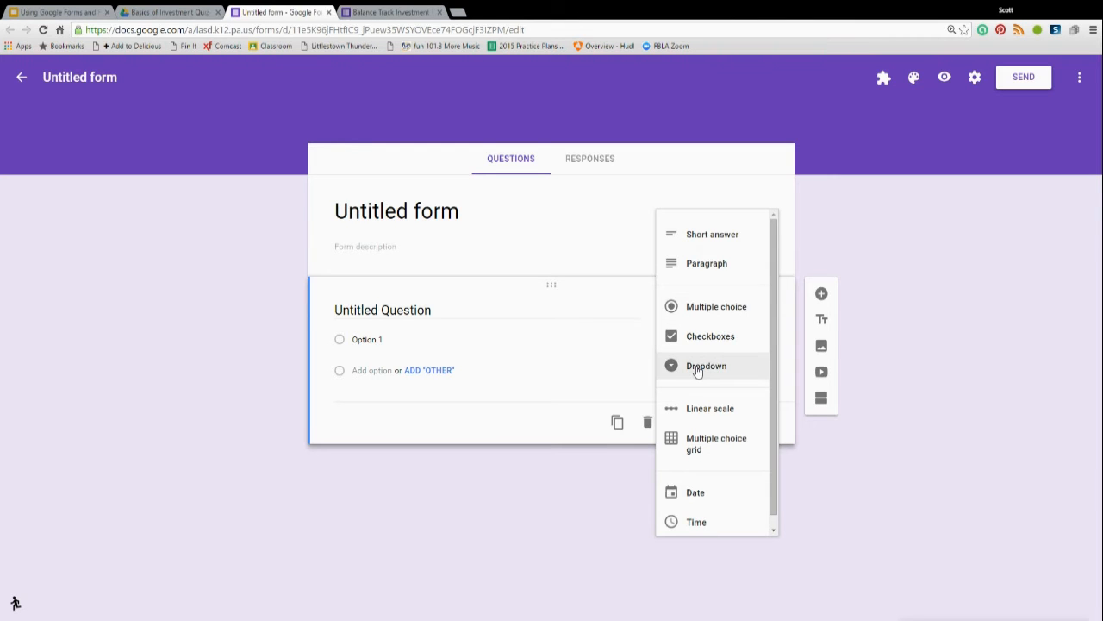
mouse_move(707, 262)
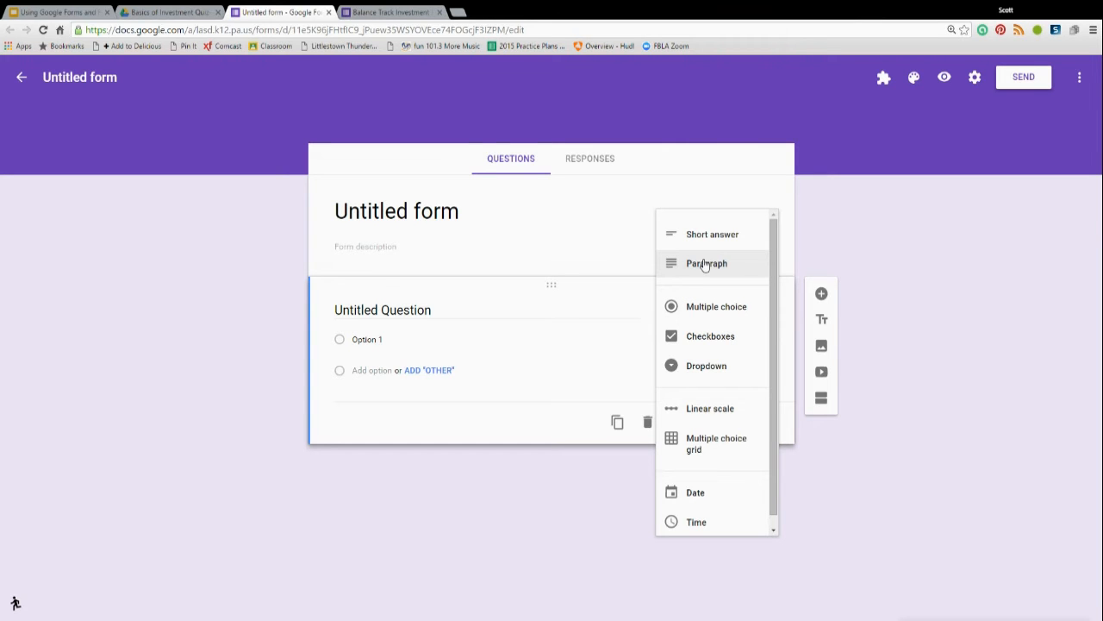
mouse_move(690, 284)
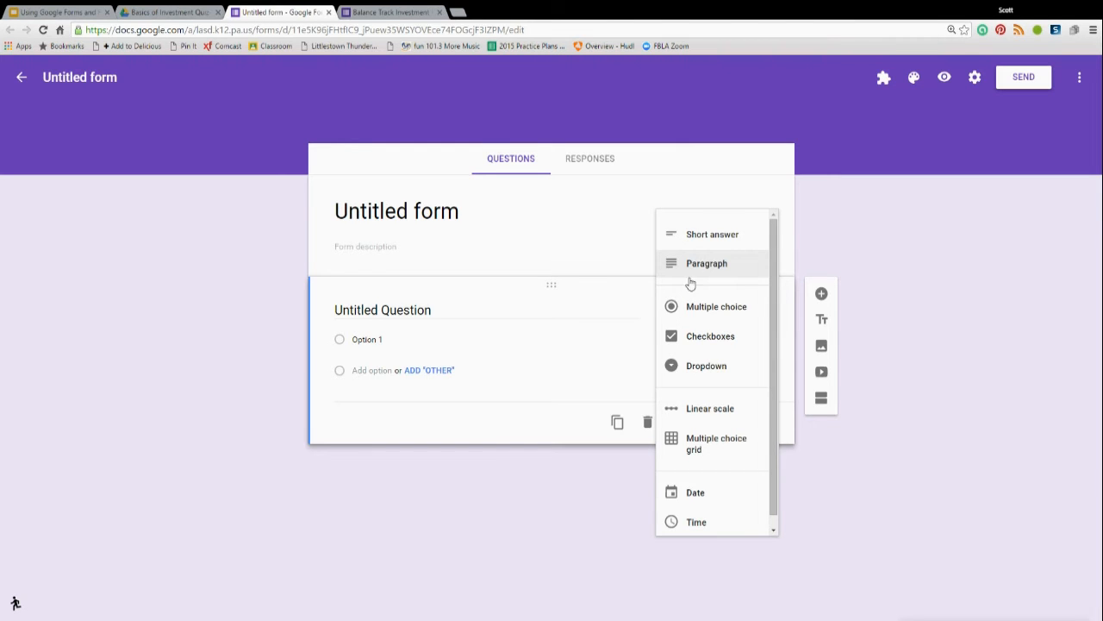
mouse_move(707, 366)
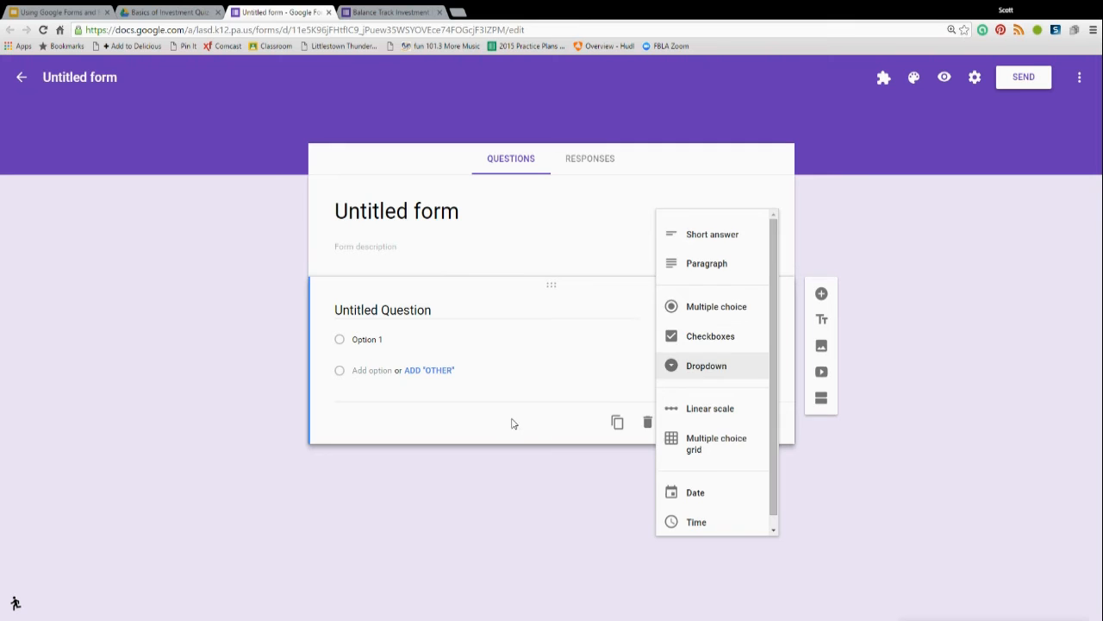
left_click(718, 307)
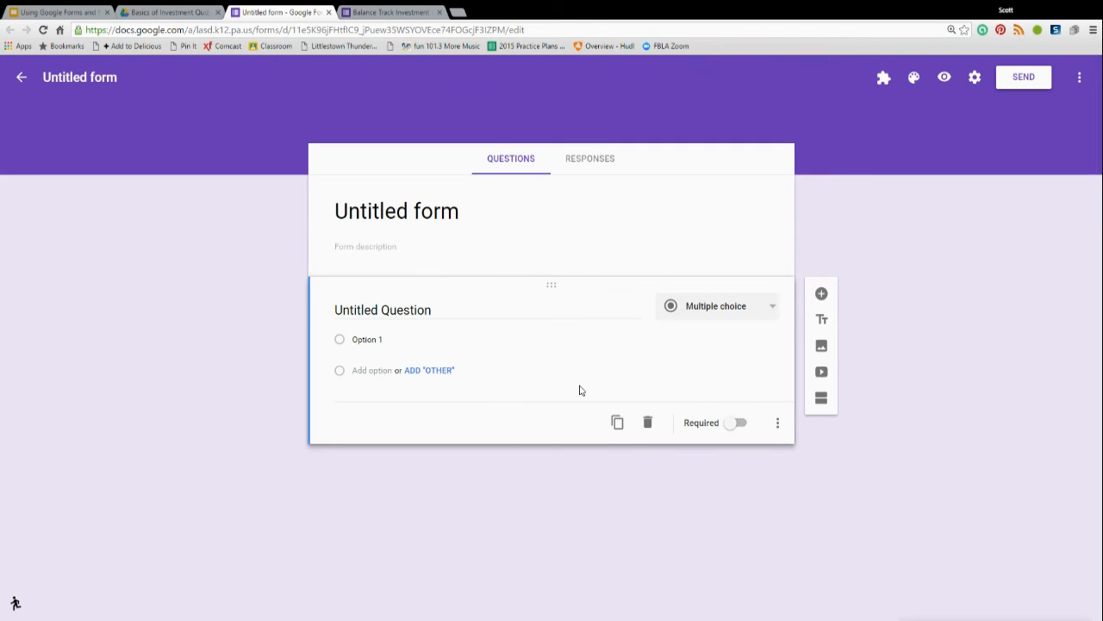
mouse_move(783, 317)
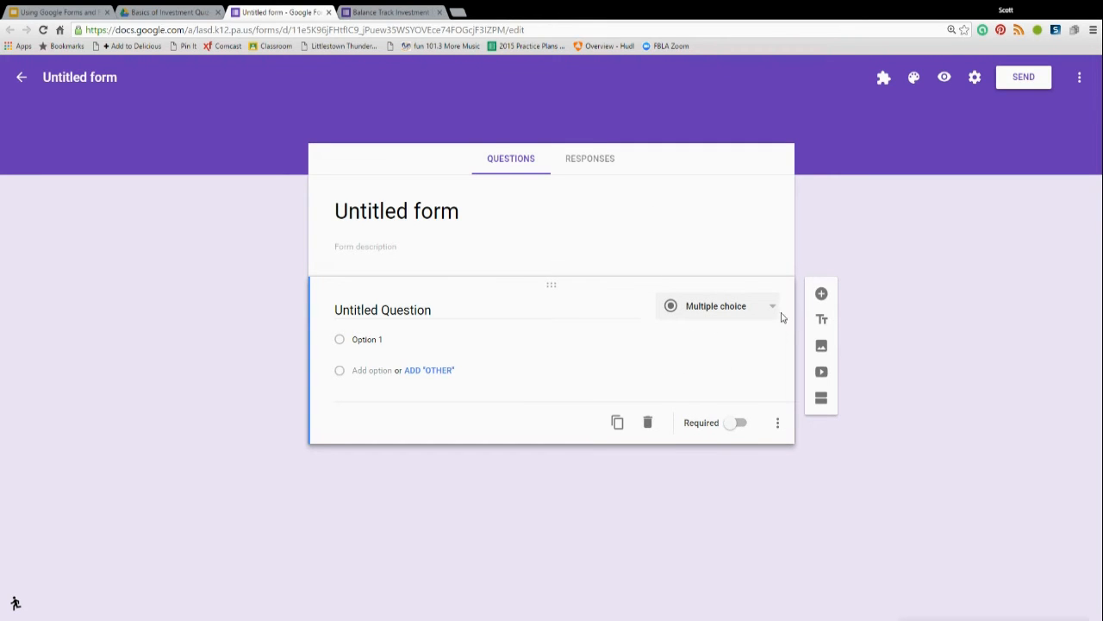
Add a second blank multiple-choice question below the first
left_click(821, 293)
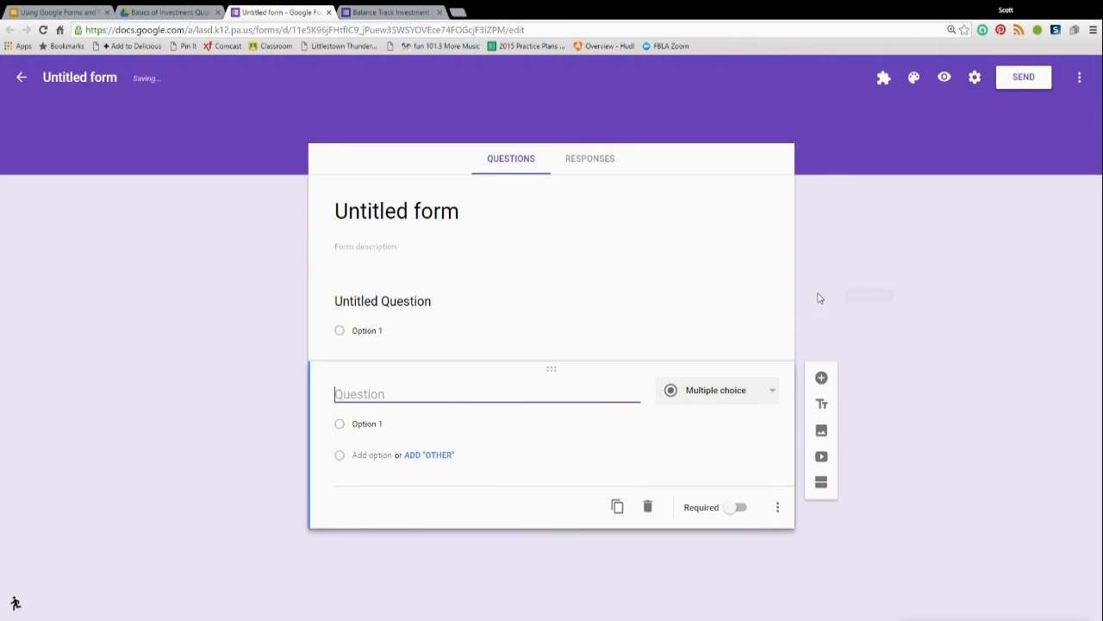
left_click(820, 377)
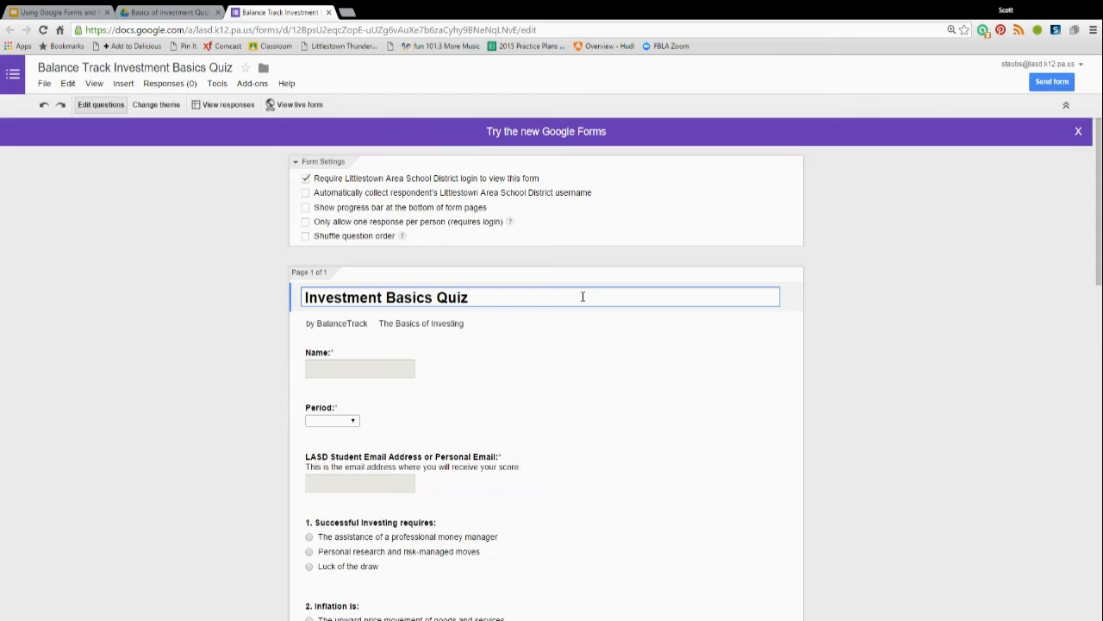
scroll("down", 3)
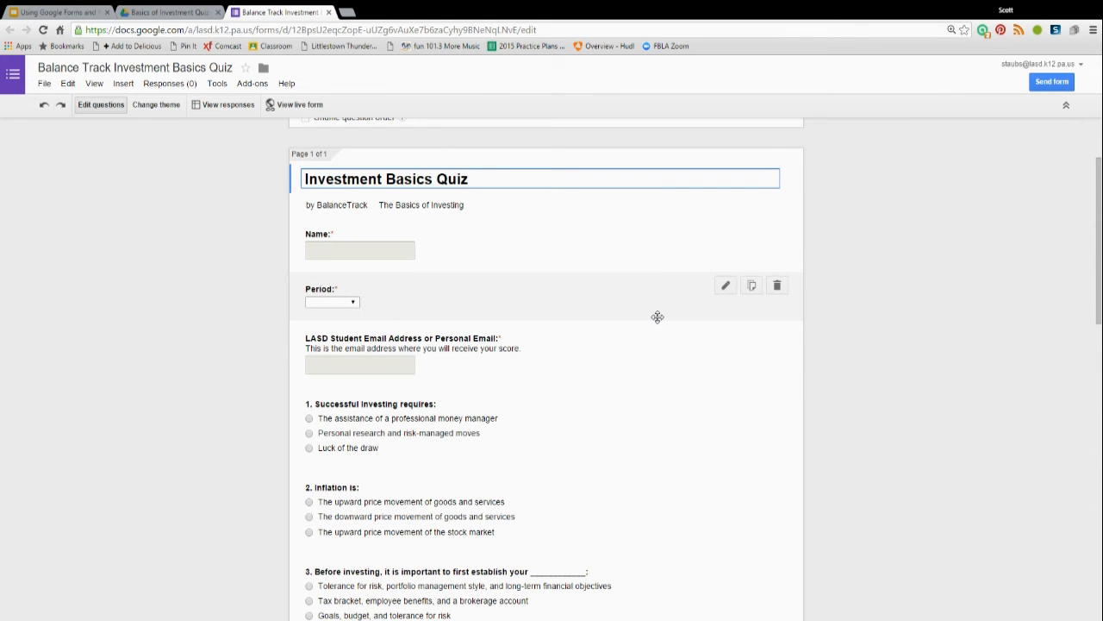
mouse_move(473, 274)
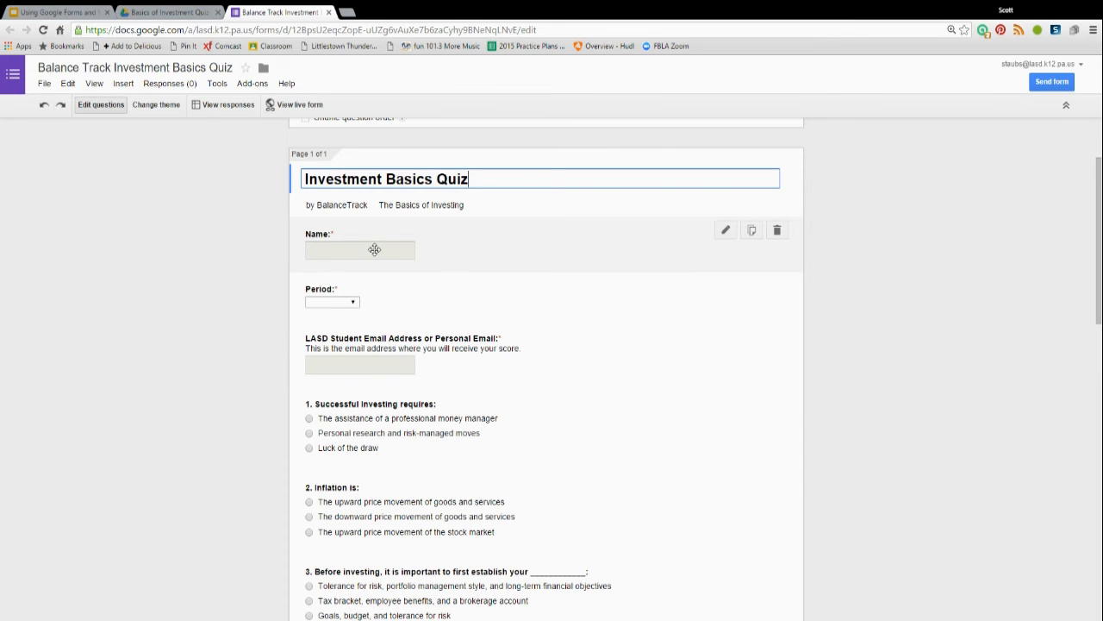
mouse_move(327, 258)
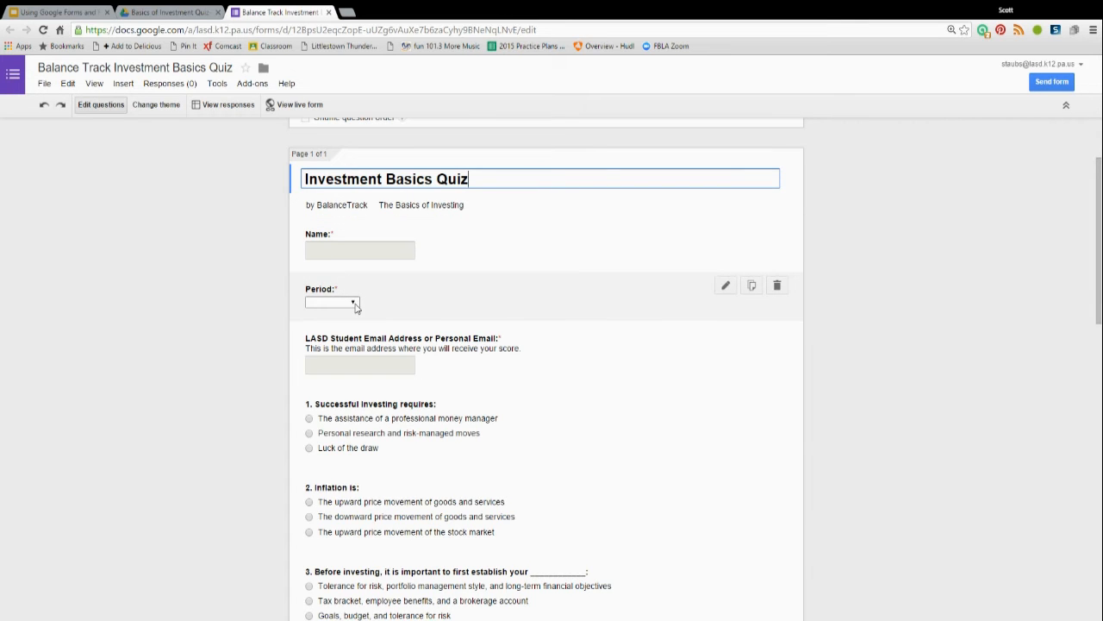
left_click(331, 302)
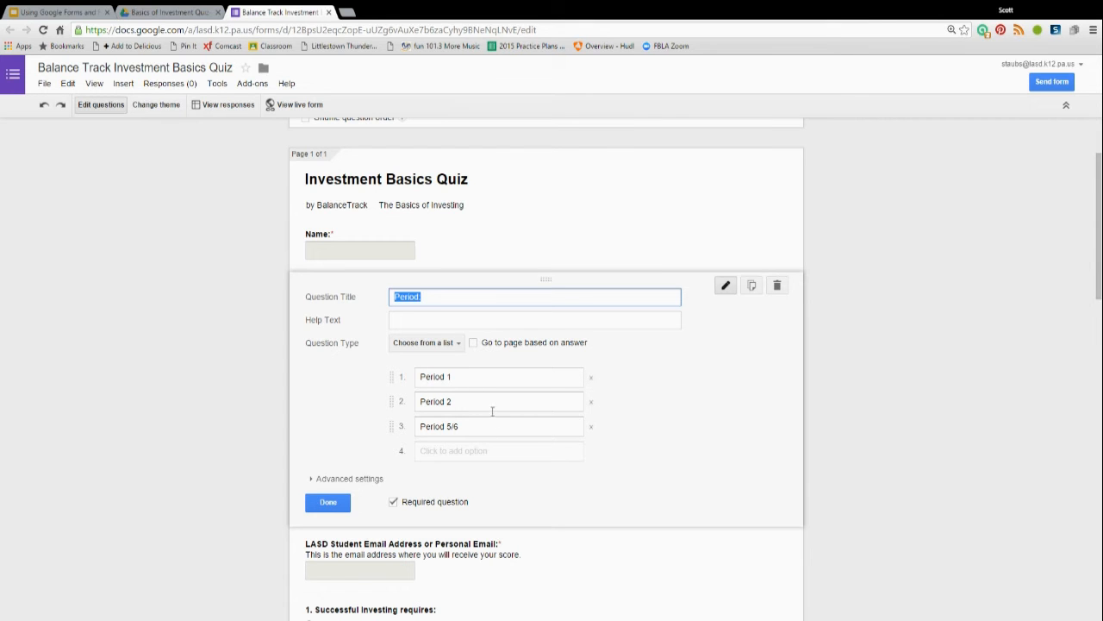
left_click(328, 502)
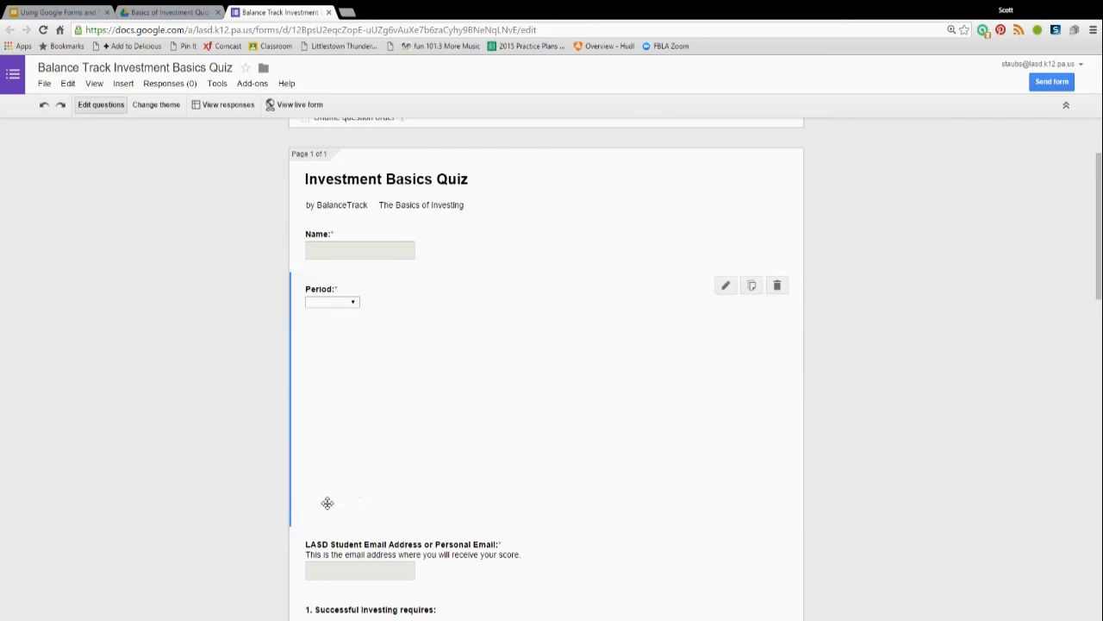
scroll("down", 3)
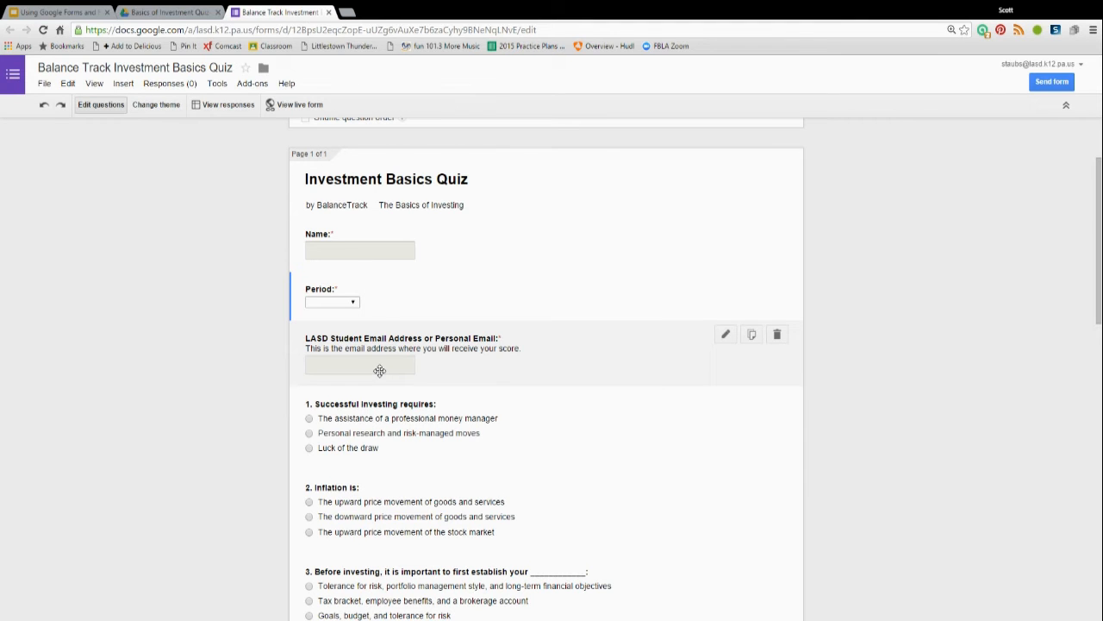
mouse_move(355, 351)
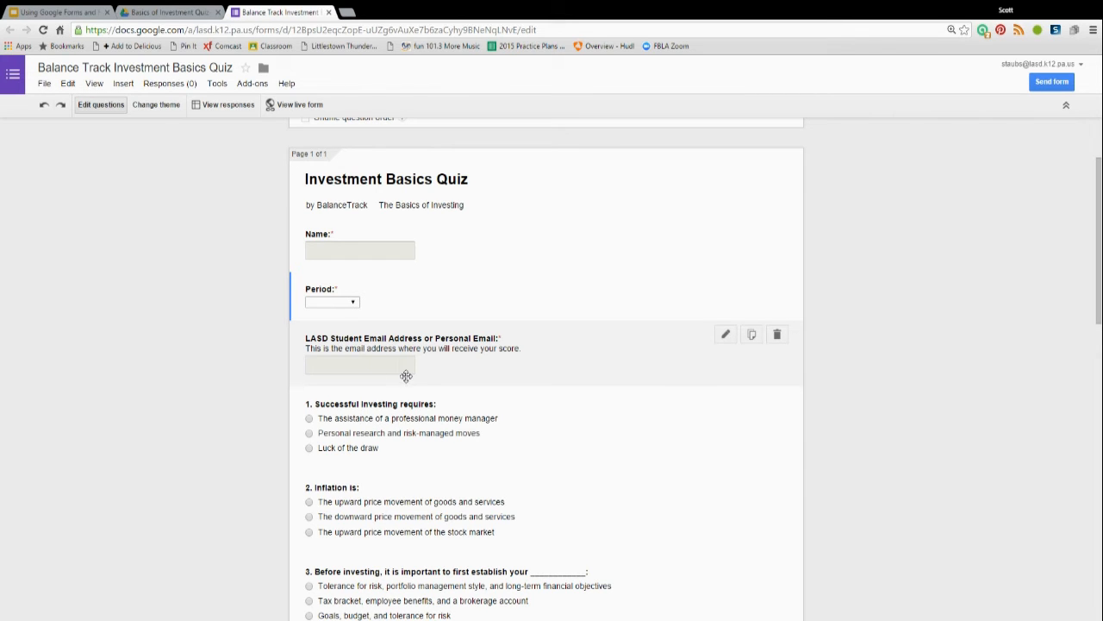
scroll("down", 3)
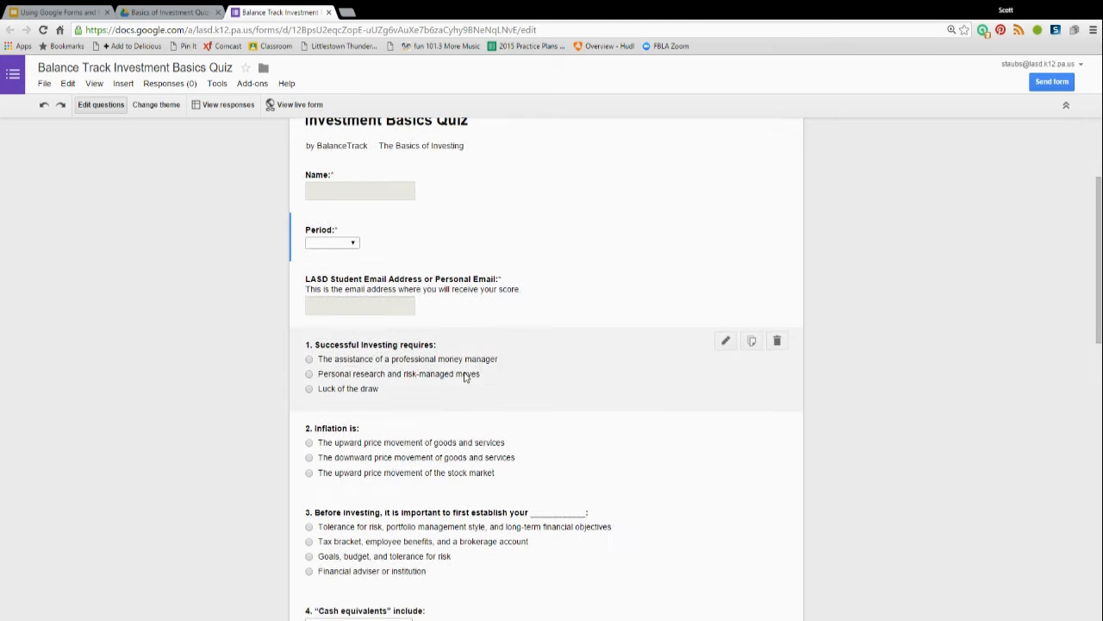
scroll("down", 3)
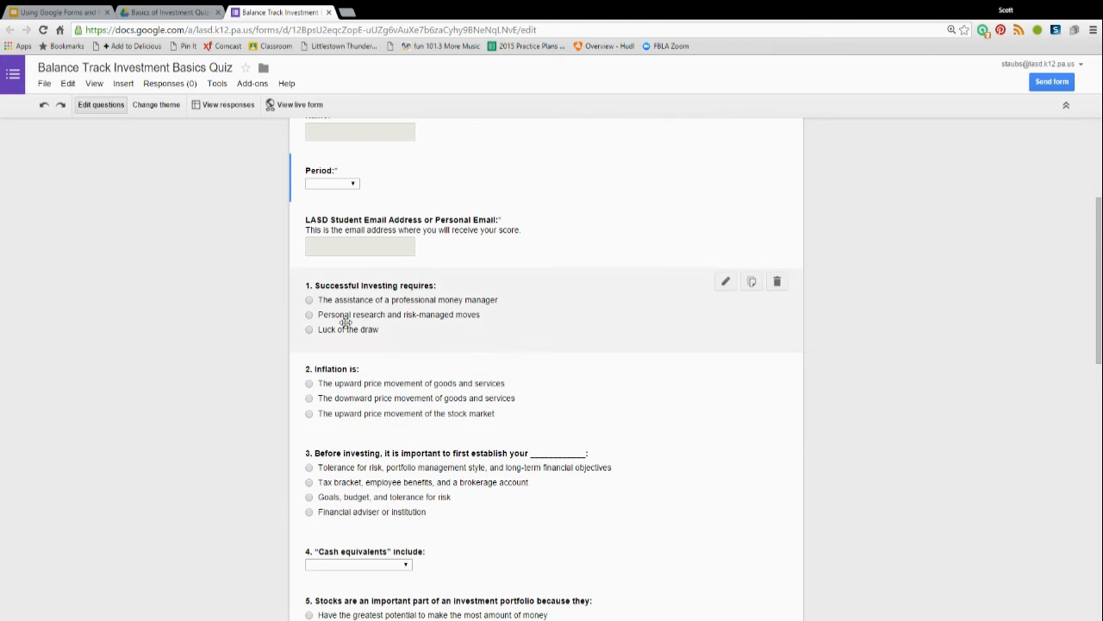
scroll("down", 3)
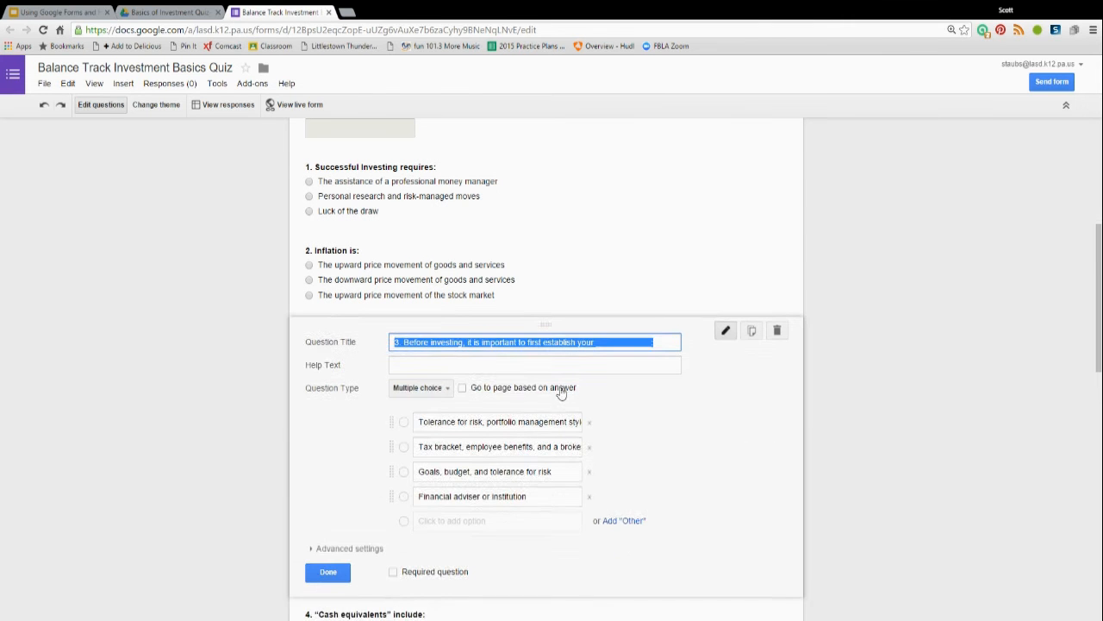
scroll("down", 3)
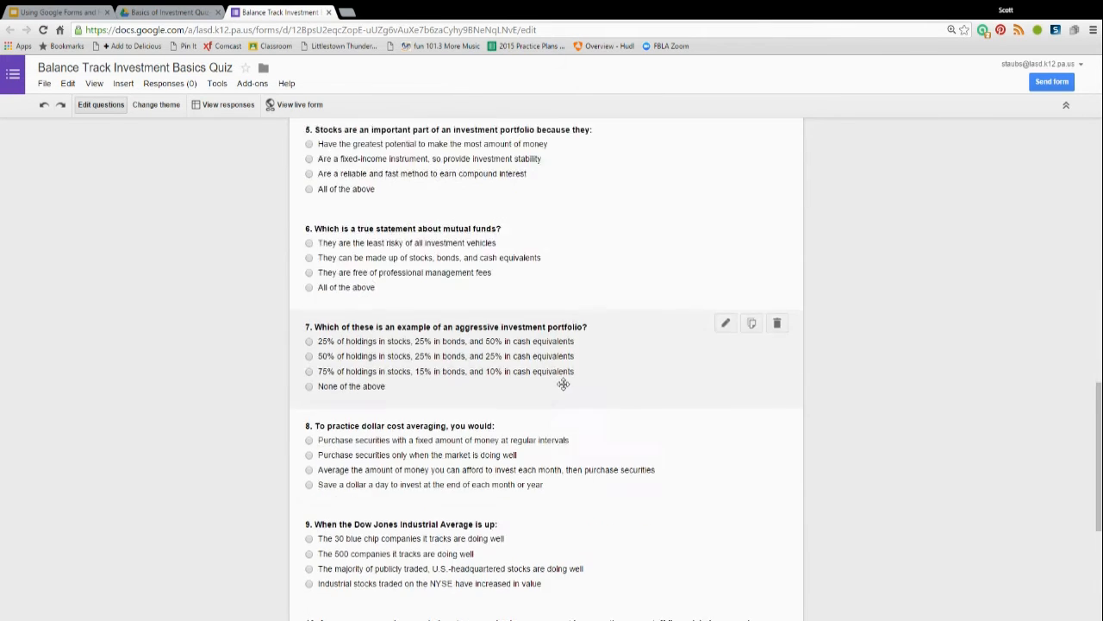
scroll("down", 3)
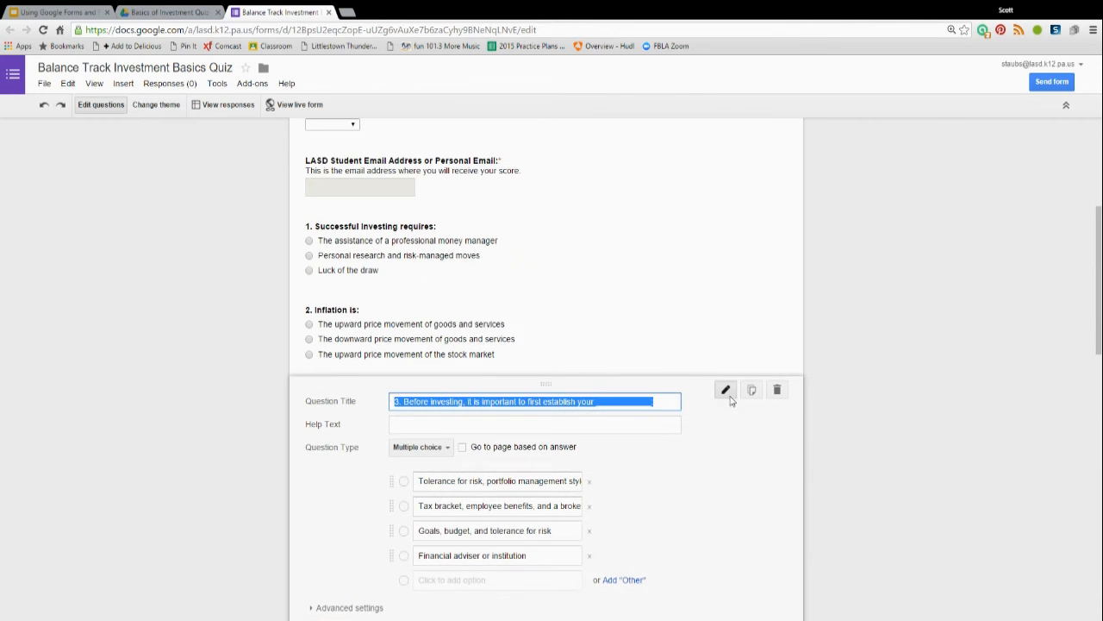
left_click(914, 364)
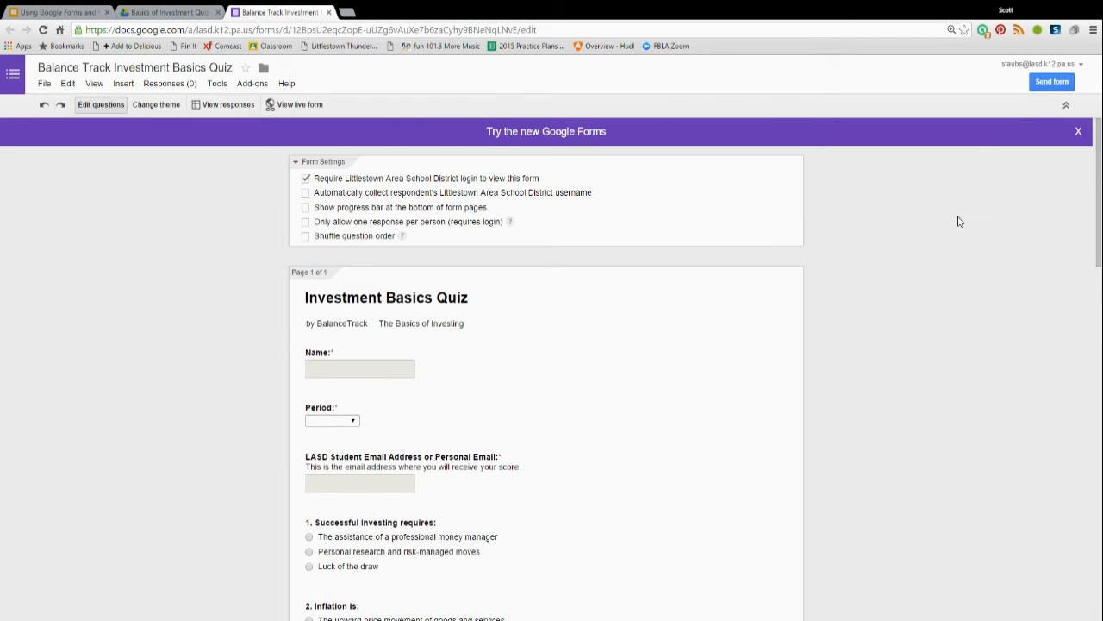
left_click(1052, 81)
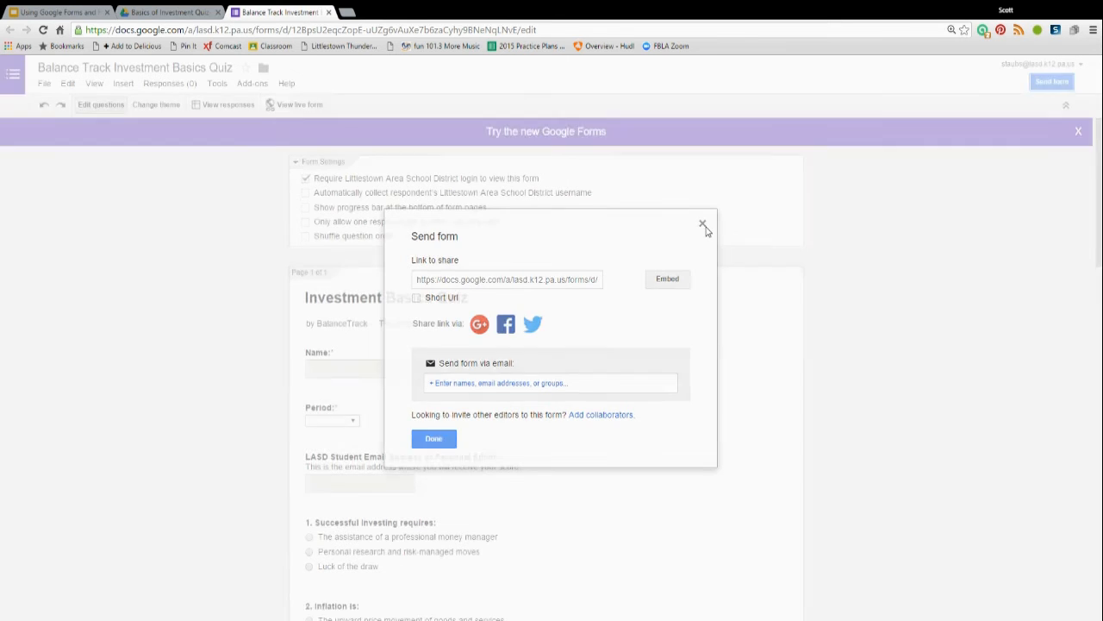
left_click(706, 224)
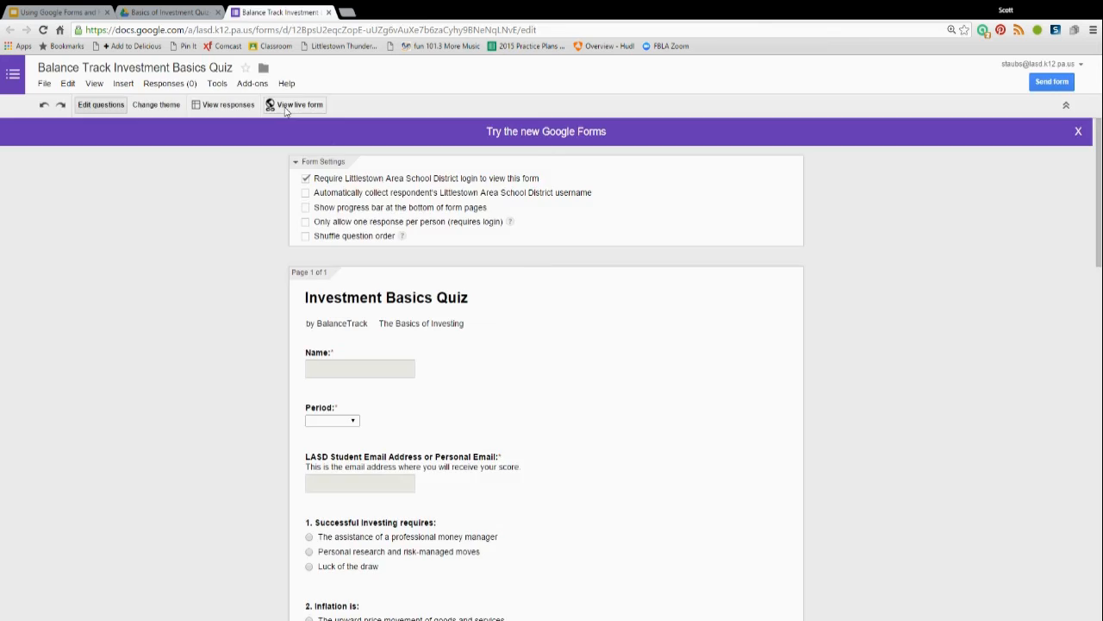
Preview the live quiz with its Name field, then return to the Drive quiz folder
left_click(297, 105)
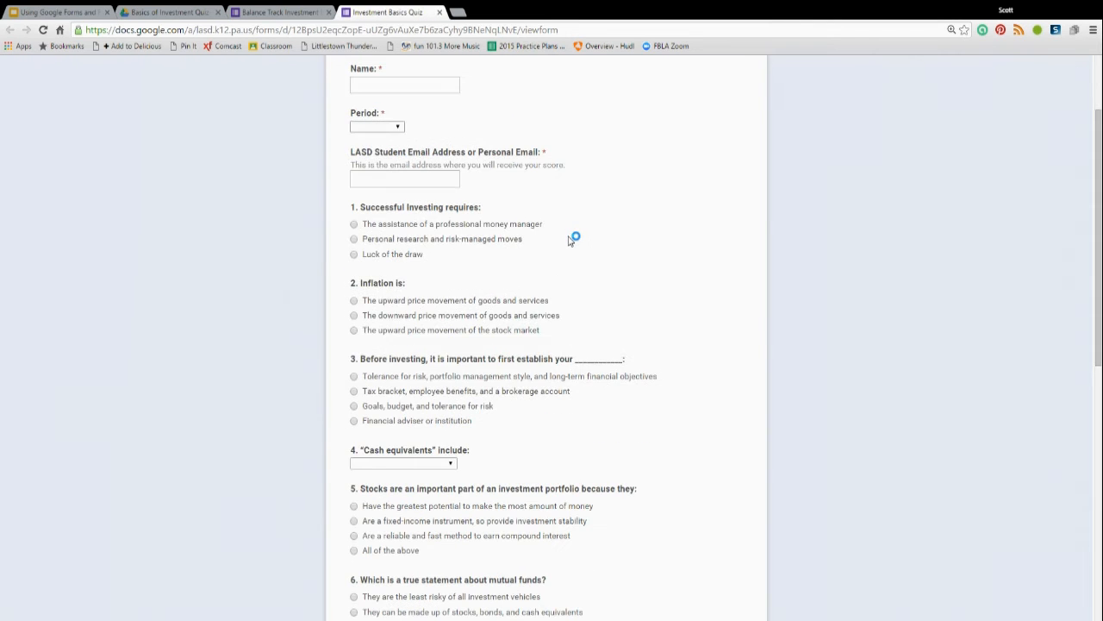
scroll("down", 3)
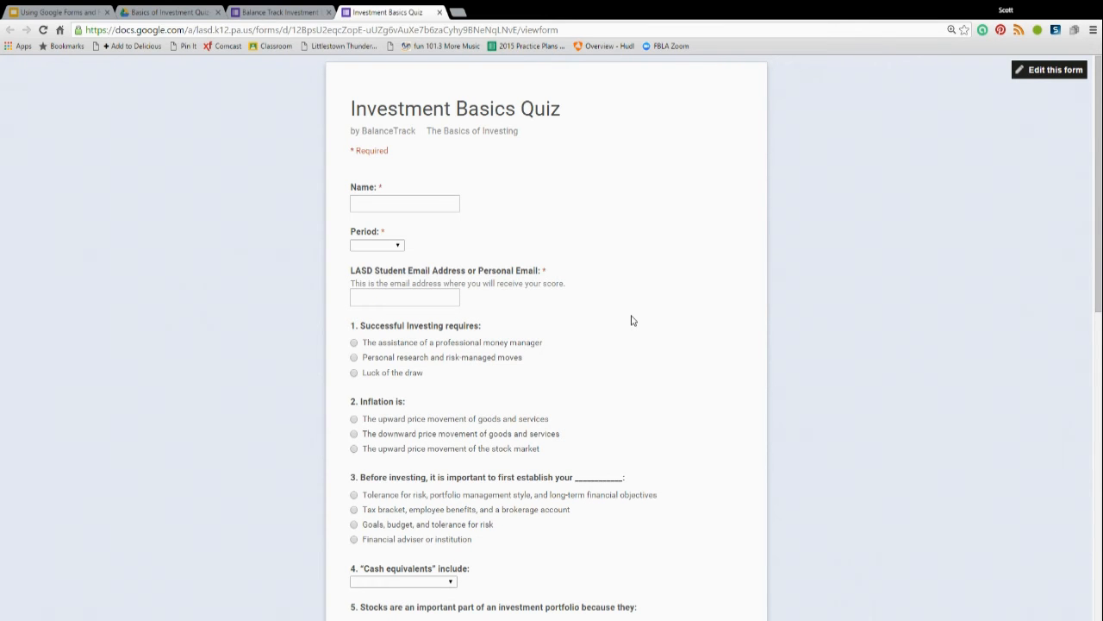
left_click(404, 203)
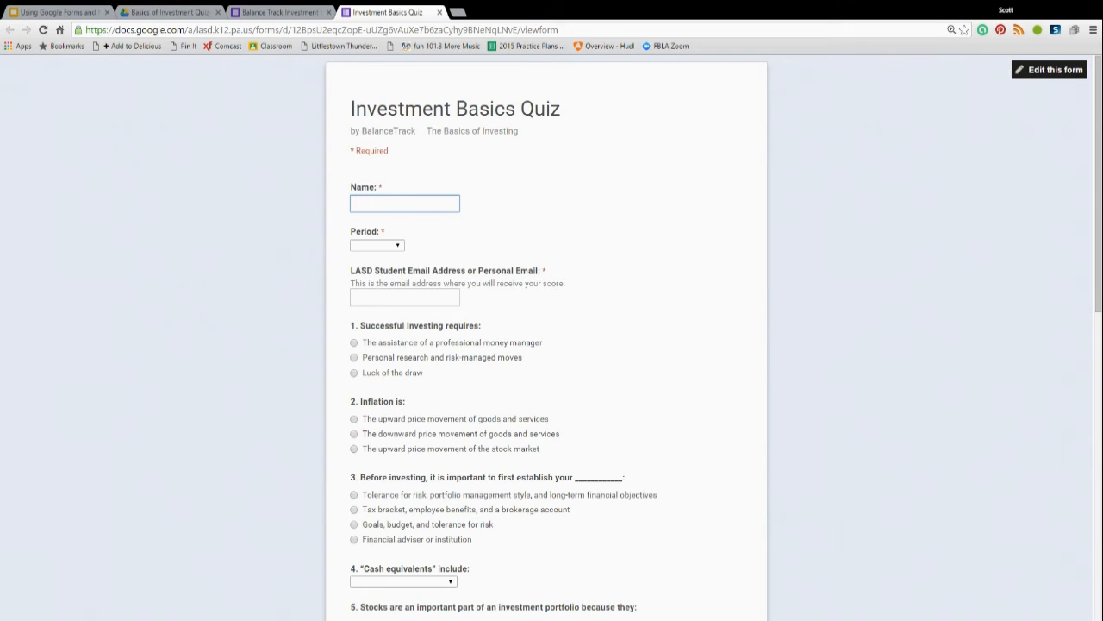
mouse_move(549, 516)
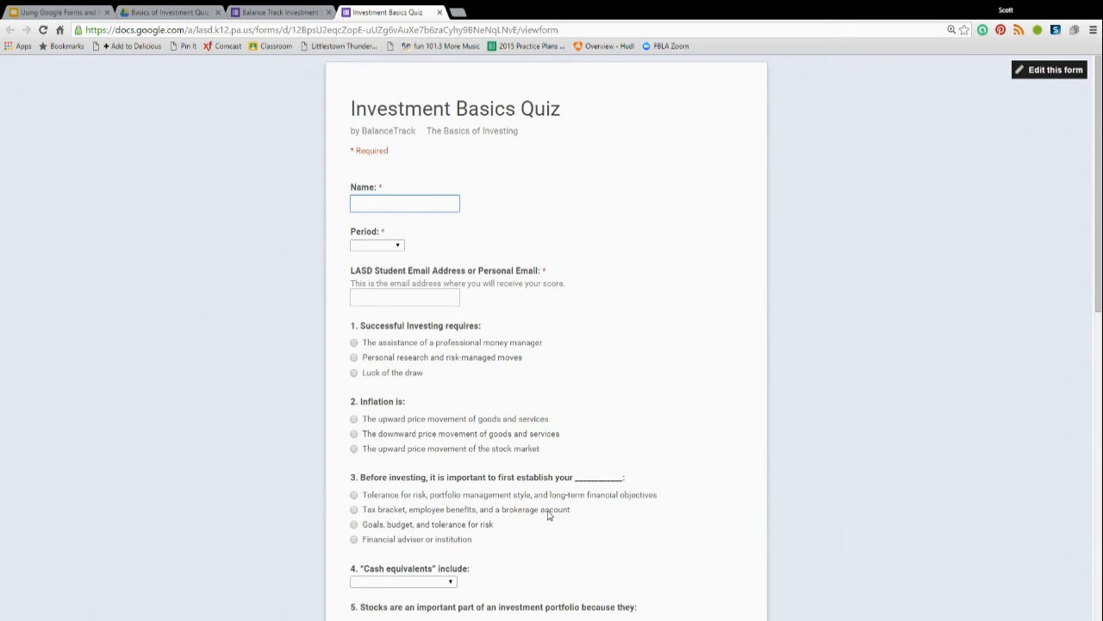
mouse_move(641, 243)
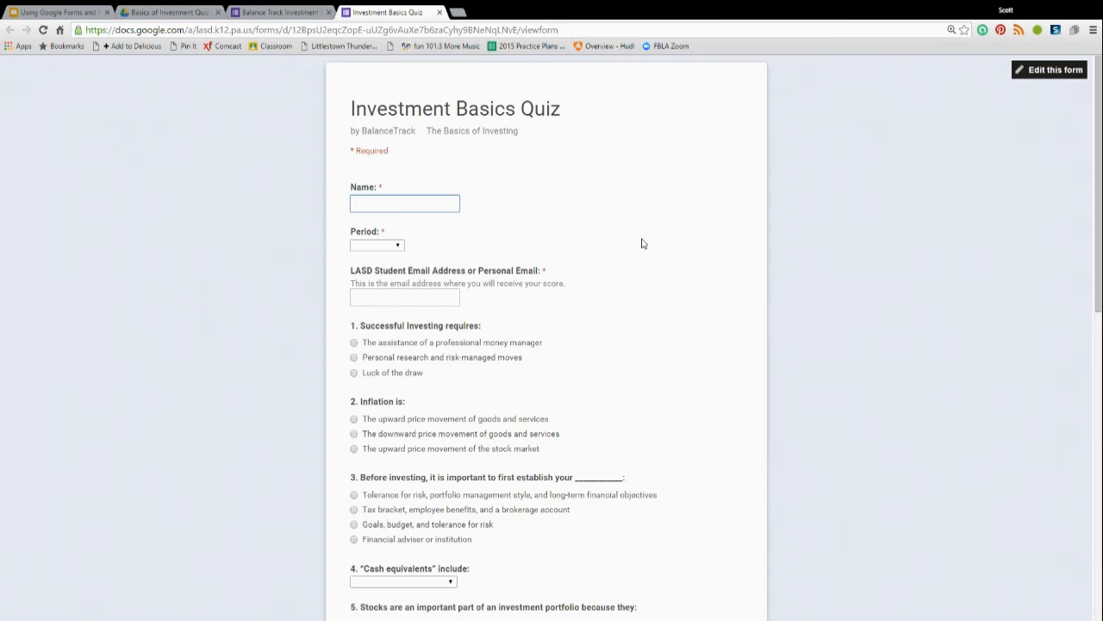
left_click(405, 204)
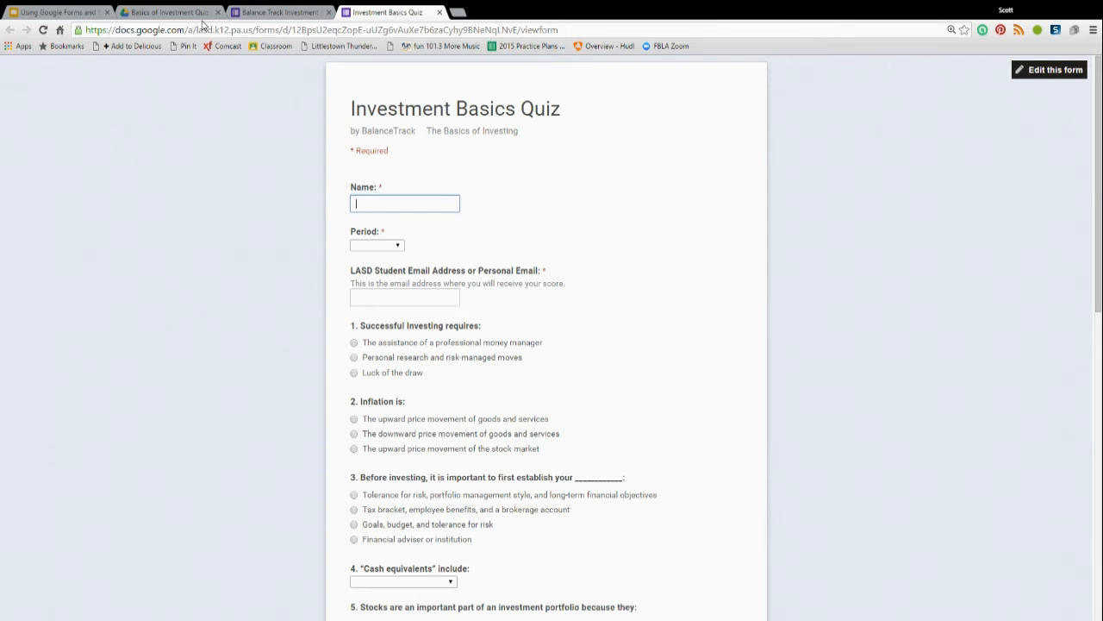
left_click(169, 10)
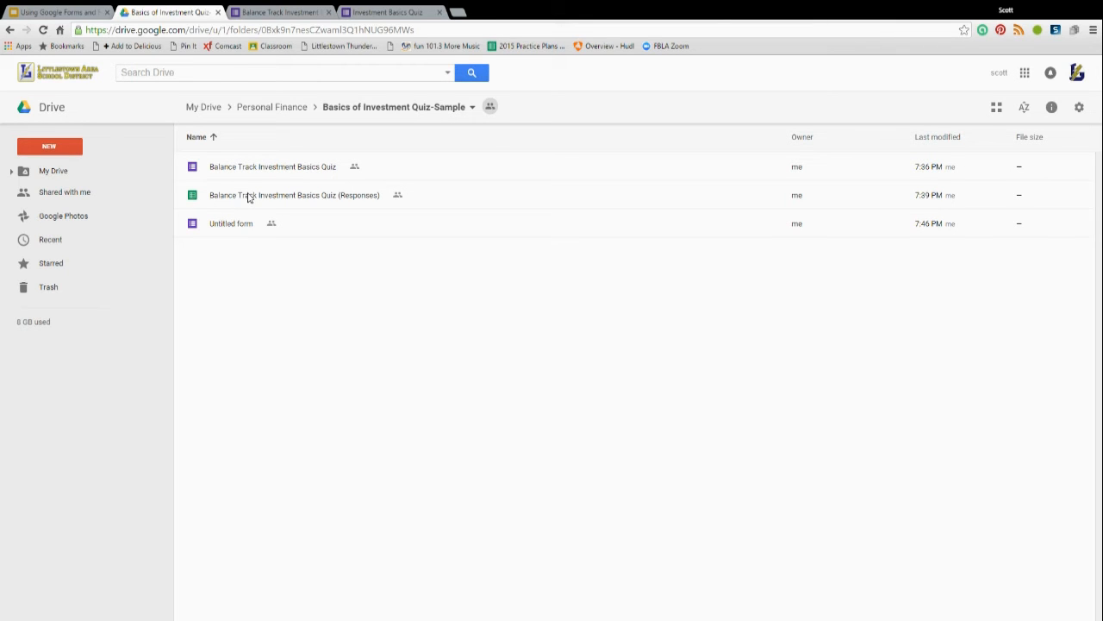
Open the Balance Track Investment Basics Quiz (Responses) spreadsheet
left_click(293, 195)
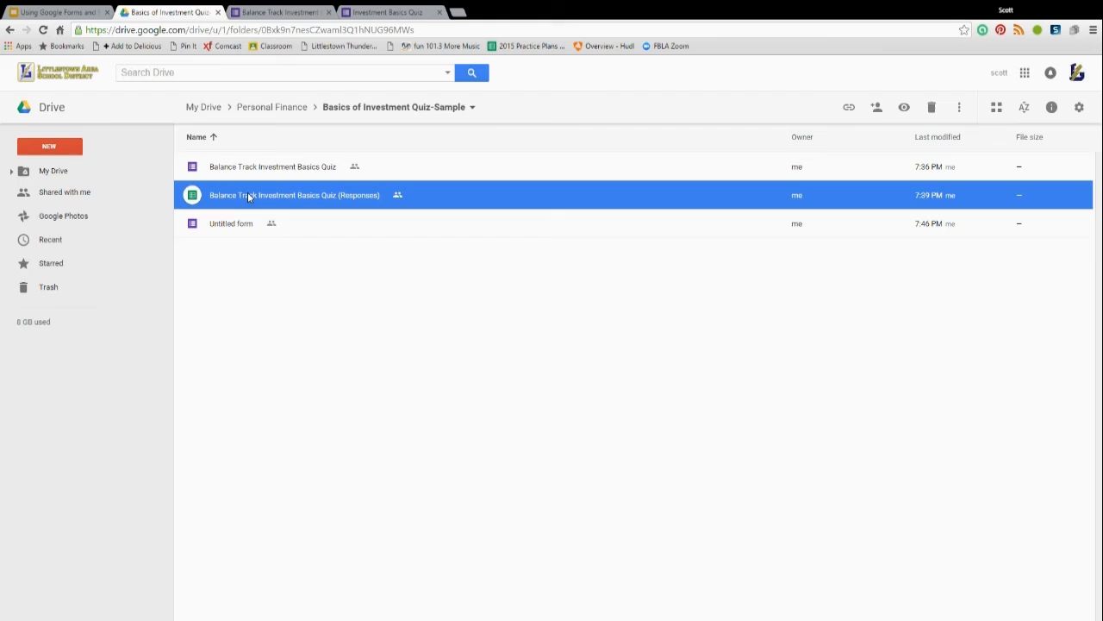
double_click(293, 195)
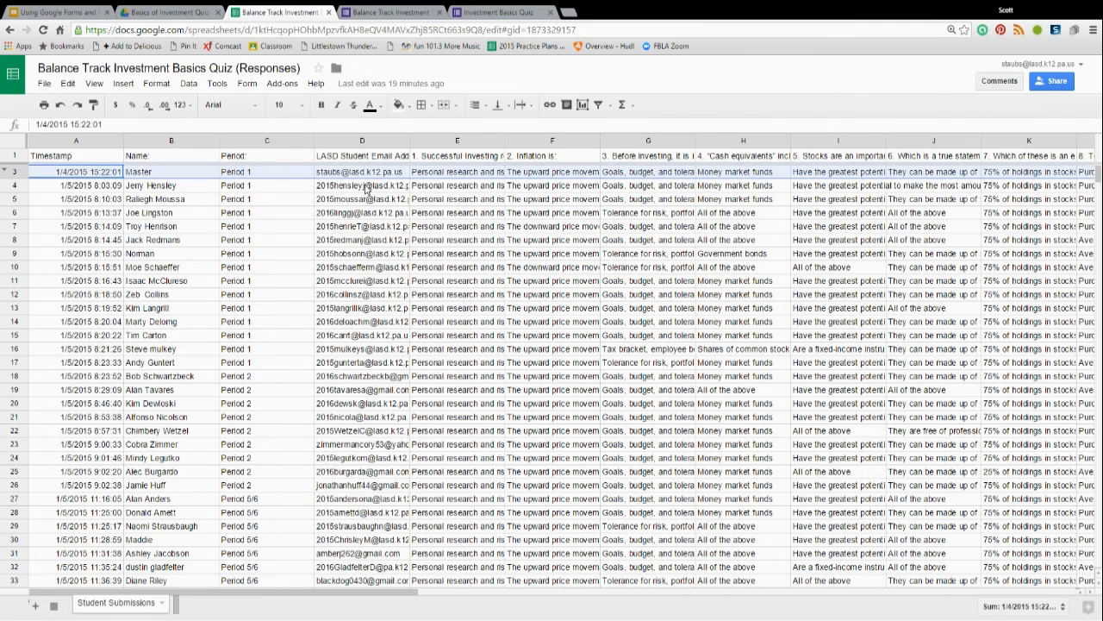
mouse_move(586, 179)
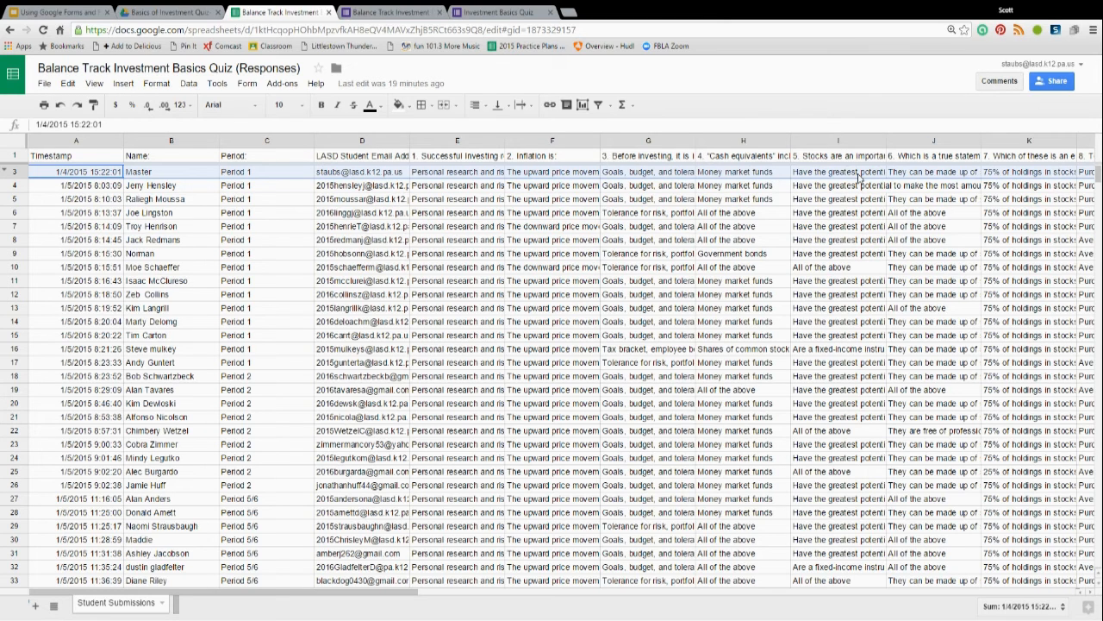
mouse_move(128, 185)
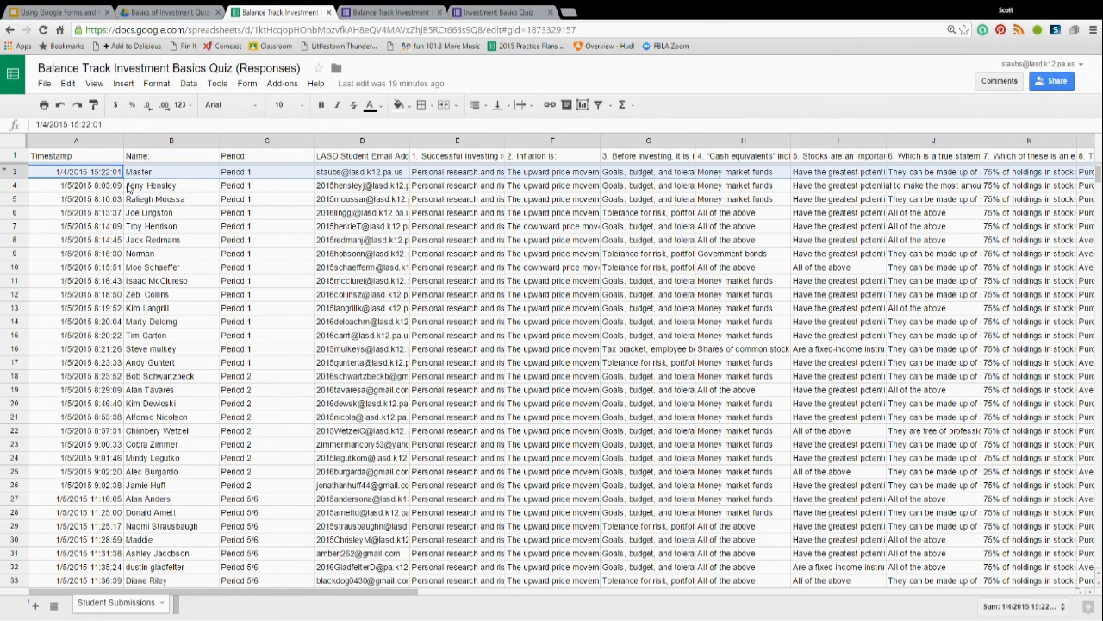
scroll("down", 3)
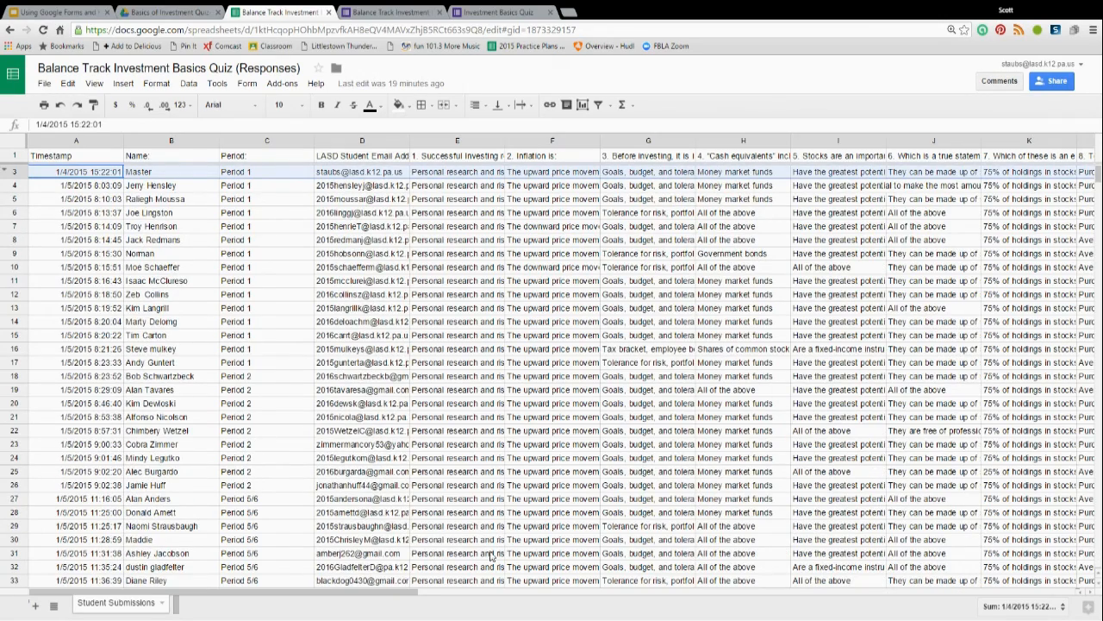
scroll("right", 3)
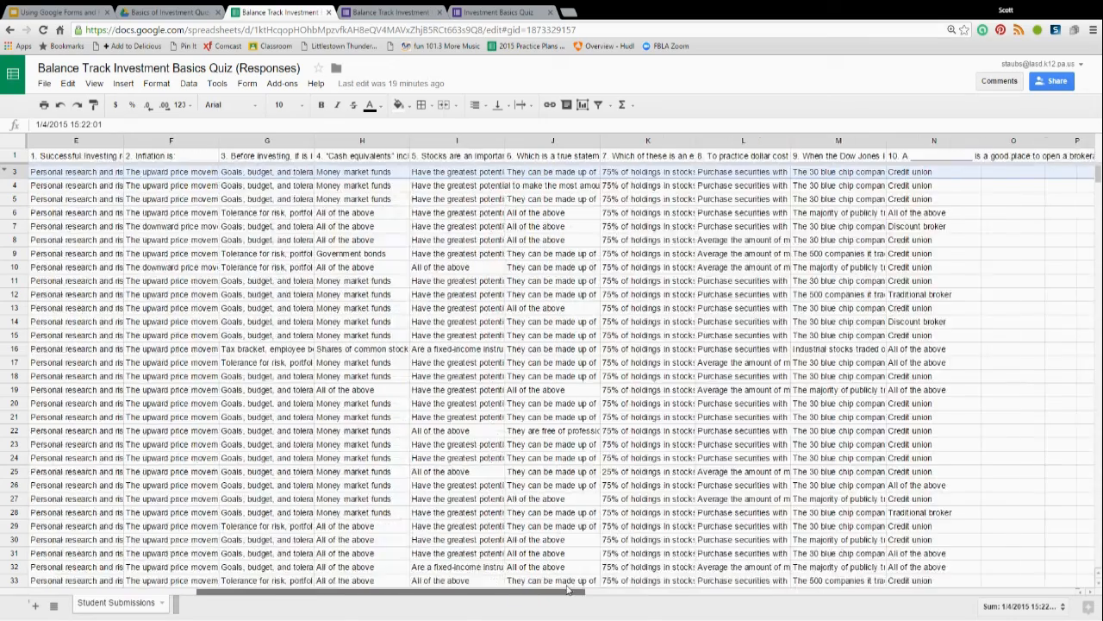
scroll("left", 3)
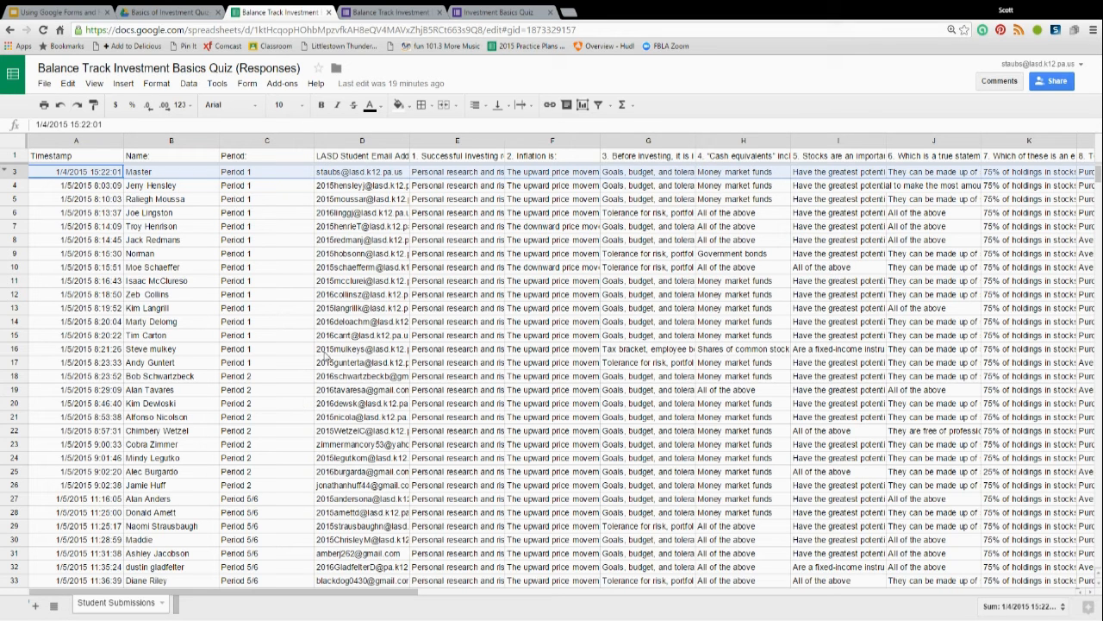
mouse_move(283, 83)
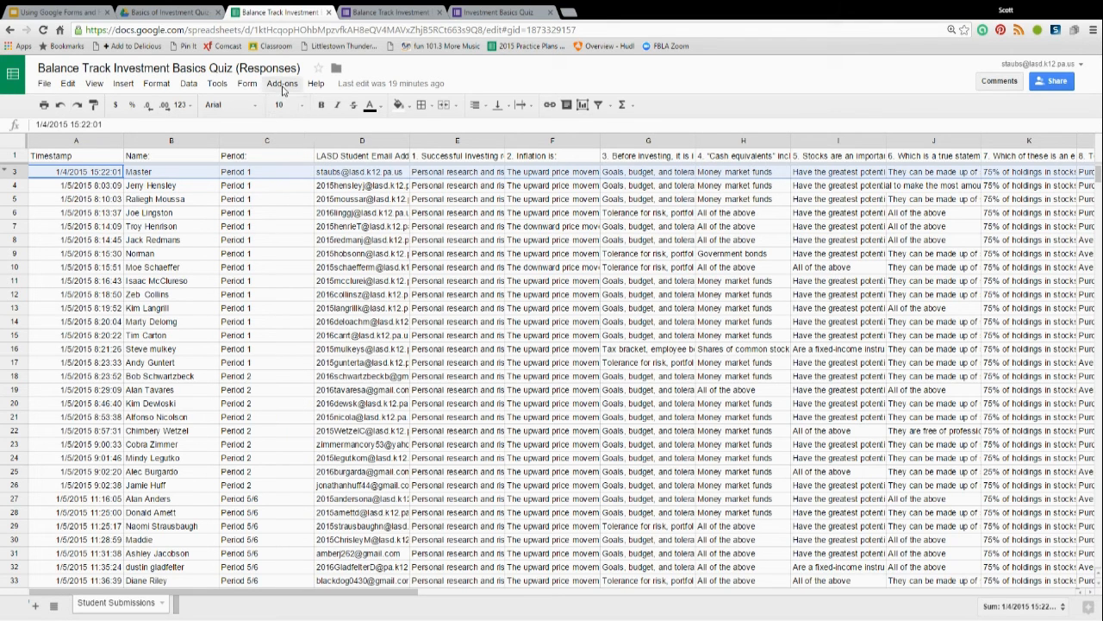
left_click(282, 83)
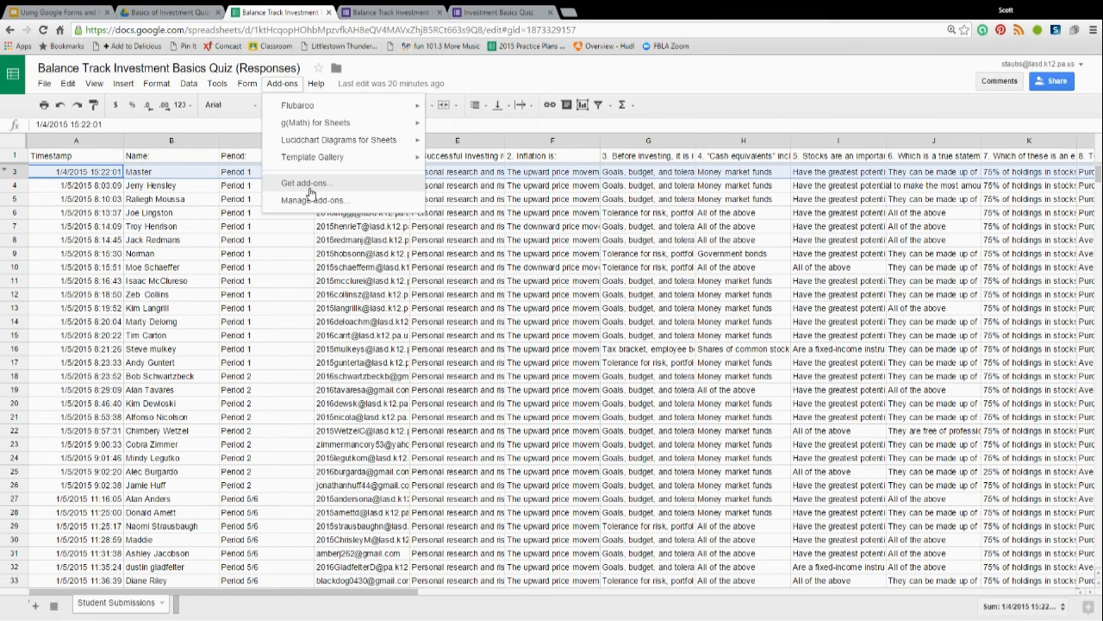
left_click(307, 183)
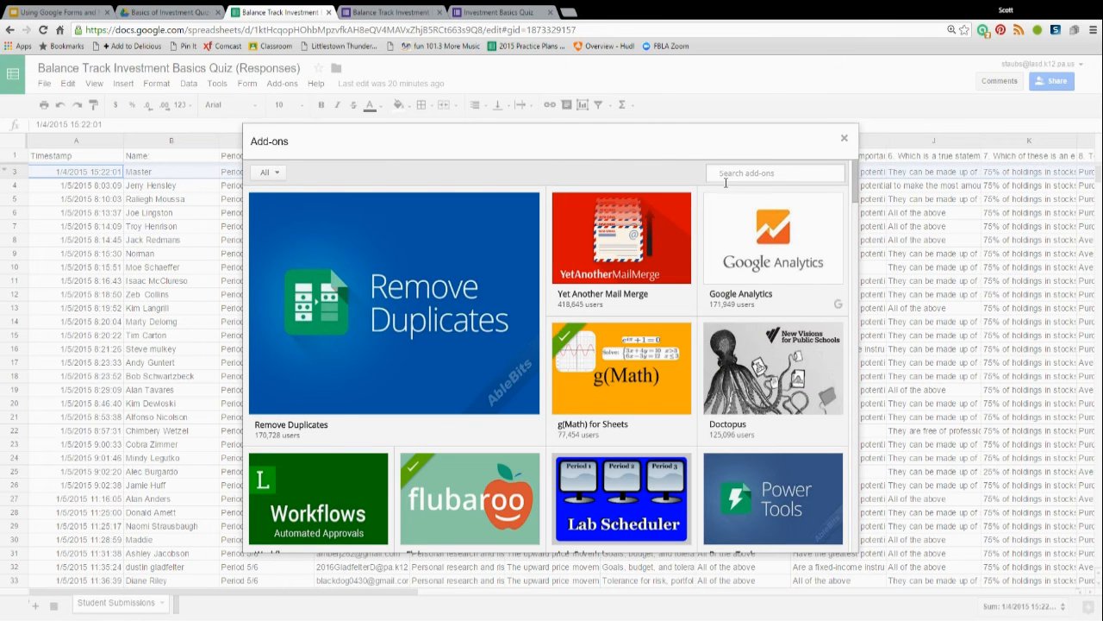
type("flubaroo")
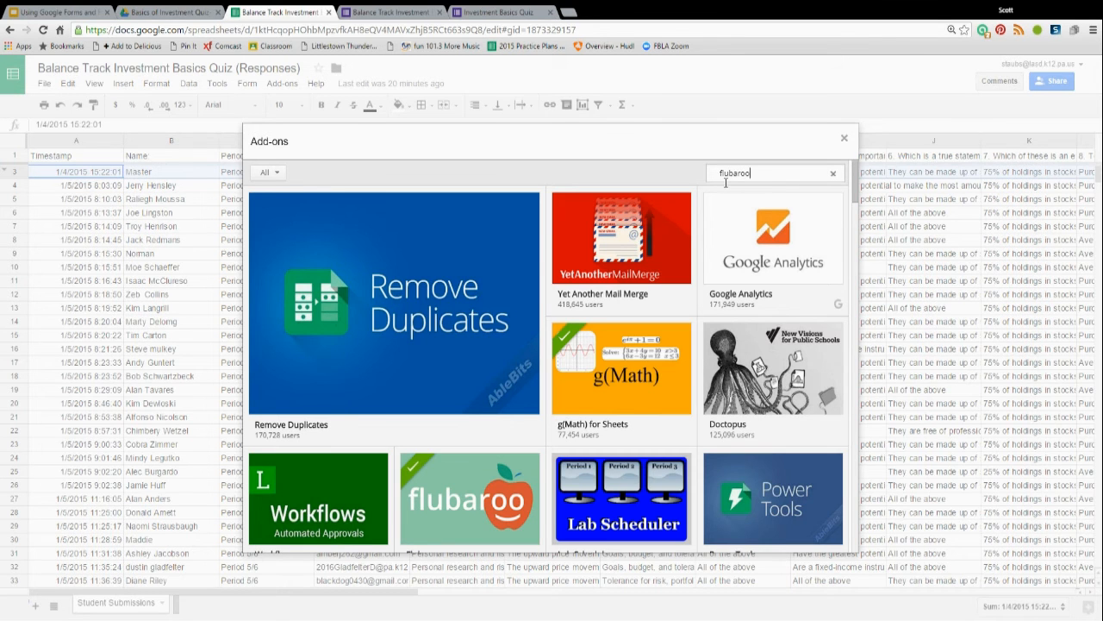
left_click(469, 499)
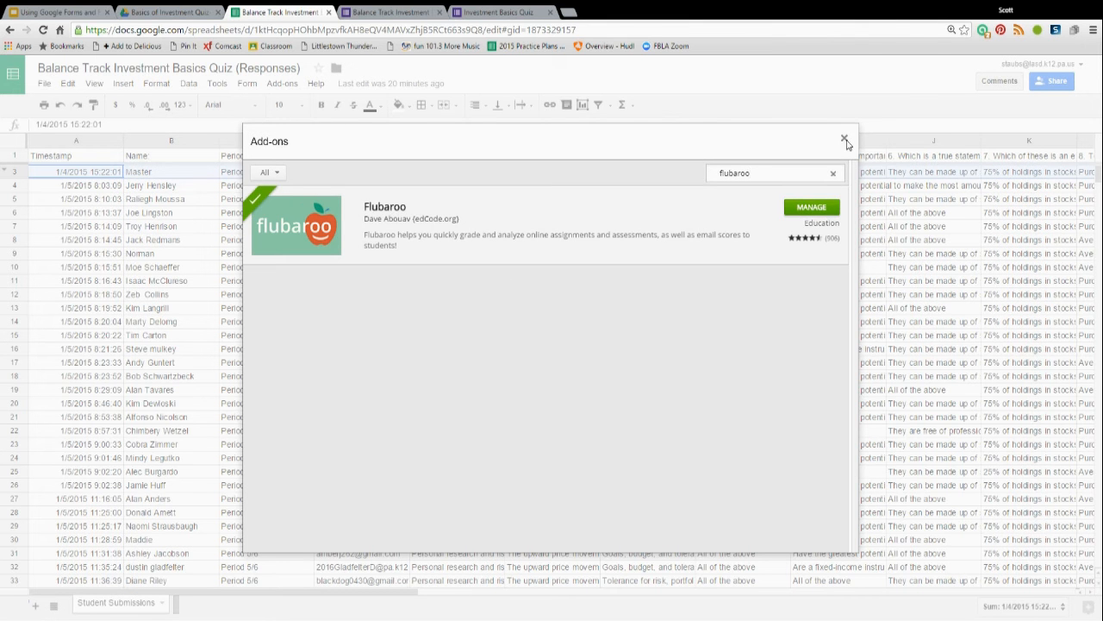
left_click(845, 138)
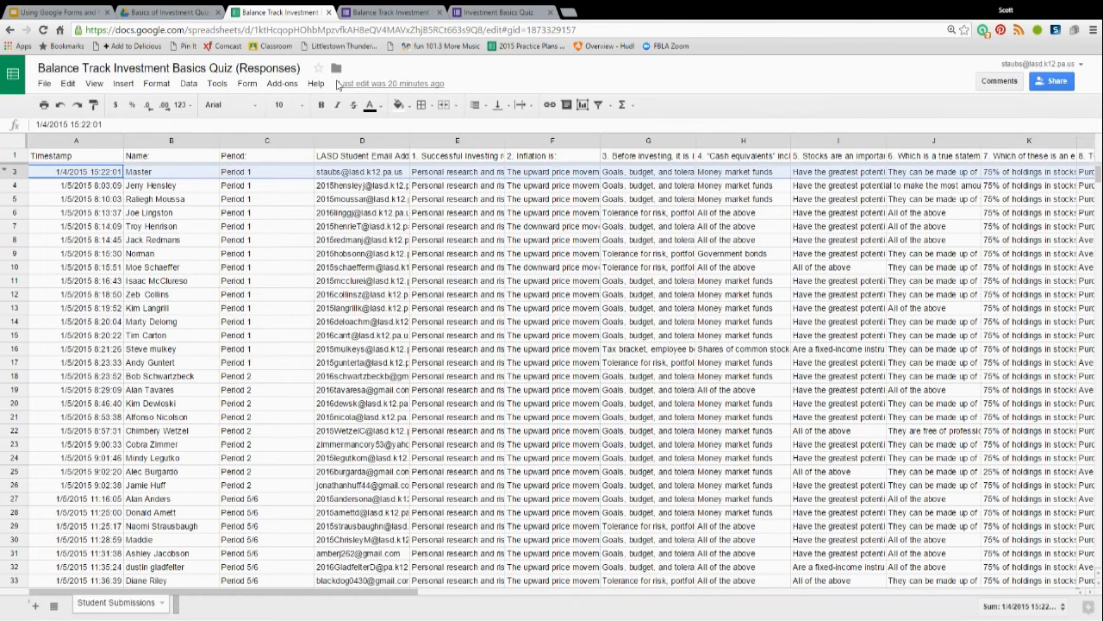
Show Flubaroo's commands from the Add-ons menu to reach Grade Assignment
left_click(283, 83)
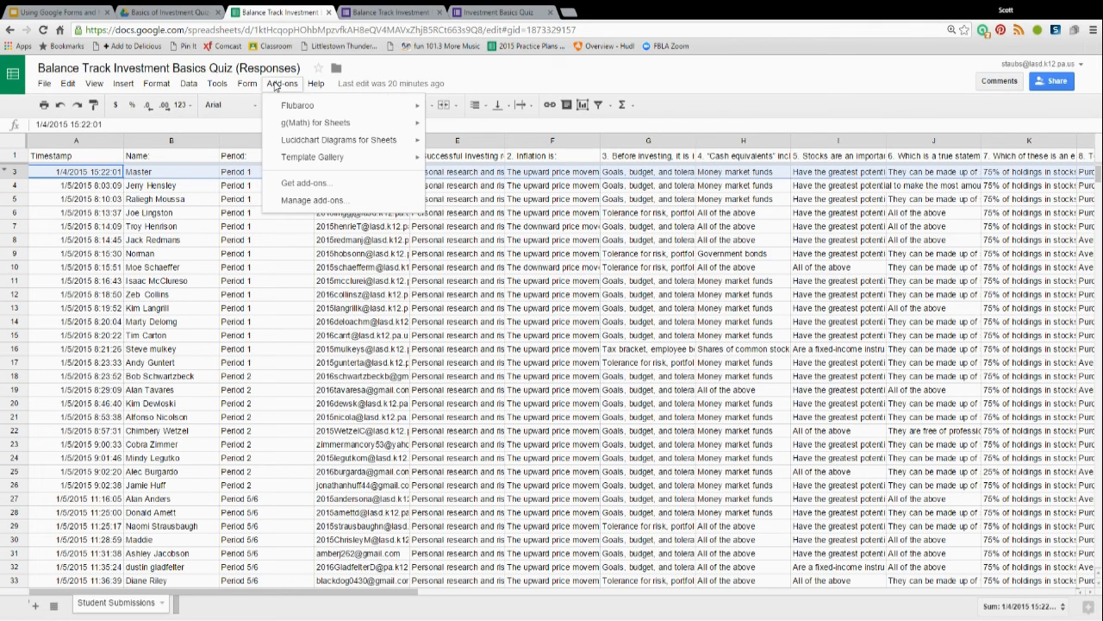
left_click(297, 105)
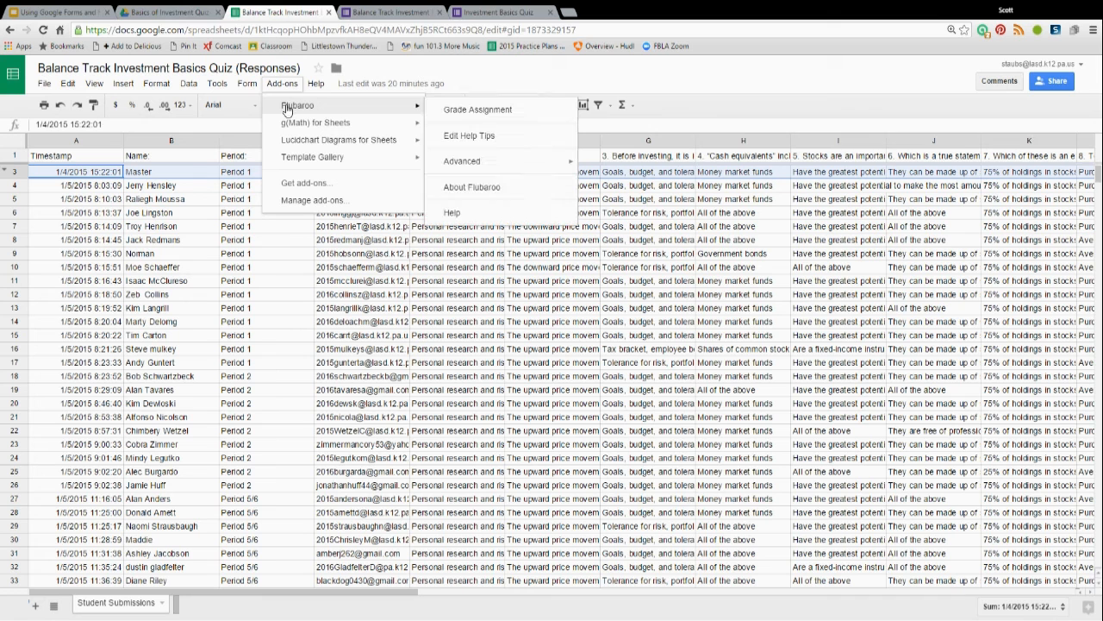
mouse_move(478, 109)
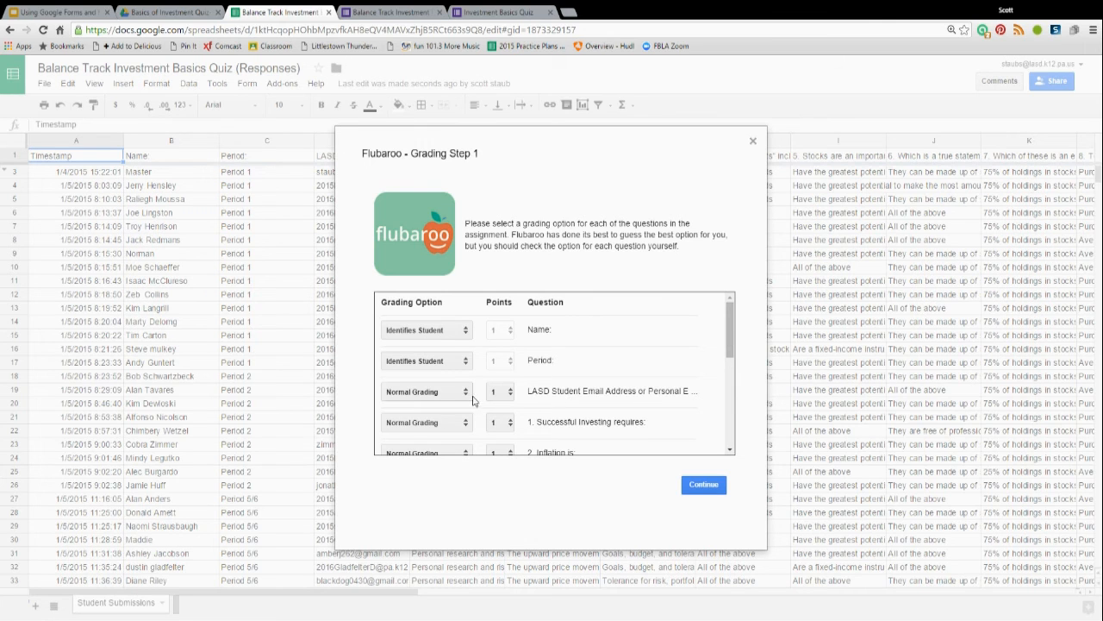
Mark the student email question as Identifies Student in Grading Step 1
left_click(427, 391)
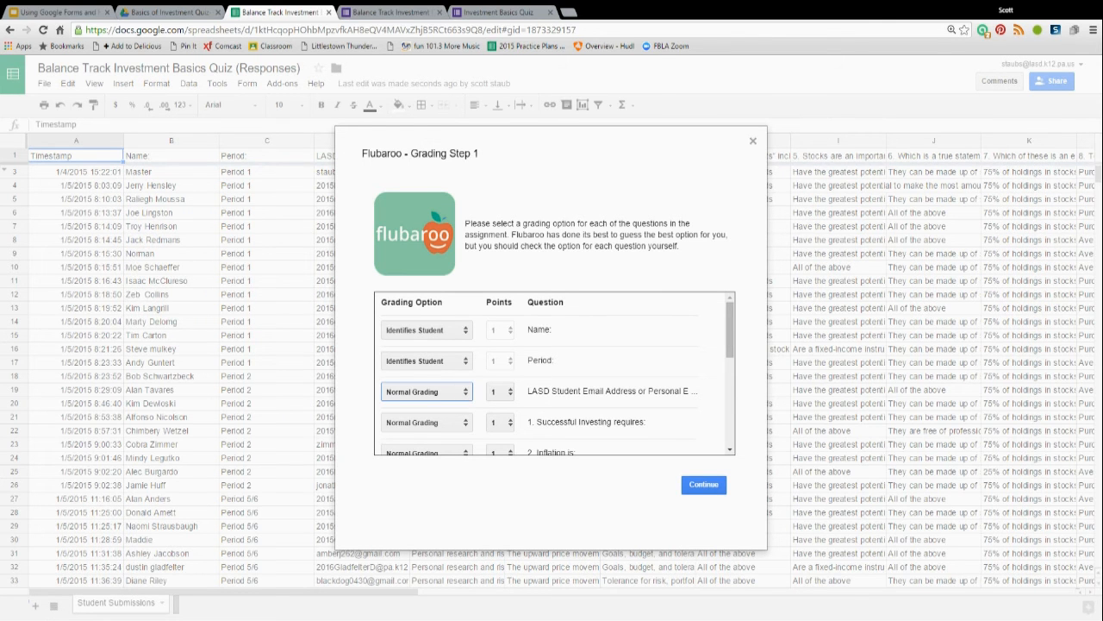
left_click(425, 389)
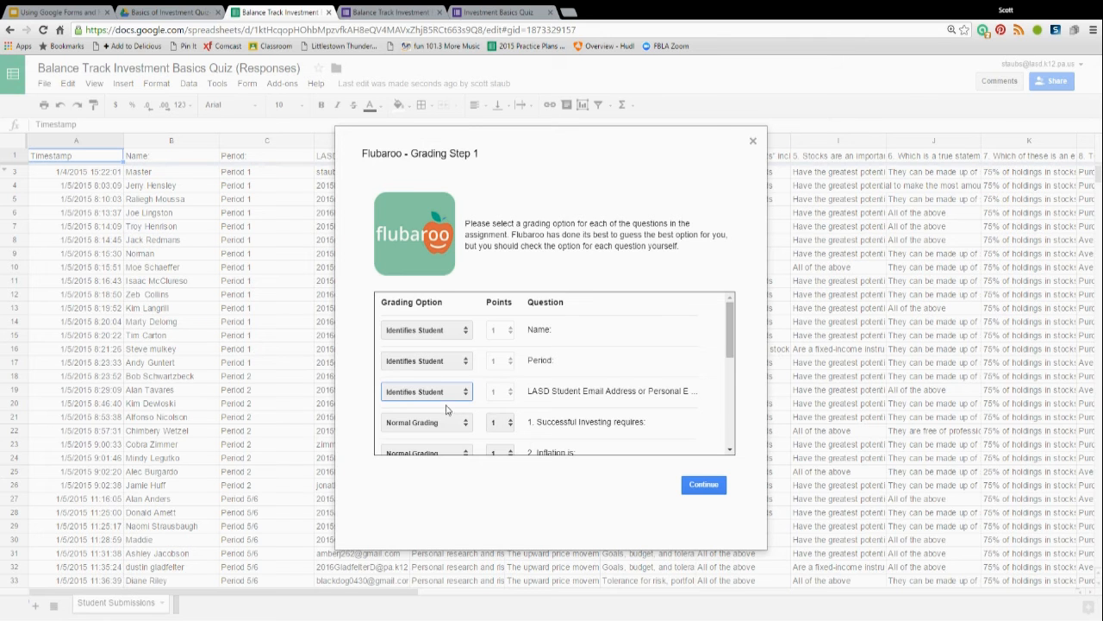
scroll("down", 3)
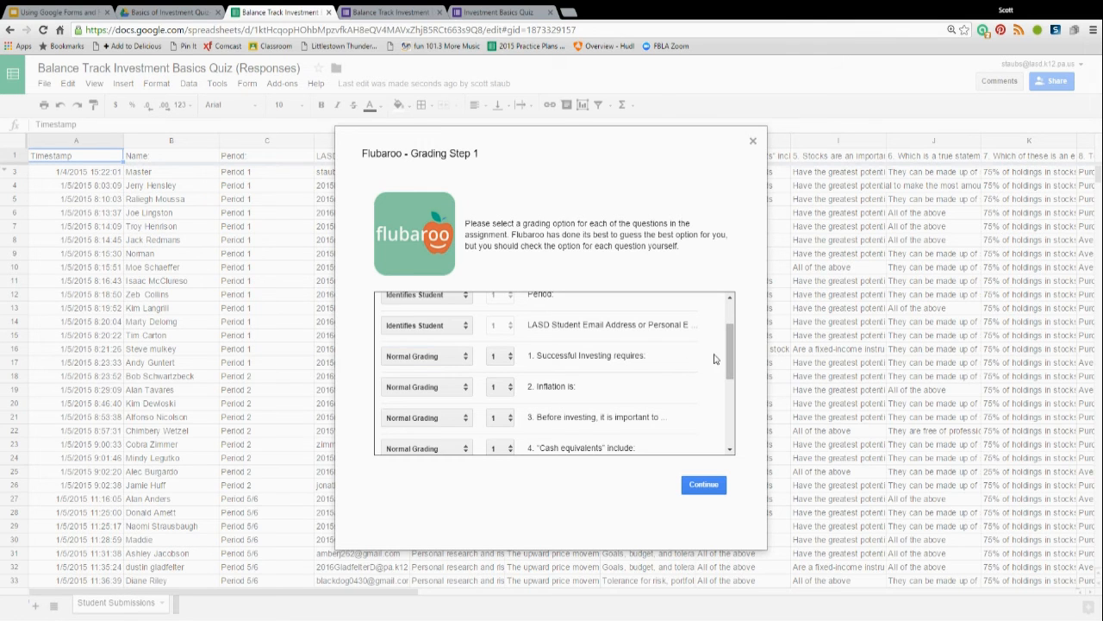
scroll("down", 3)
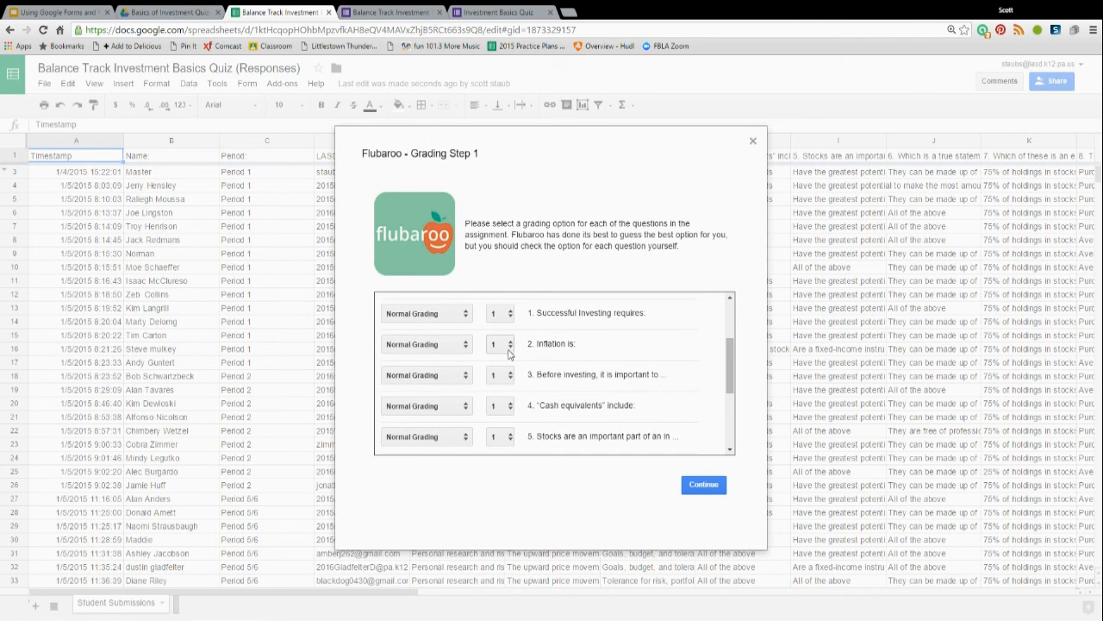
Make the quiz questions, through question 10, worth 2 points each
left_click(500, 314)
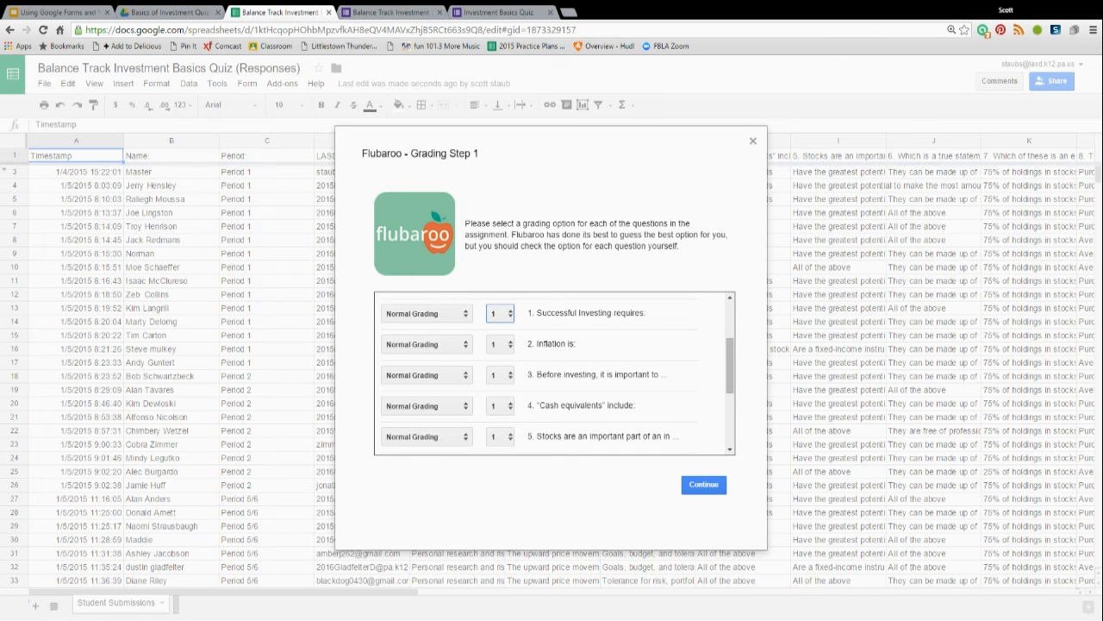
left_click(510, 312)
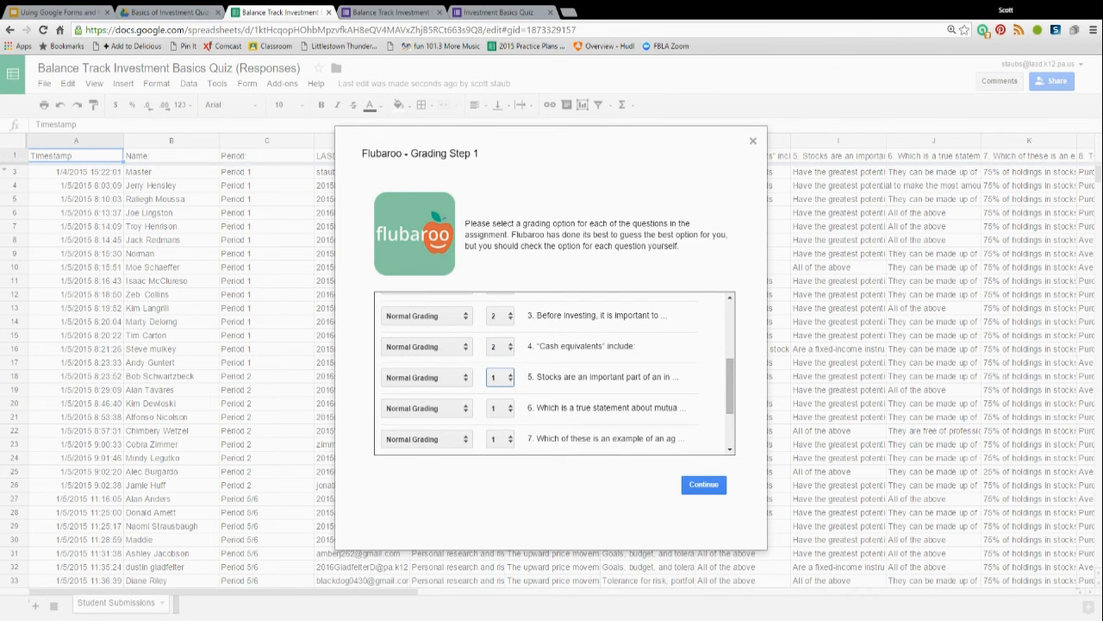
left_click(507, 373)
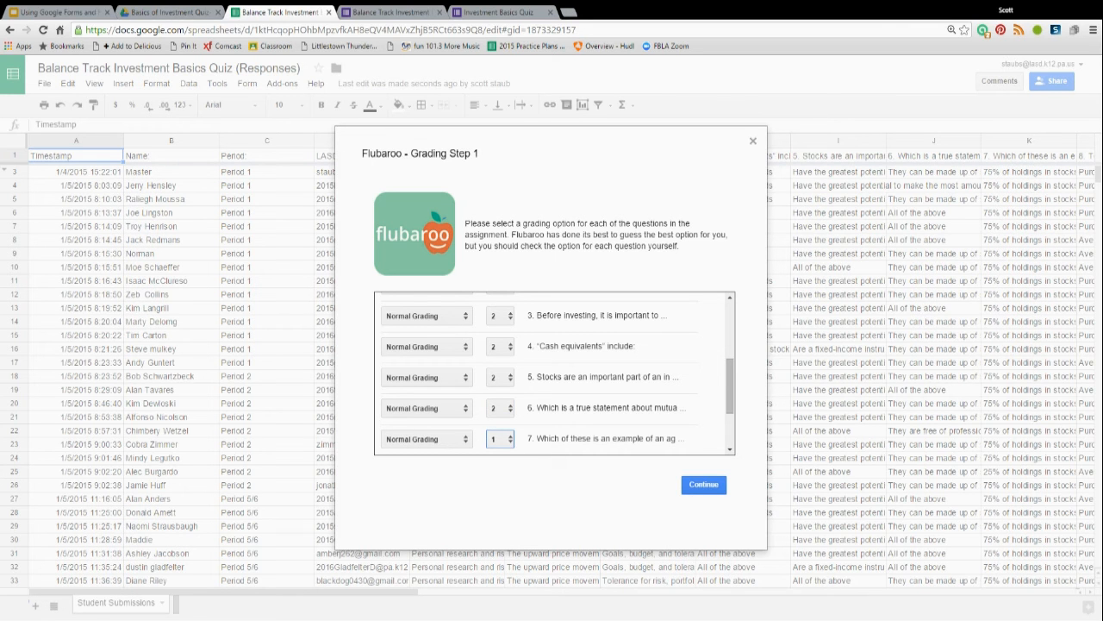
scroll("down", 3)
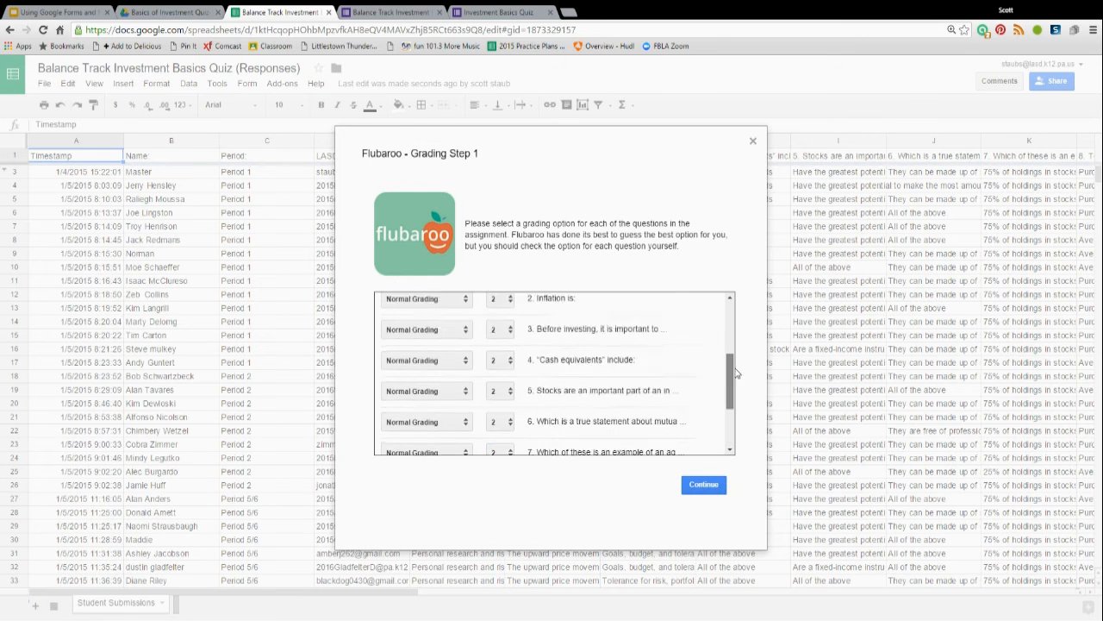
scroll("down", 3)
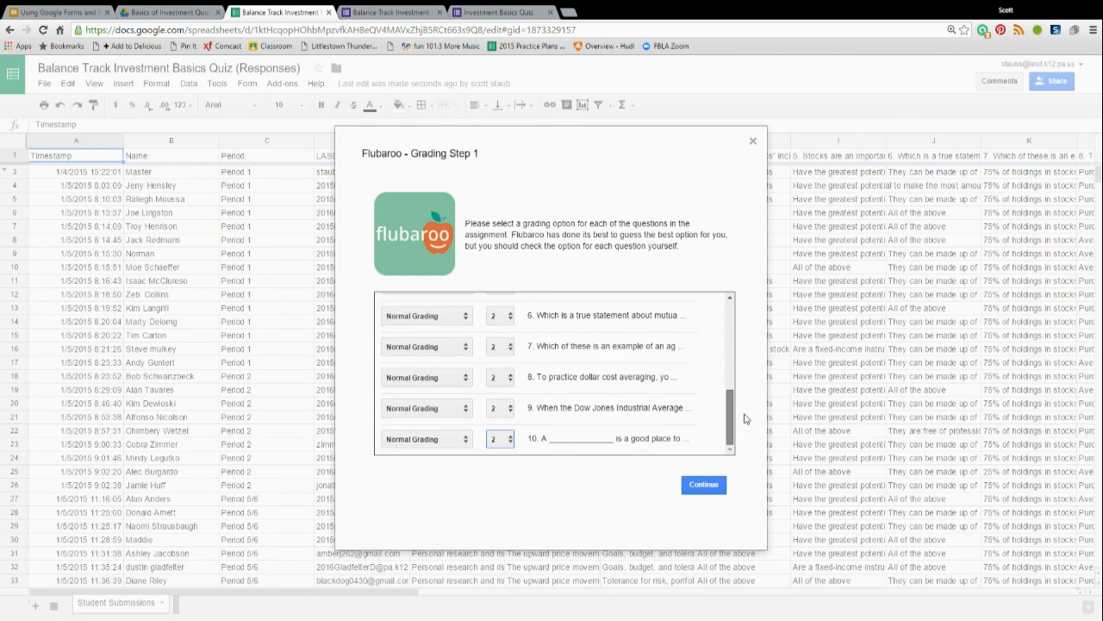
left_click(704, 483)
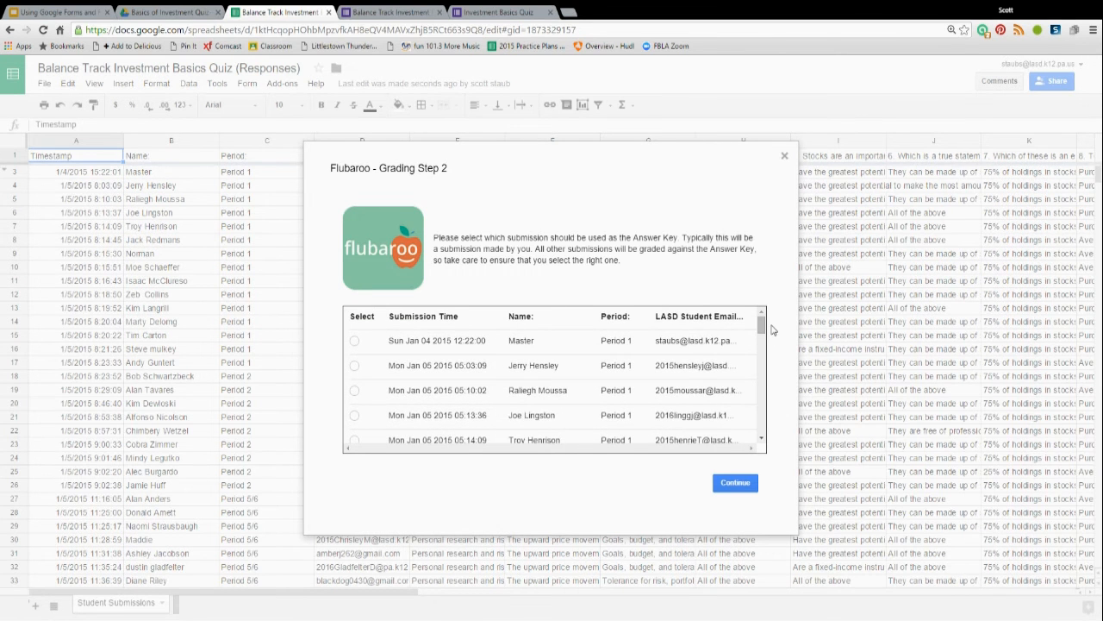
Choose the Master submission as the answer key and run the grading
left_click(356, 341)
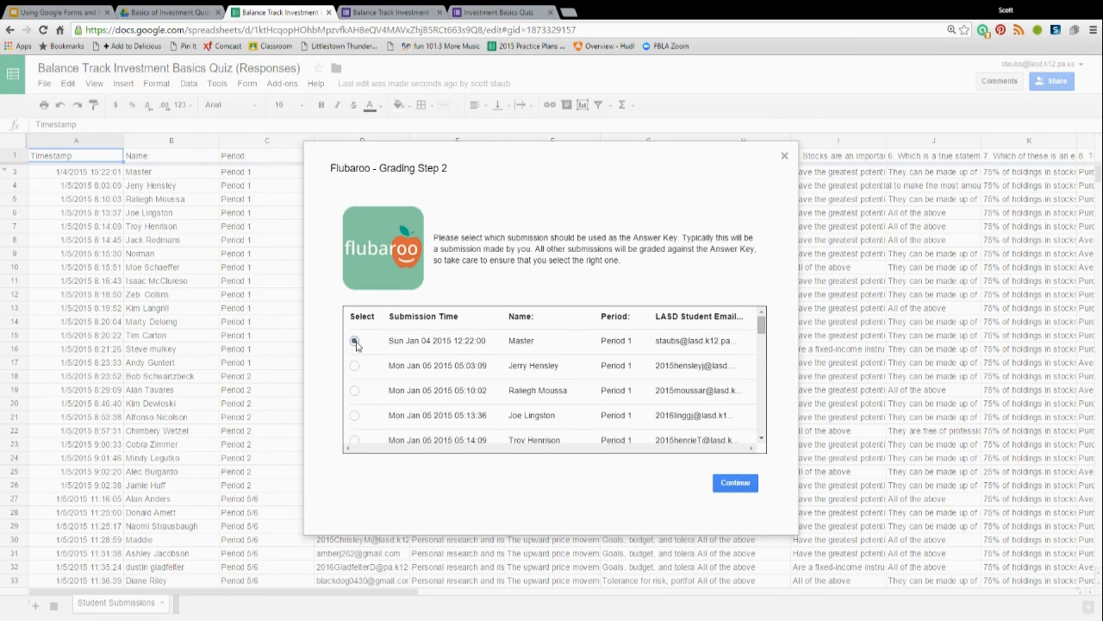
left_click(356, 342)
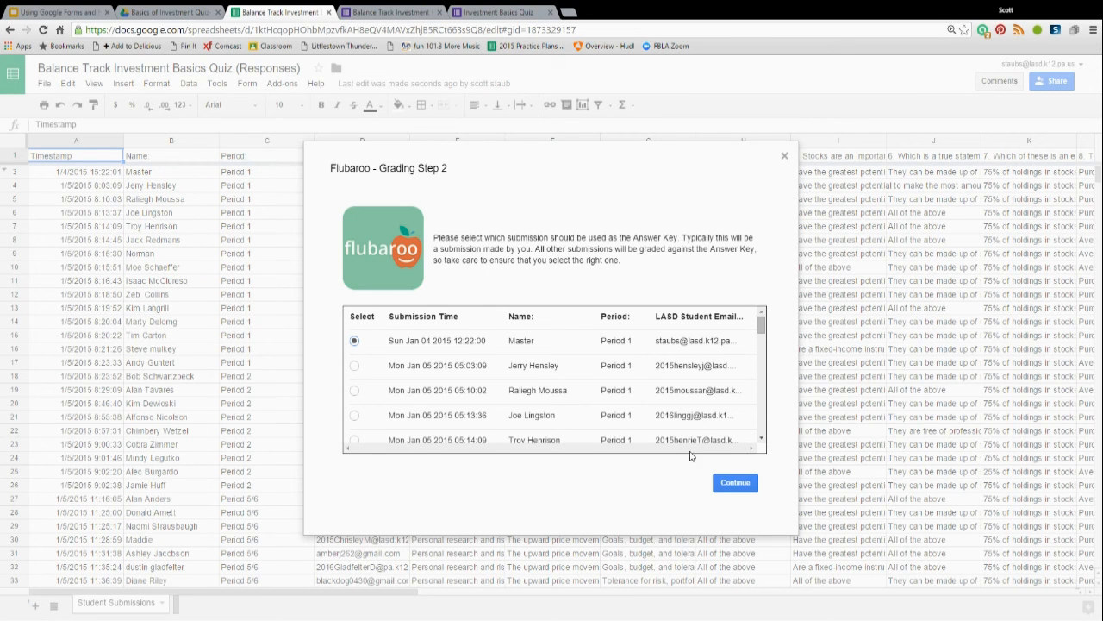
left_click(734, 483)
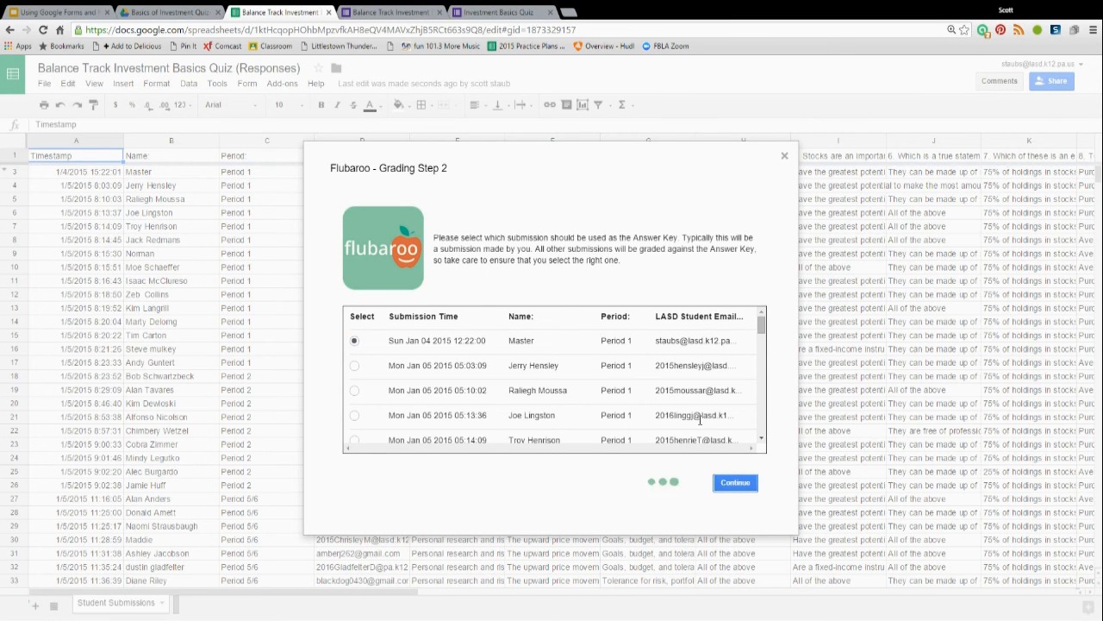
left_click(735, 483)
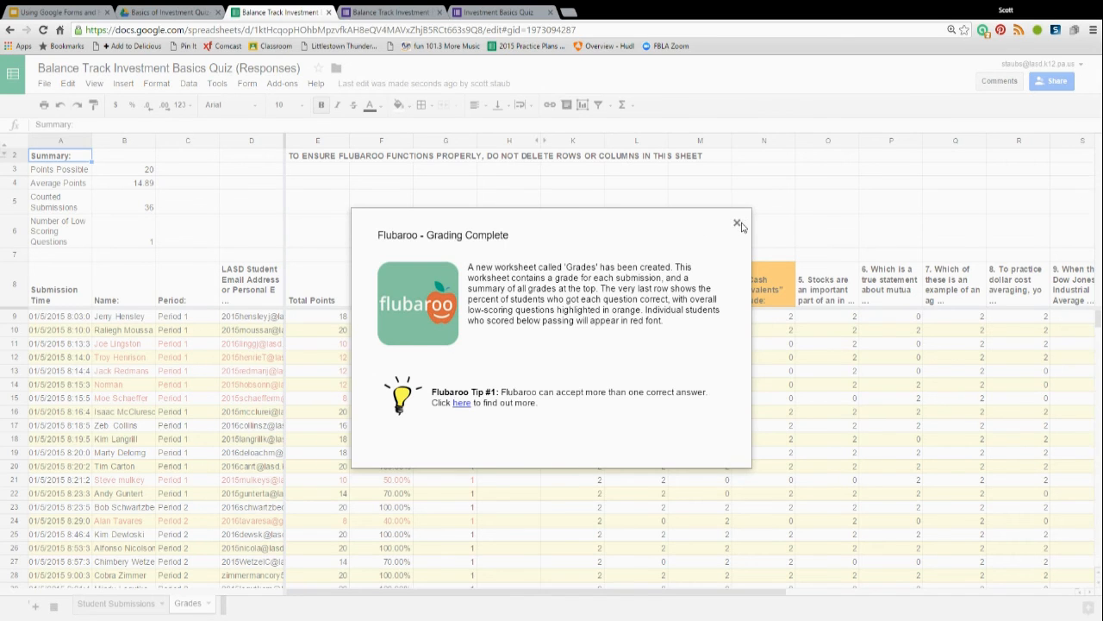
Dismiss the Grading Complete notice over the new Grades sheet
left_click(738, 223)
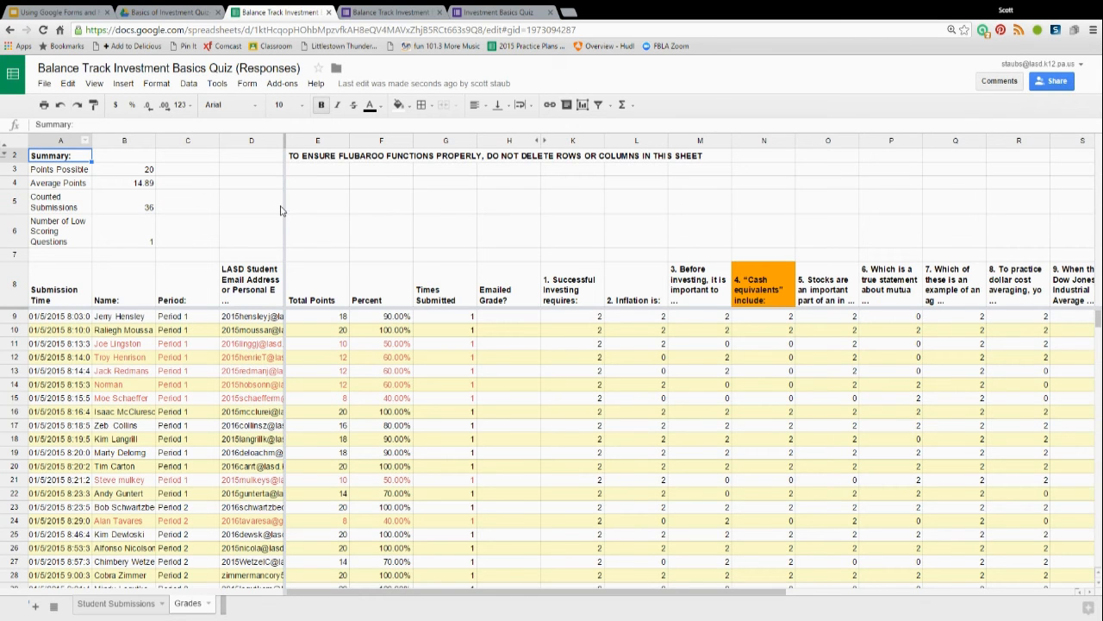
mouse_move(252, 245)
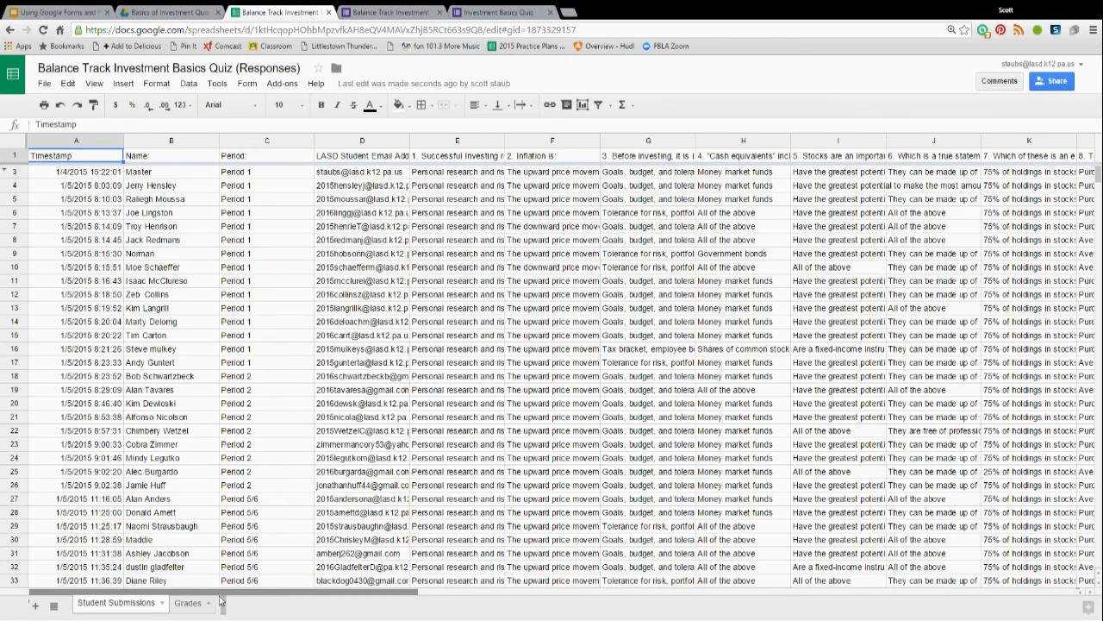
left_click(186, 604)
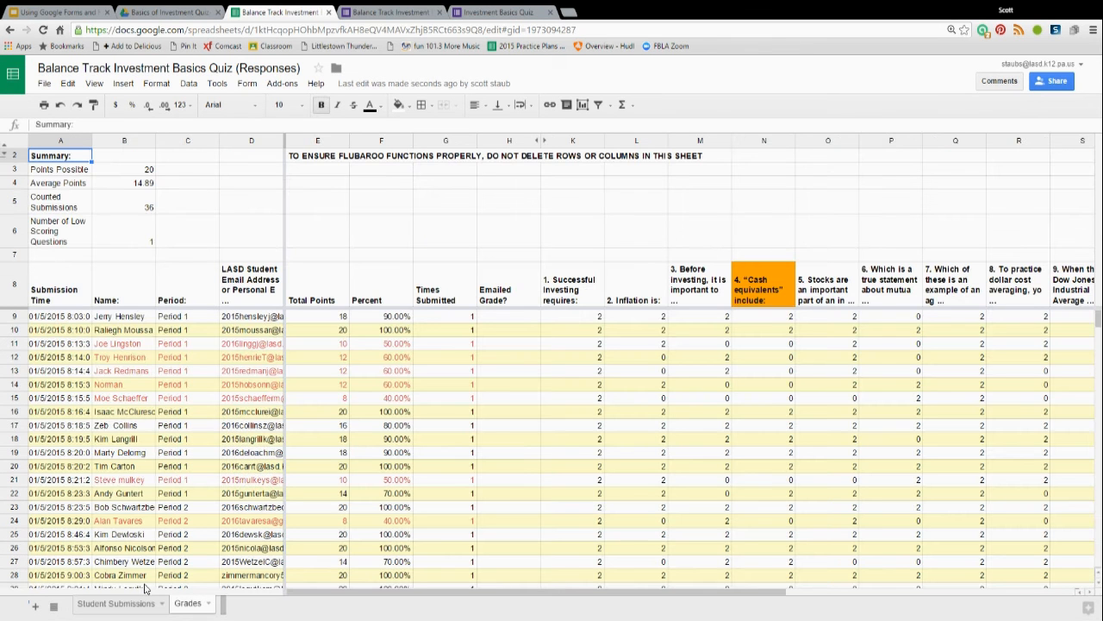
mouse_move(241, 586)
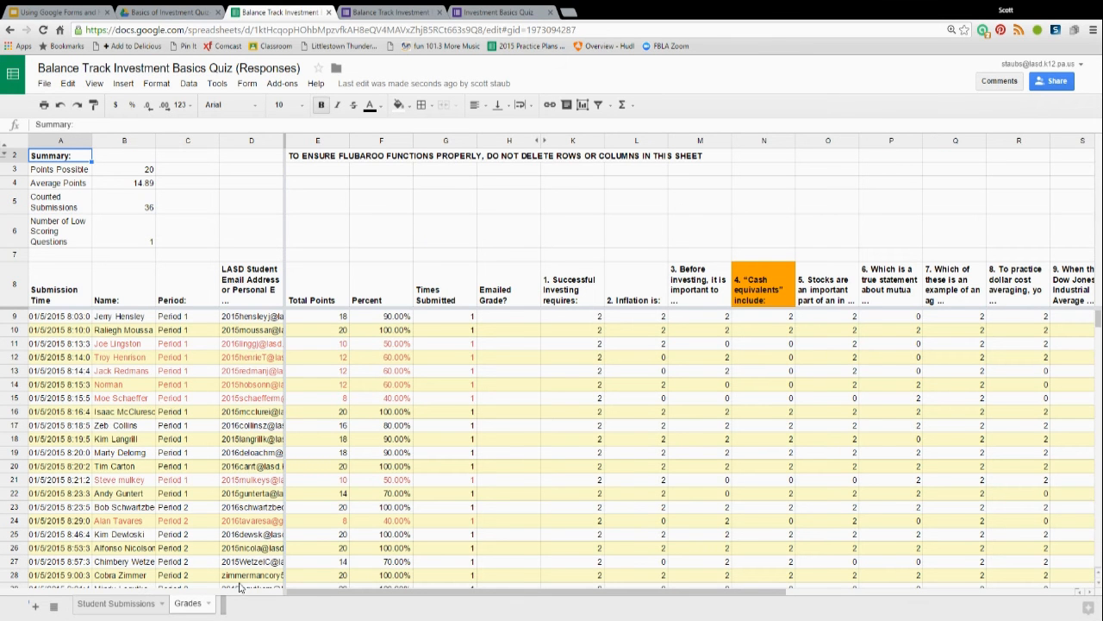
mouse_move(151, 434)
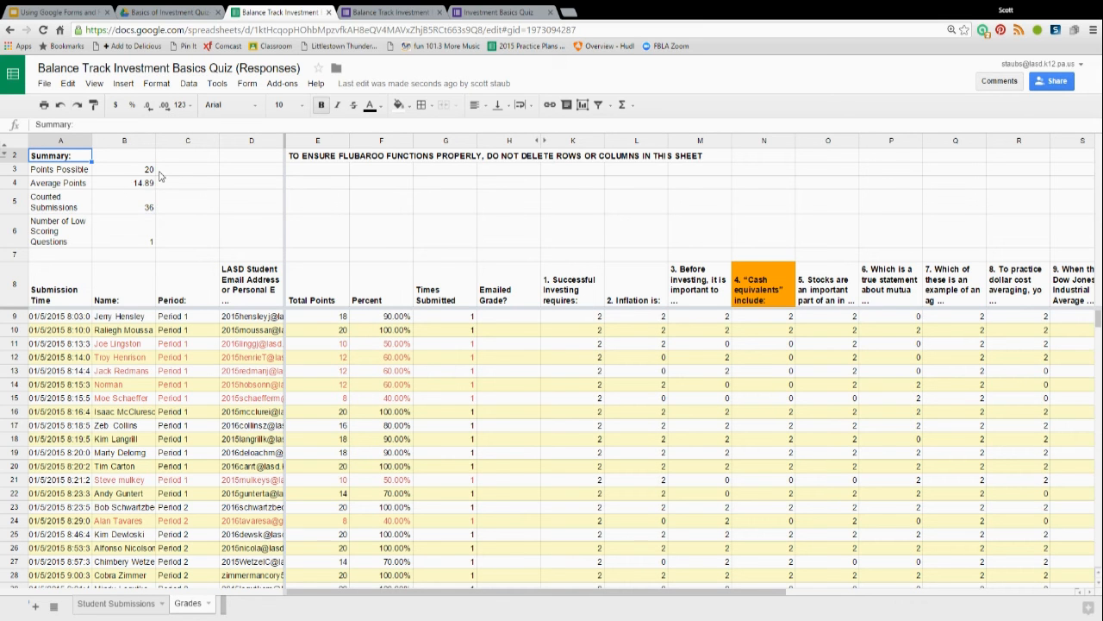
mouse_move(162, 265)
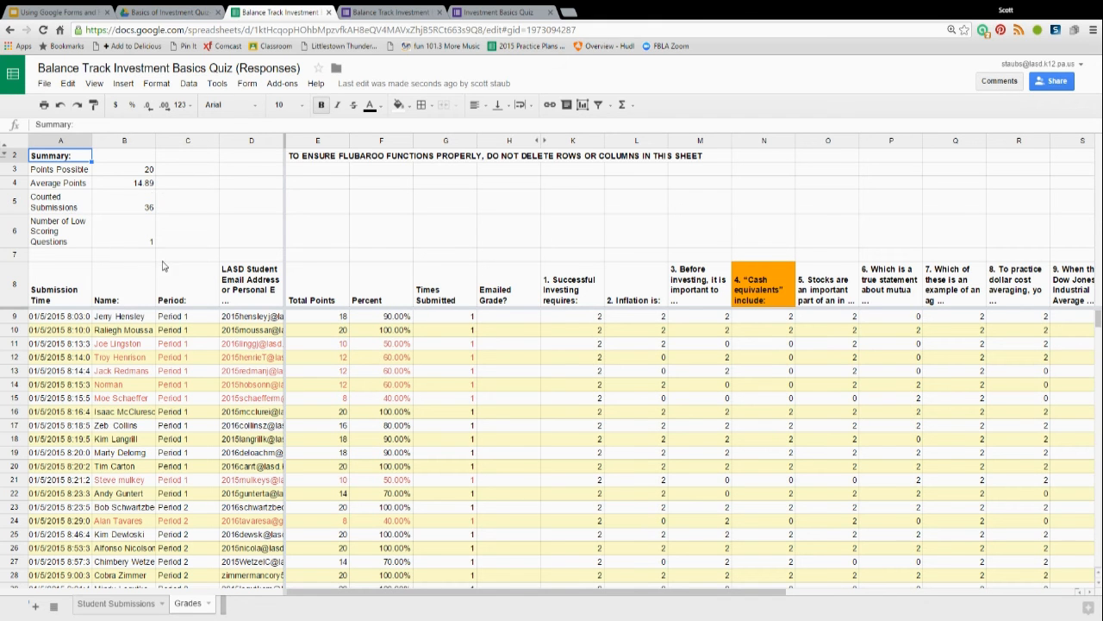
mouse_move(154, 217)
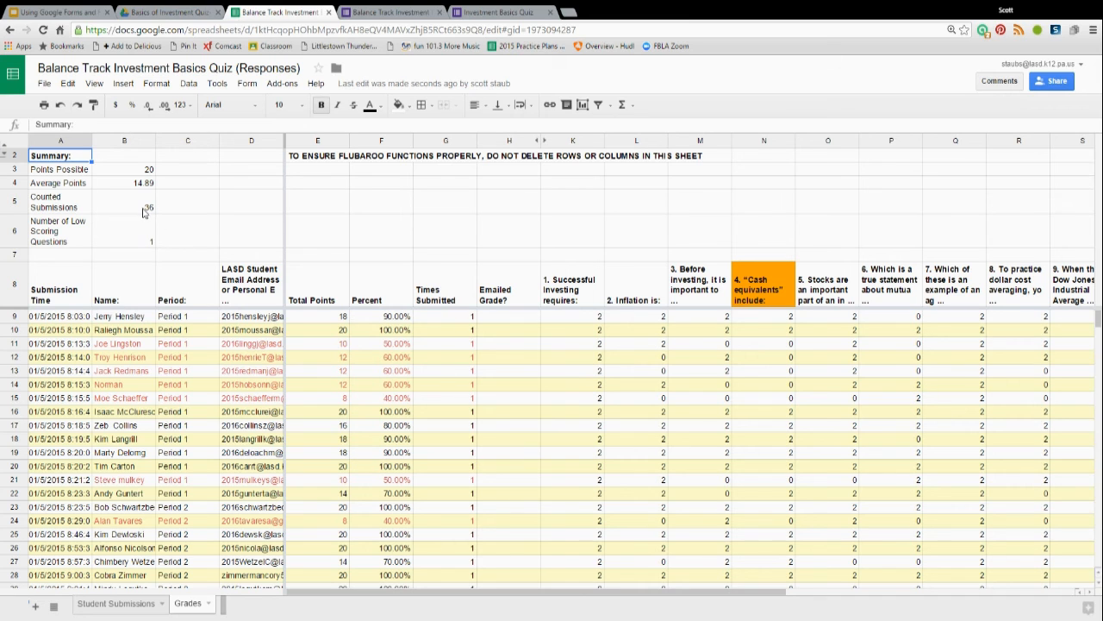
mouse_move(241, 369)
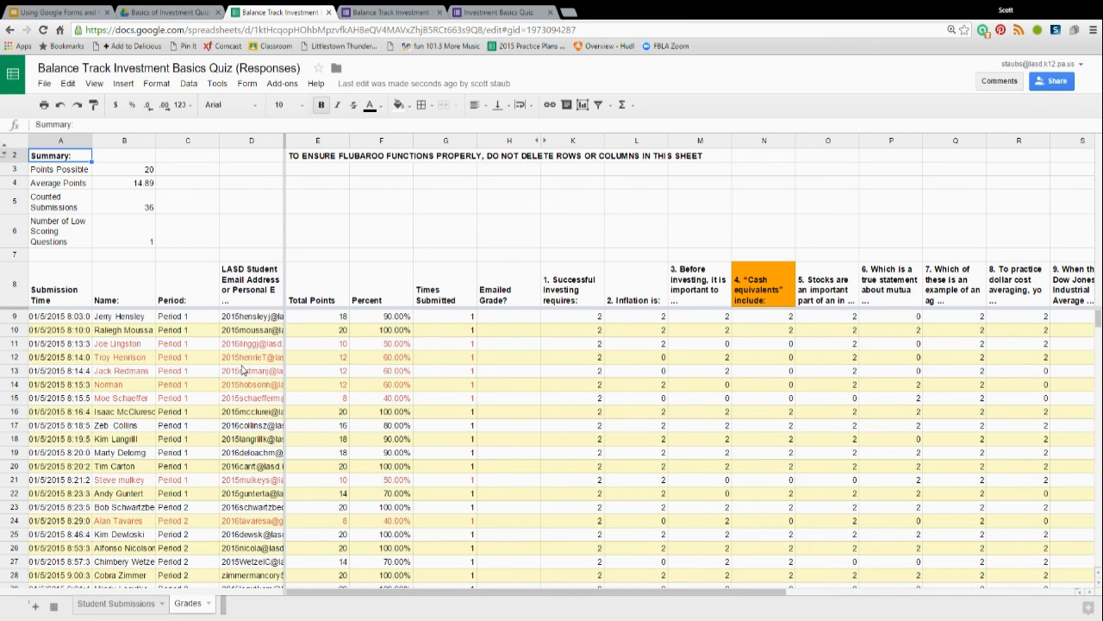
mouse_move(155, 245)
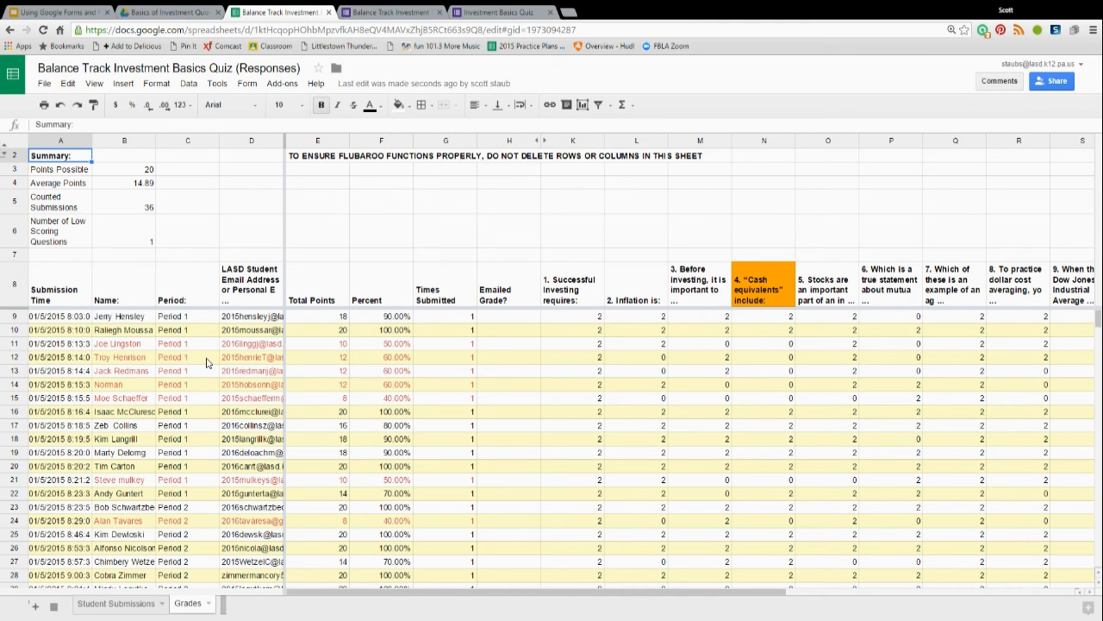
mouse_move(112, 354)
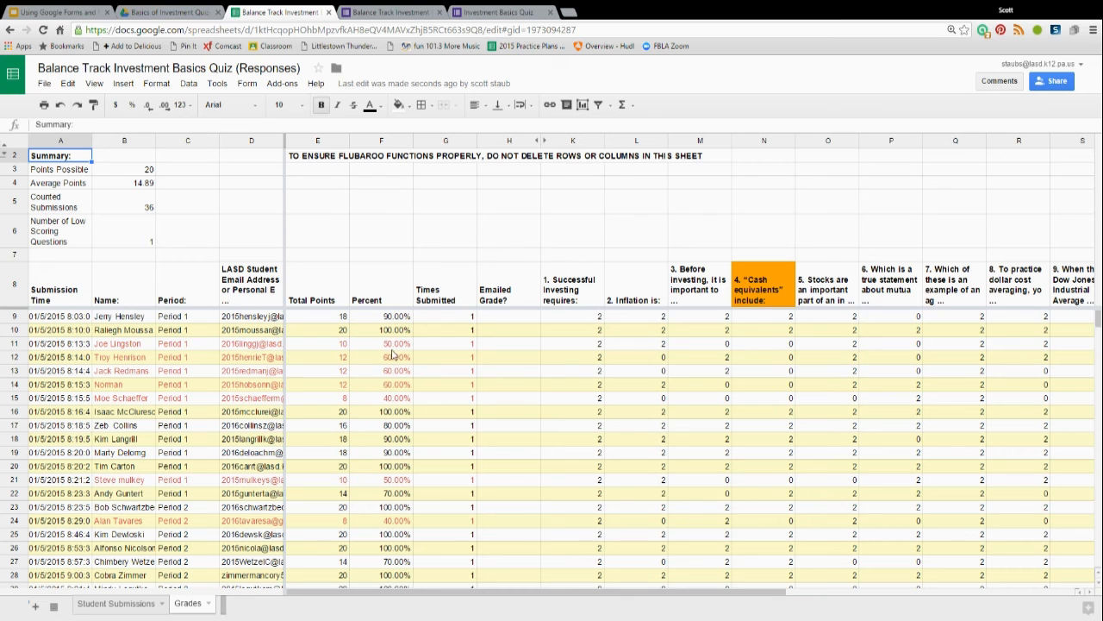
mouse_move(55, 353)
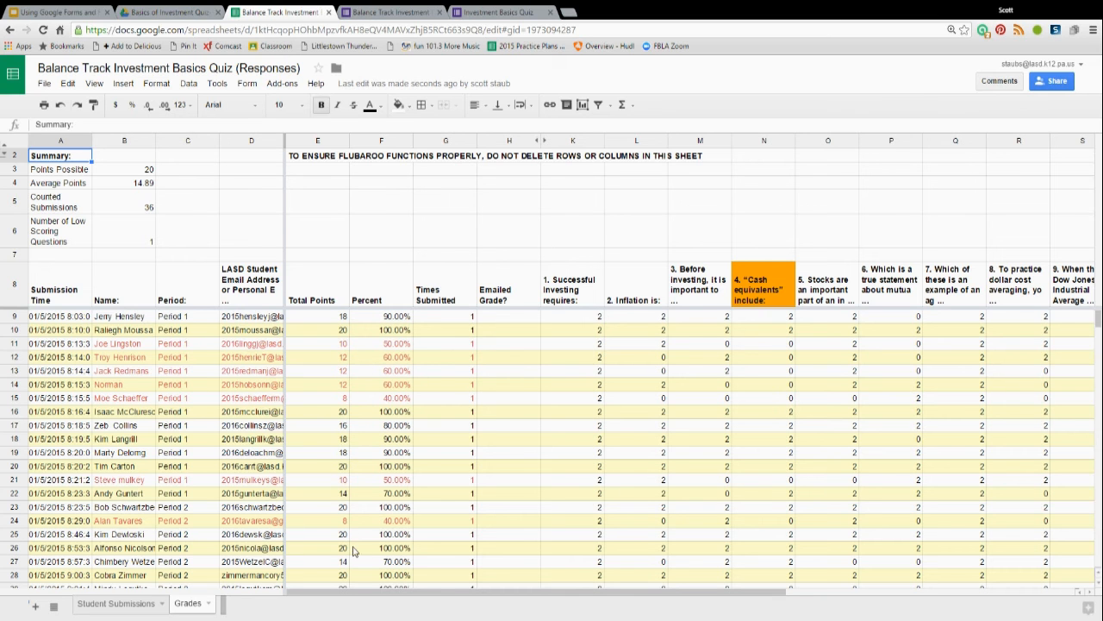
mouse_move(676, 311)
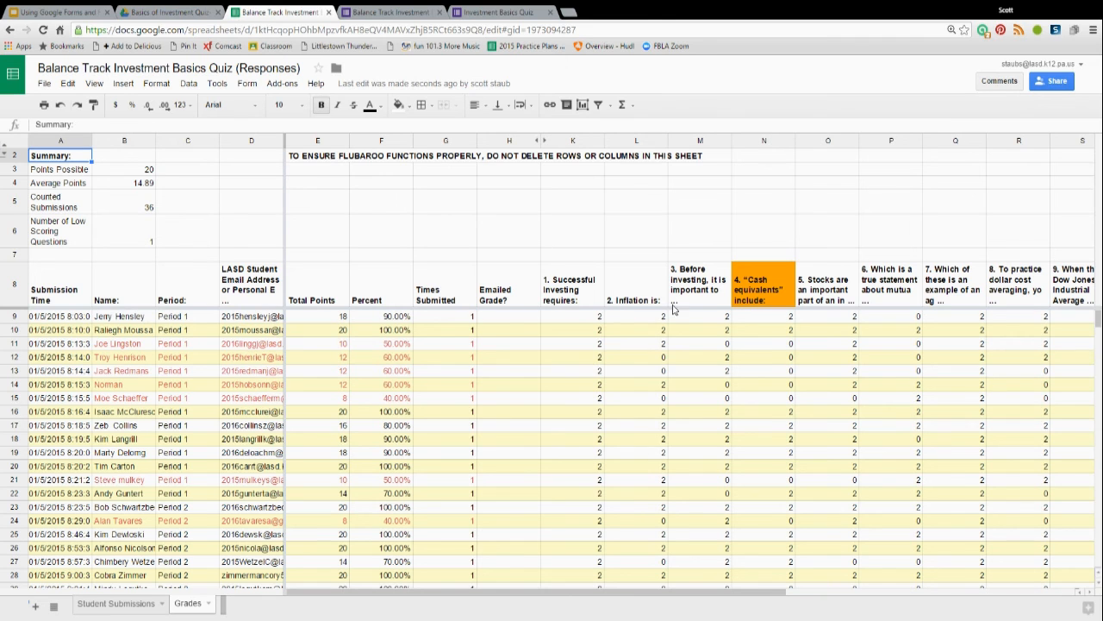
left_click(636, 356)
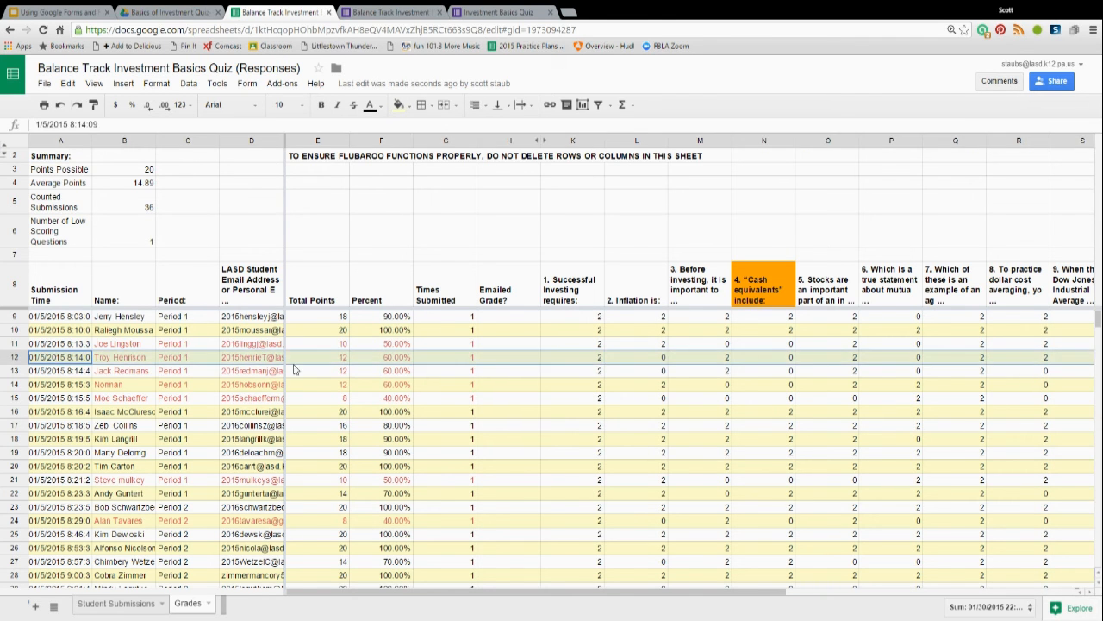
left_click(636, 357)
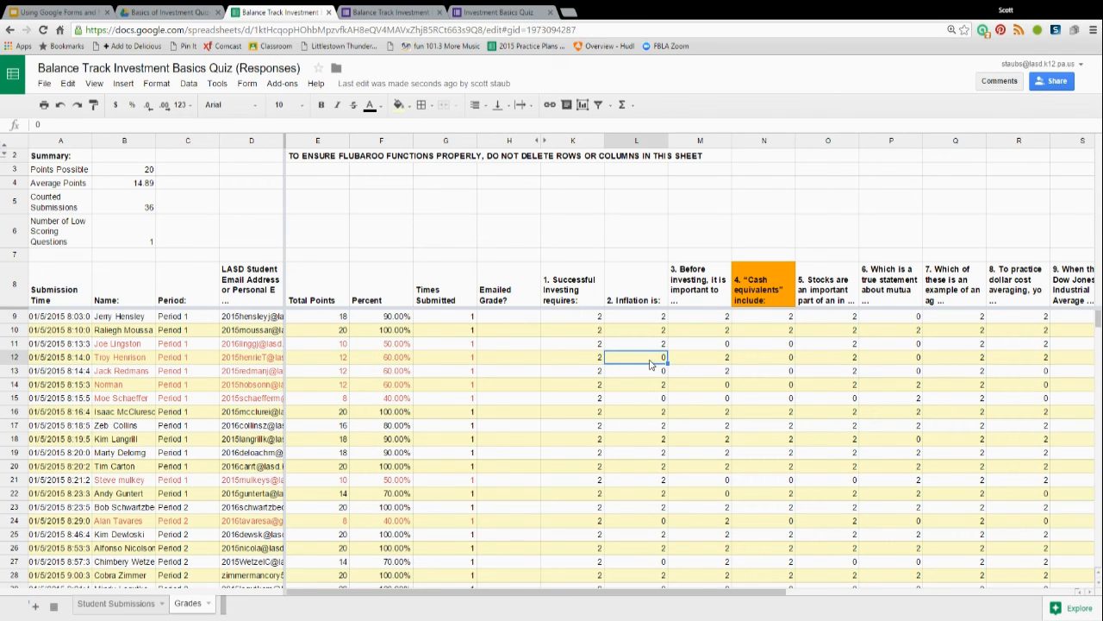
left_click(762, 357)
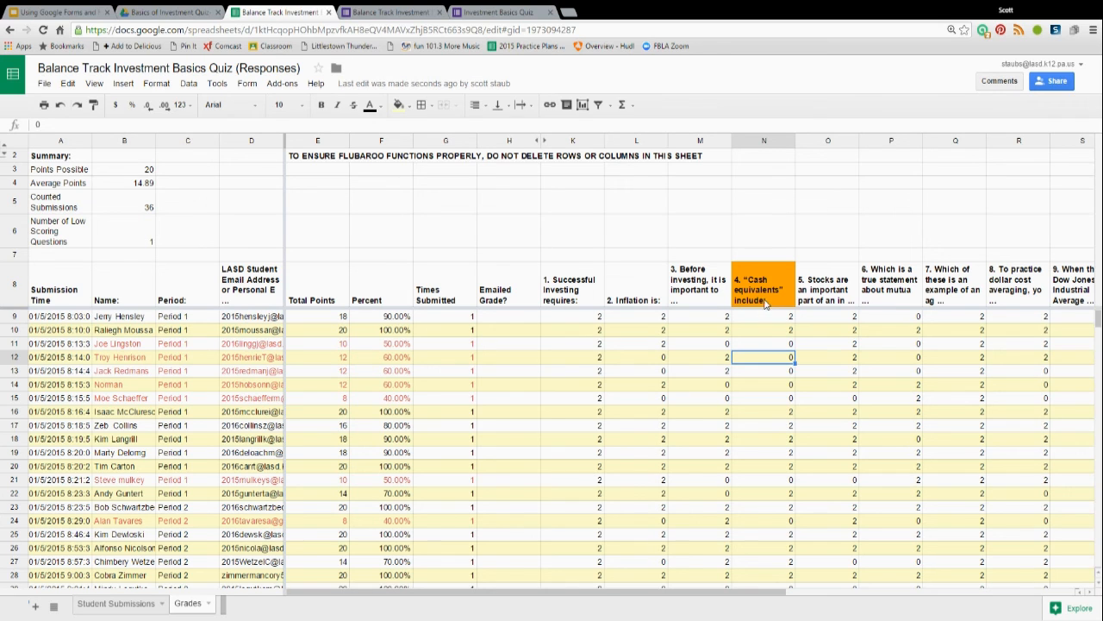
mouse_move(772, 324)
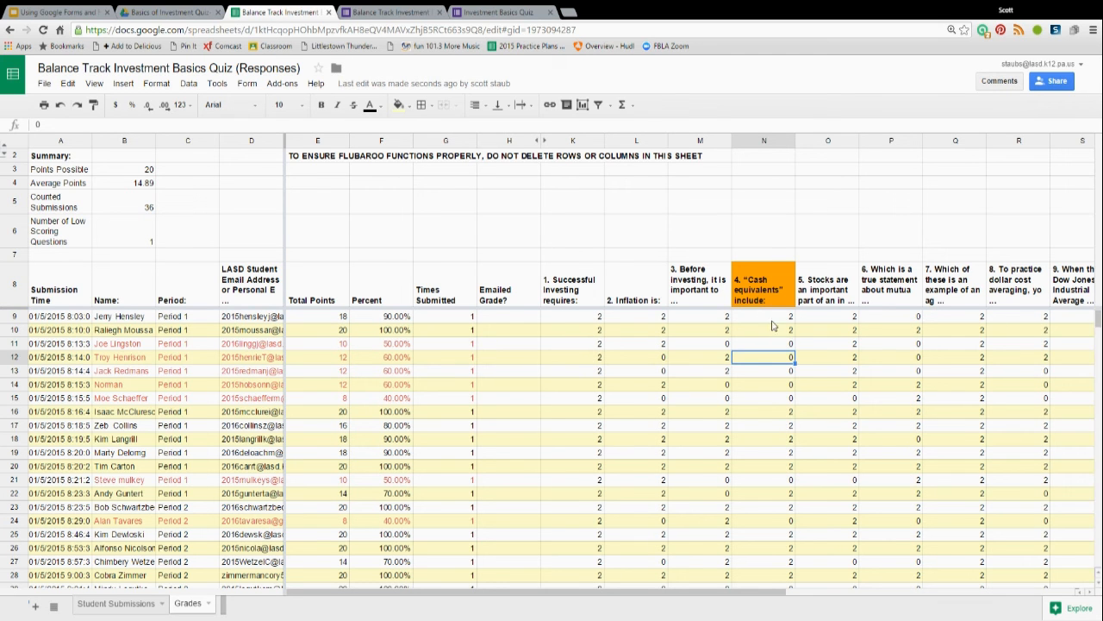
mouse_move(1065, 328)
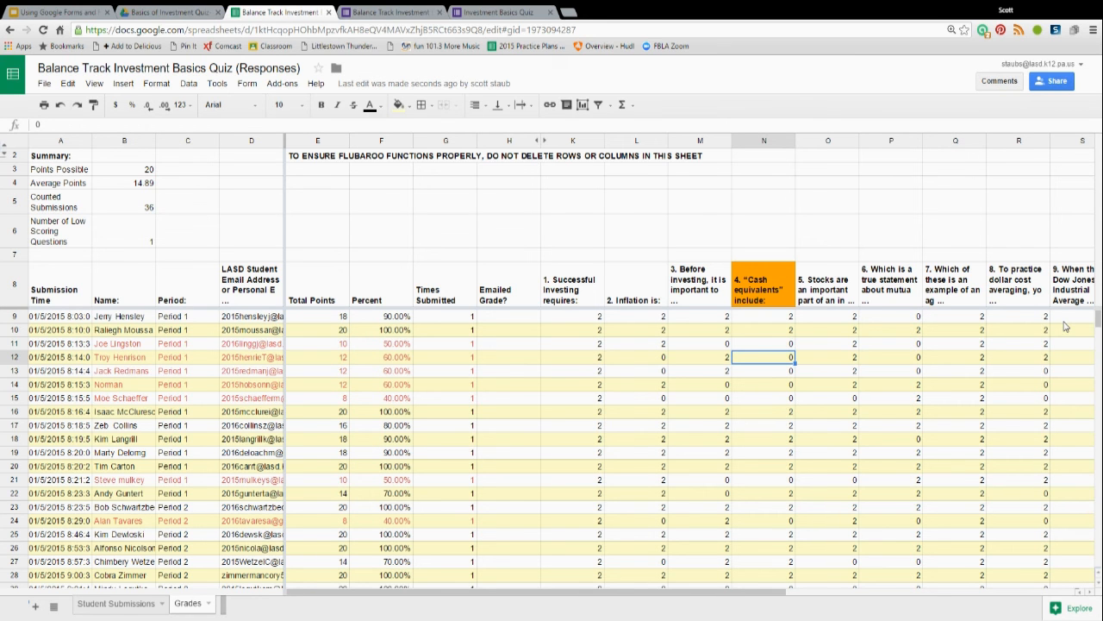
mouse_move(748, 600)
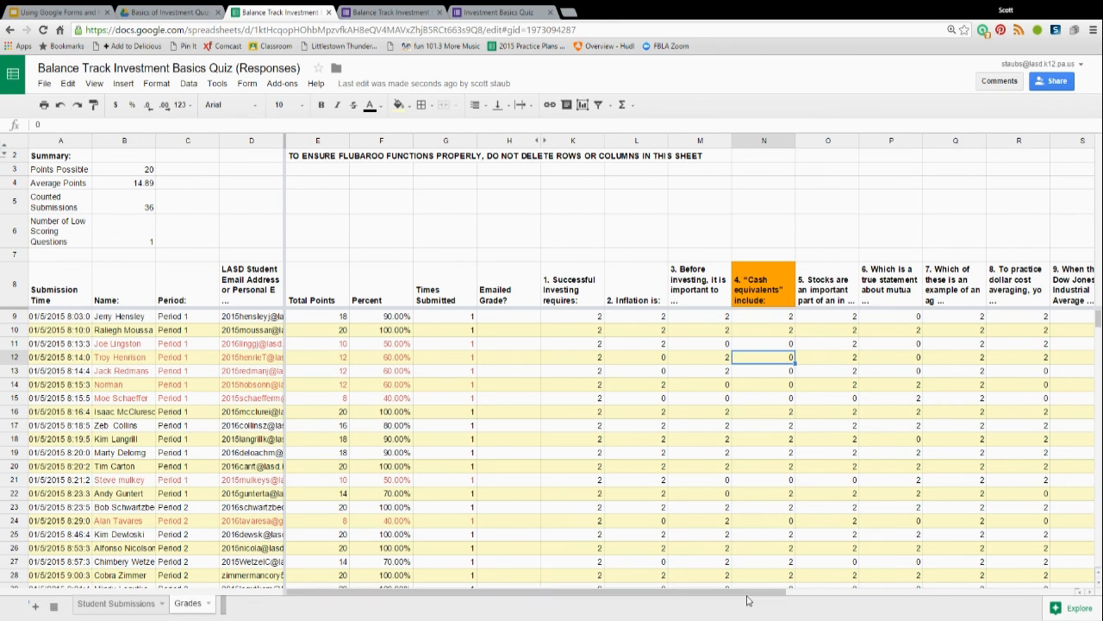
scroll("right", 3)
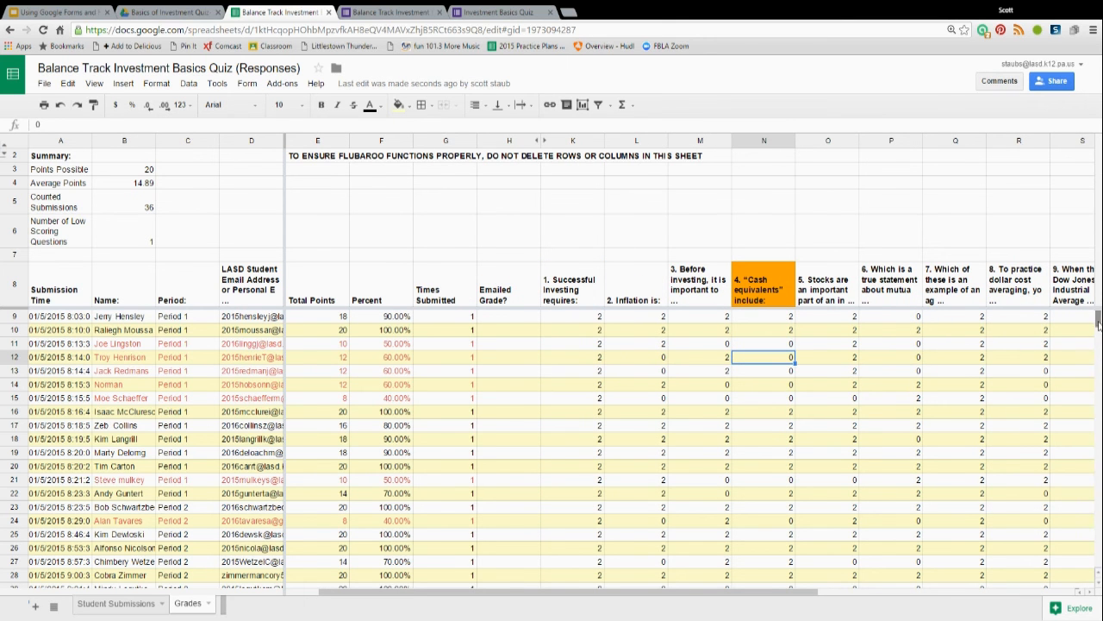
scroll("down", 3)
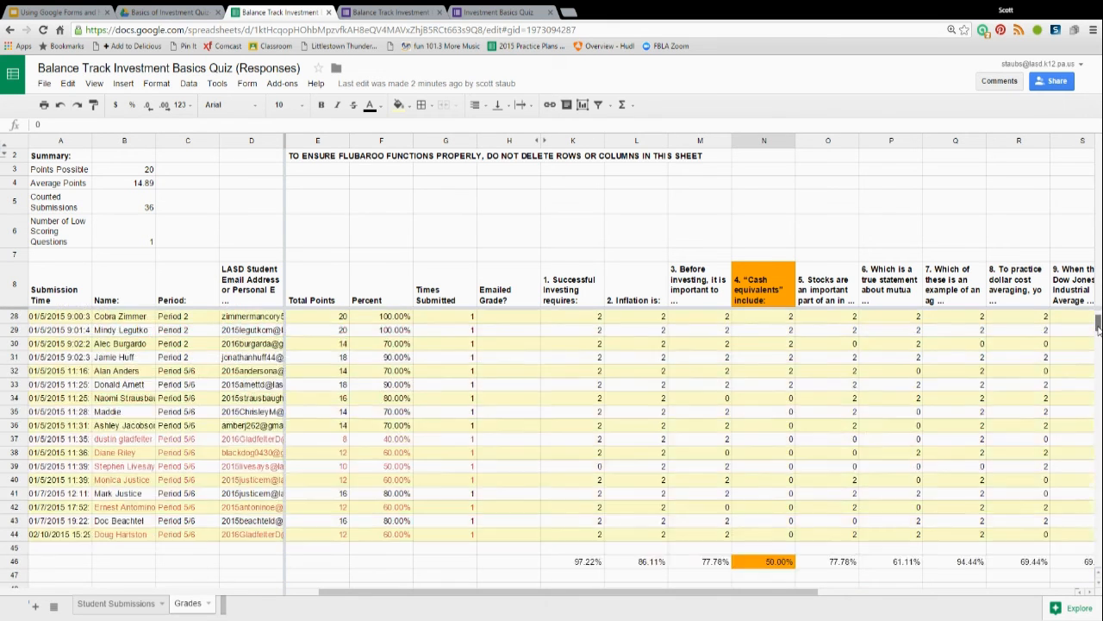
scroll("down", 3)
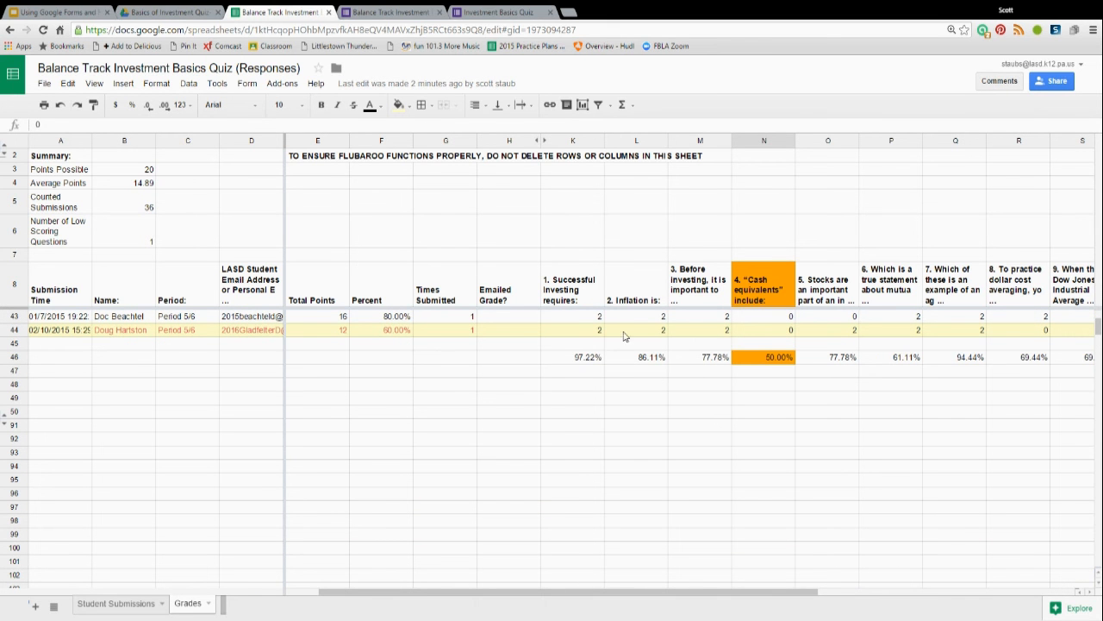
mouse_move(593, 365)
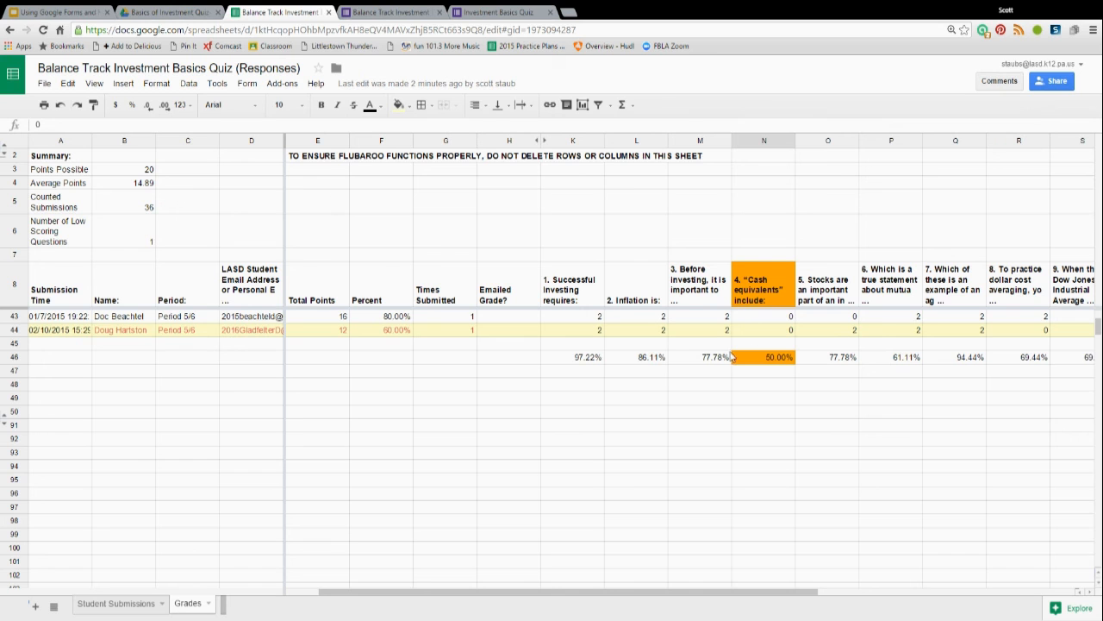
mouse_move(769, 382)
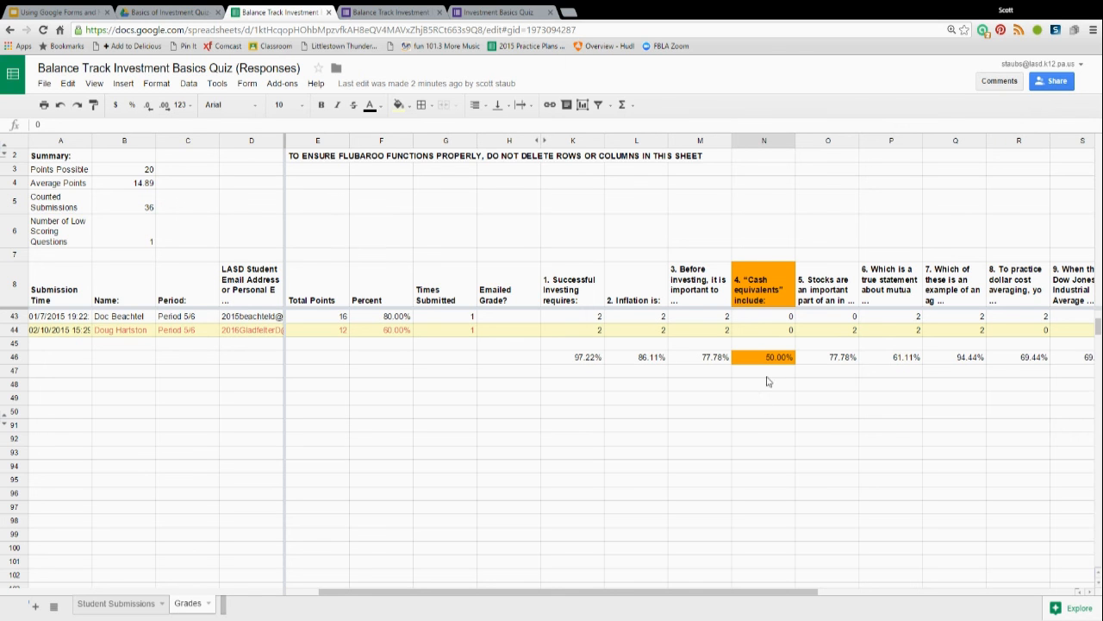
mouse_move(769, 373)
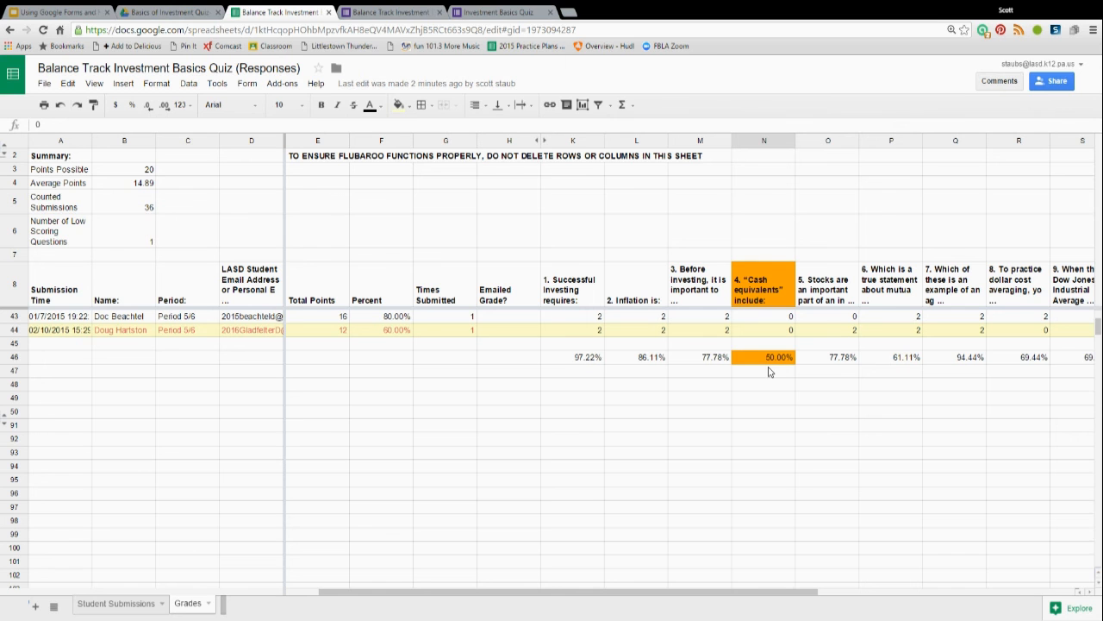
mouse_move(759, 593)
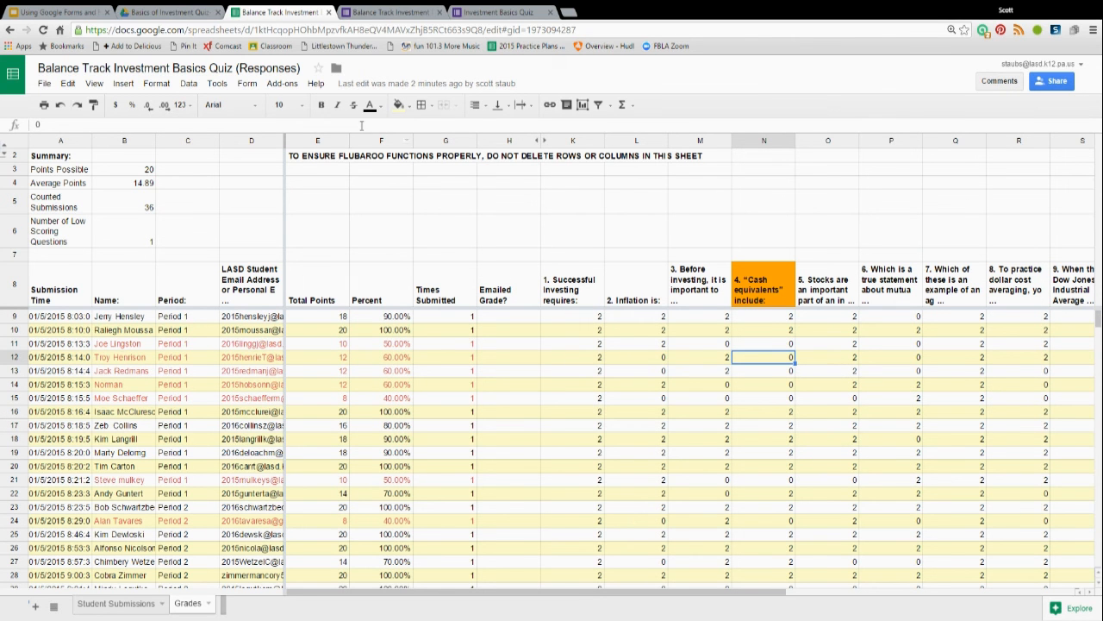
Show Flubaroo's post-grading commands from the Add-ons menu to reach Share Grades
left_click(283, 83)
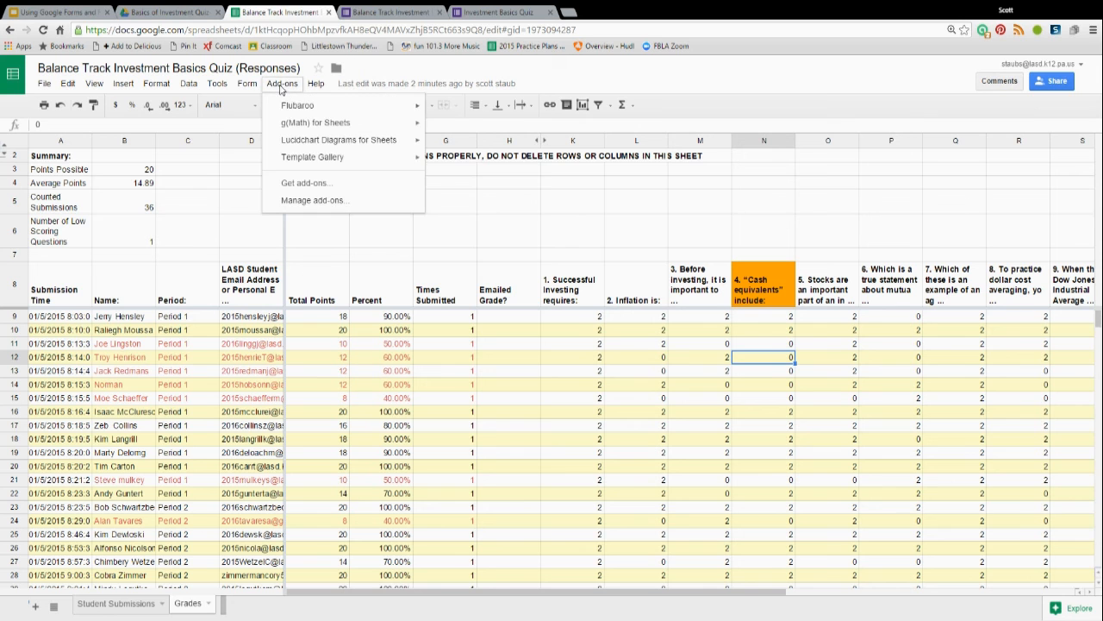
left_click(297, 105)
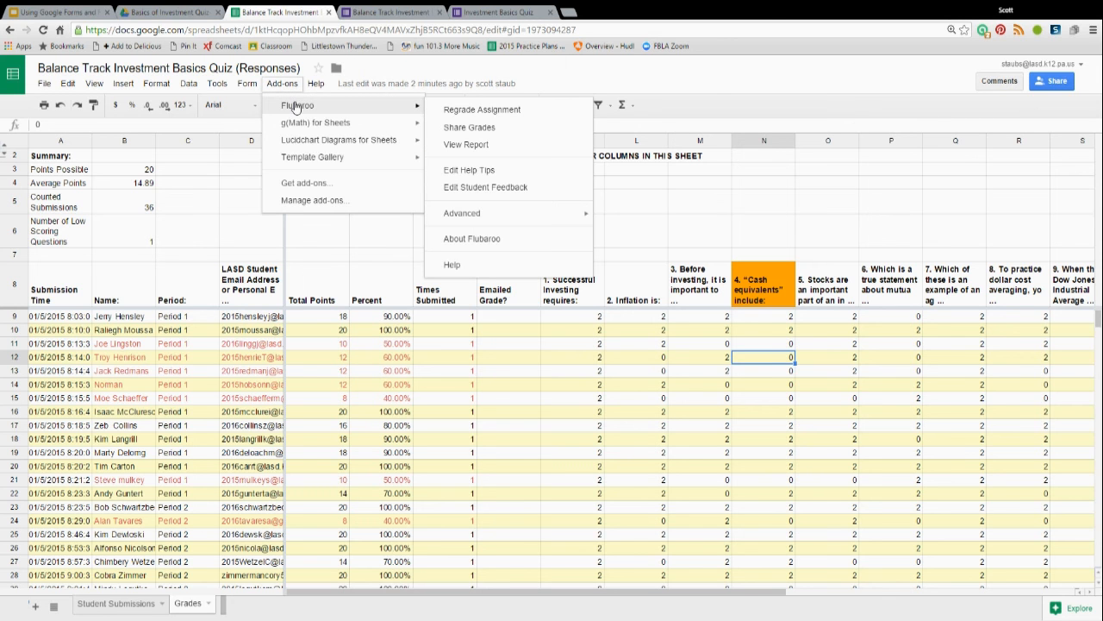
mouse_move(400, 121)
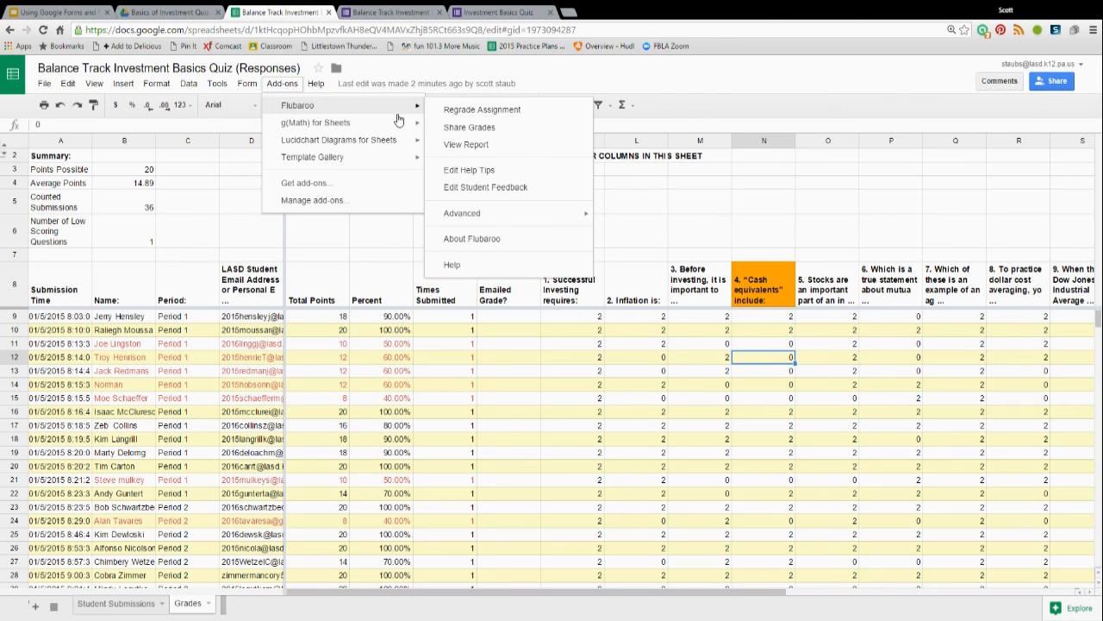
mouse_move(469, 128)
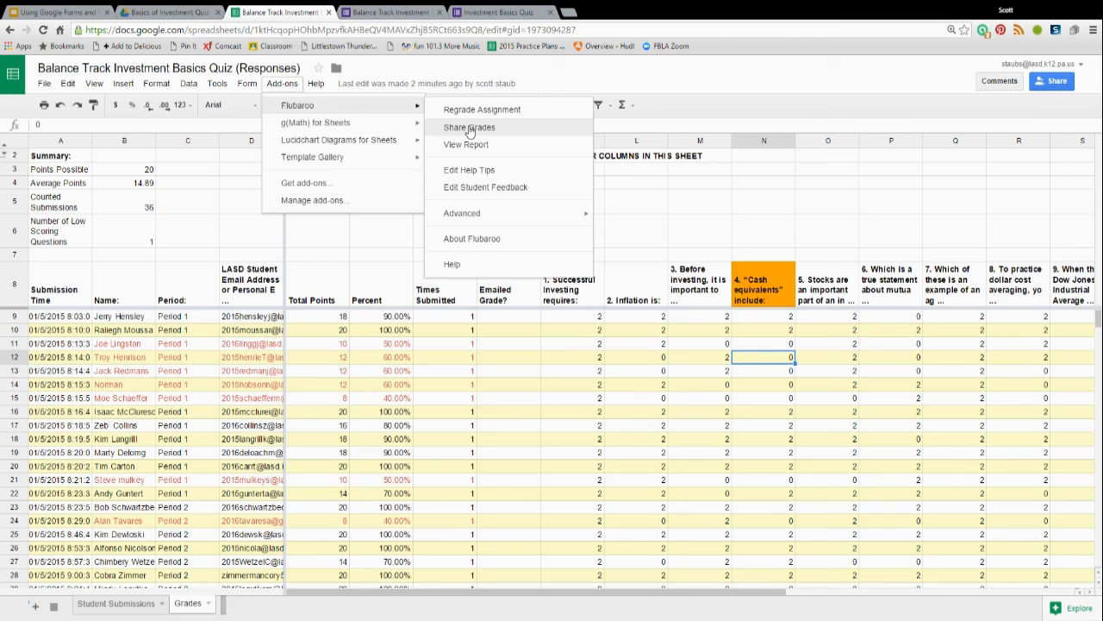
left_click(469, 127)
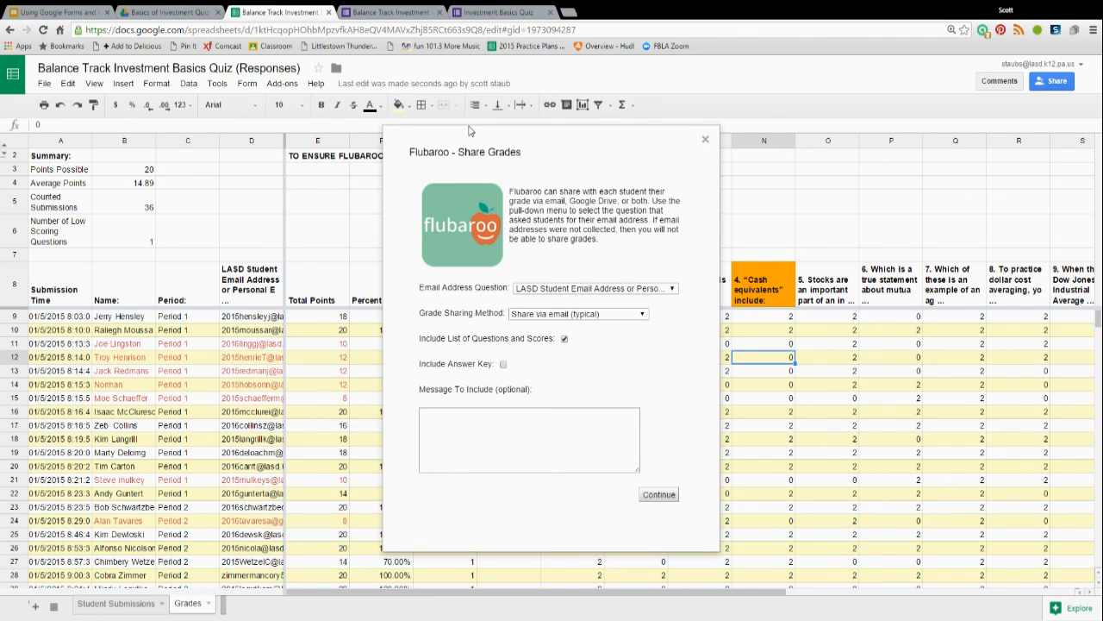
mouse_move(476, 290)
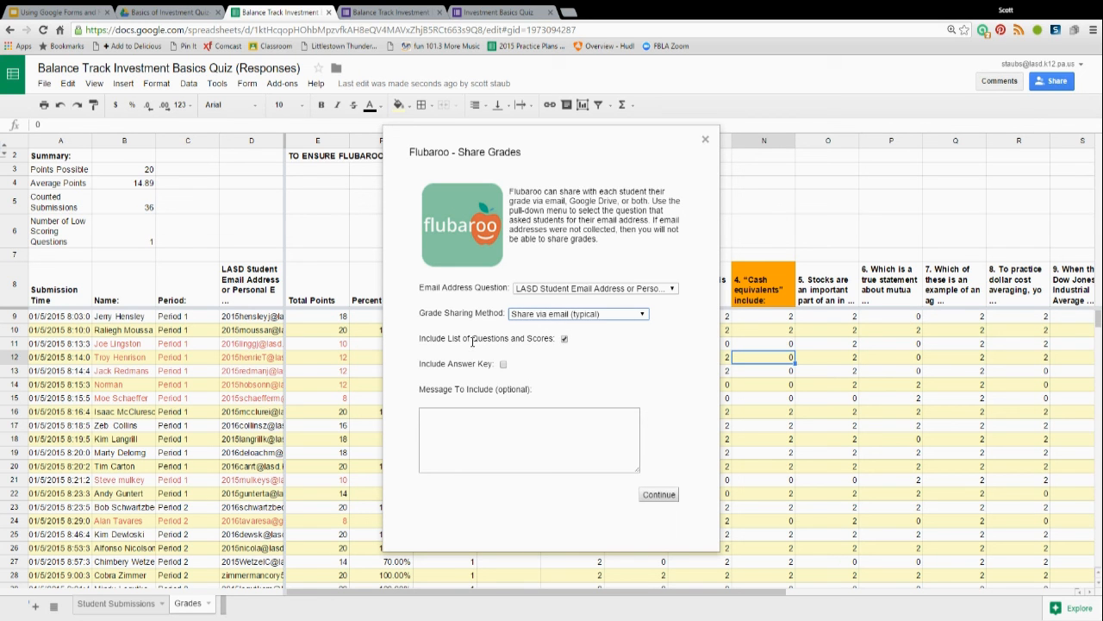
mouse_move(559, 352)
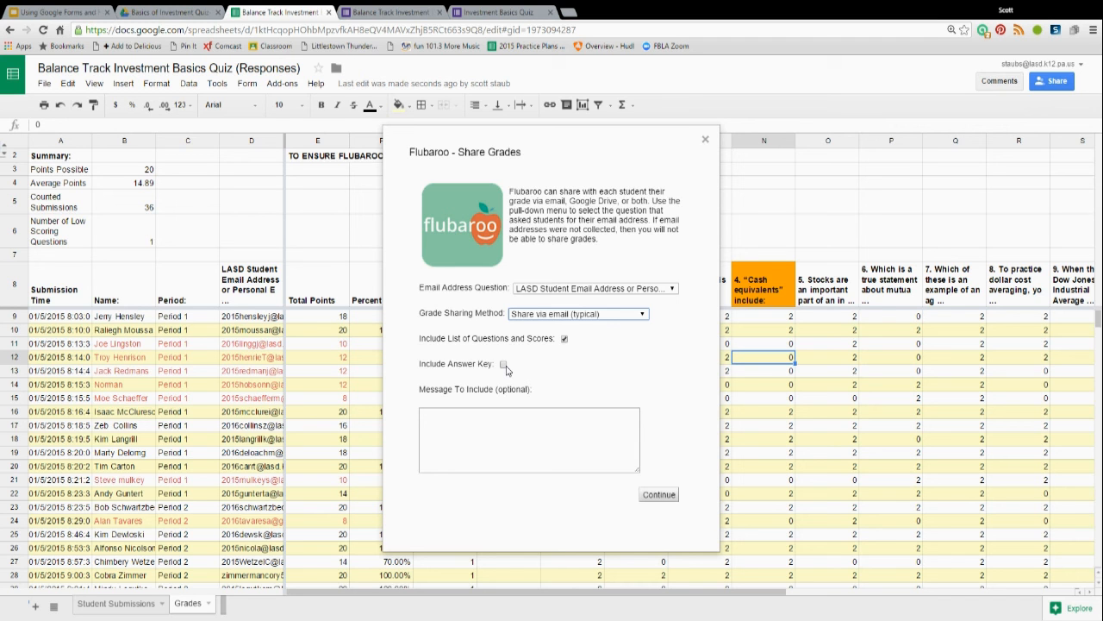
left_click(529, 439)
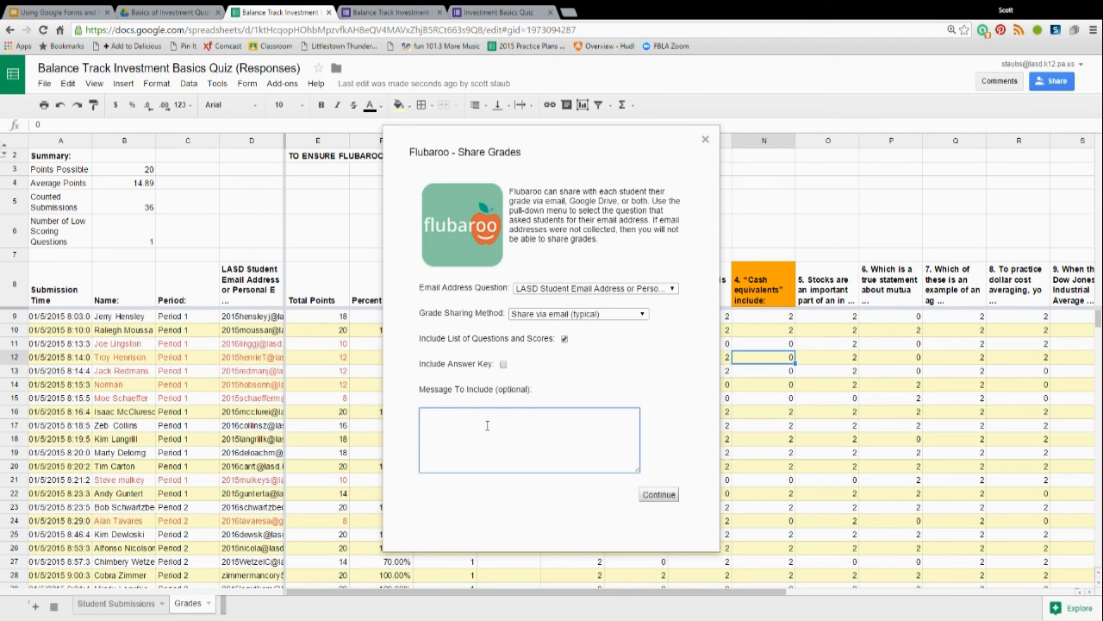
mouse_move(664, 452)
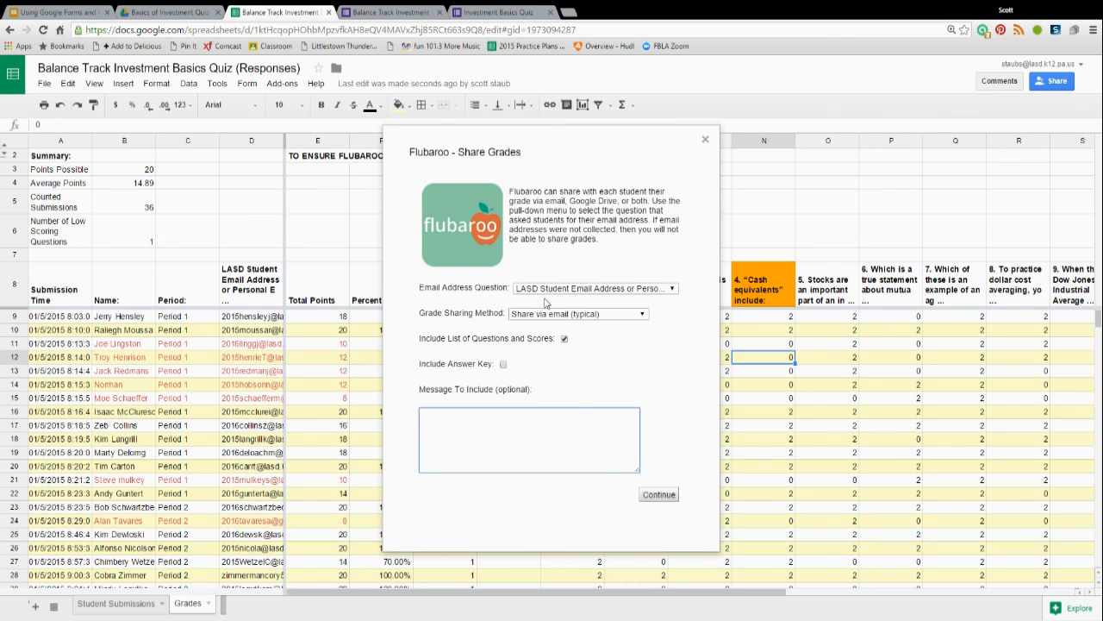
mouse_move(590, 296)
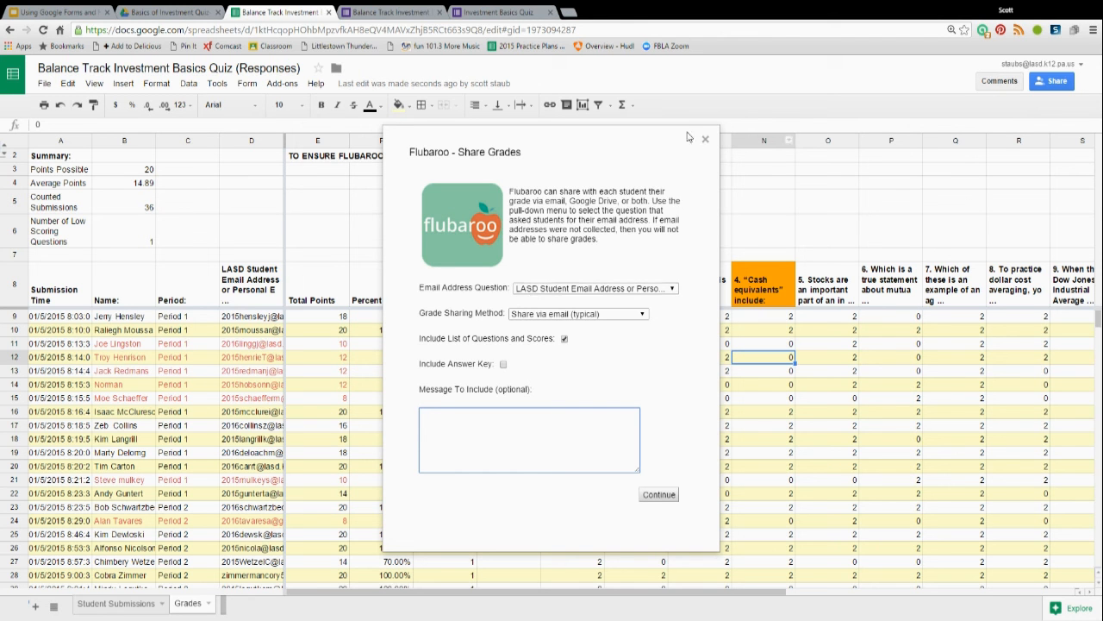
left_click(705, 138)
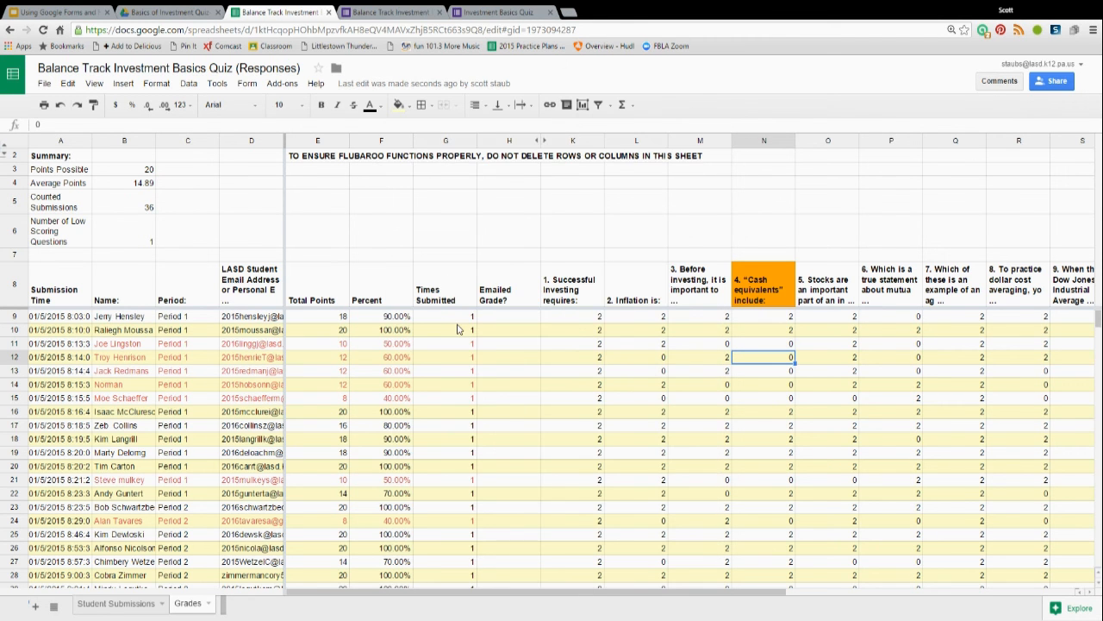